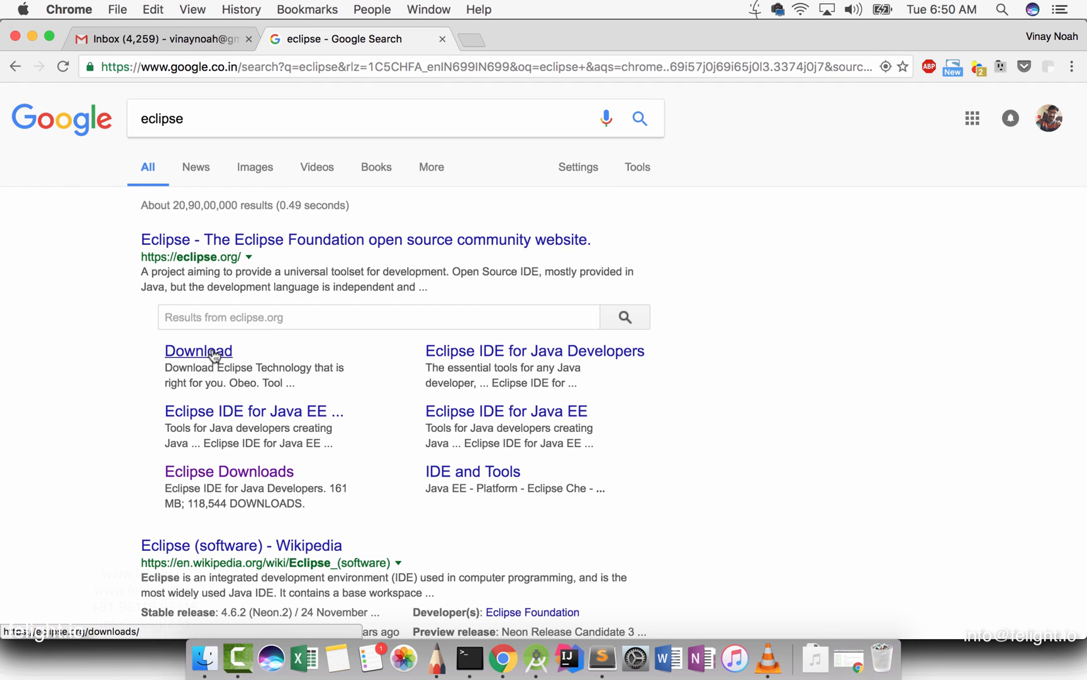
Open the Eclipse downloads page from the eclipse.org result and maximize Chrome
{"action": "left_click", "coordinate": [198, 351]}
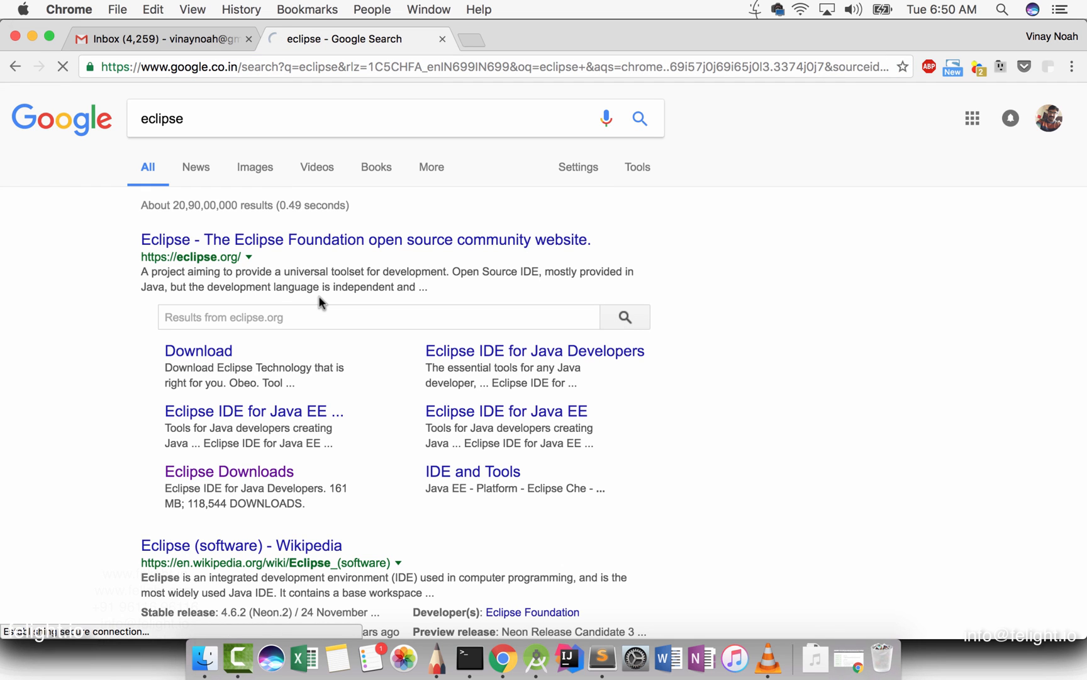
{"action": "left_click", "coordinate": [229, 470]}
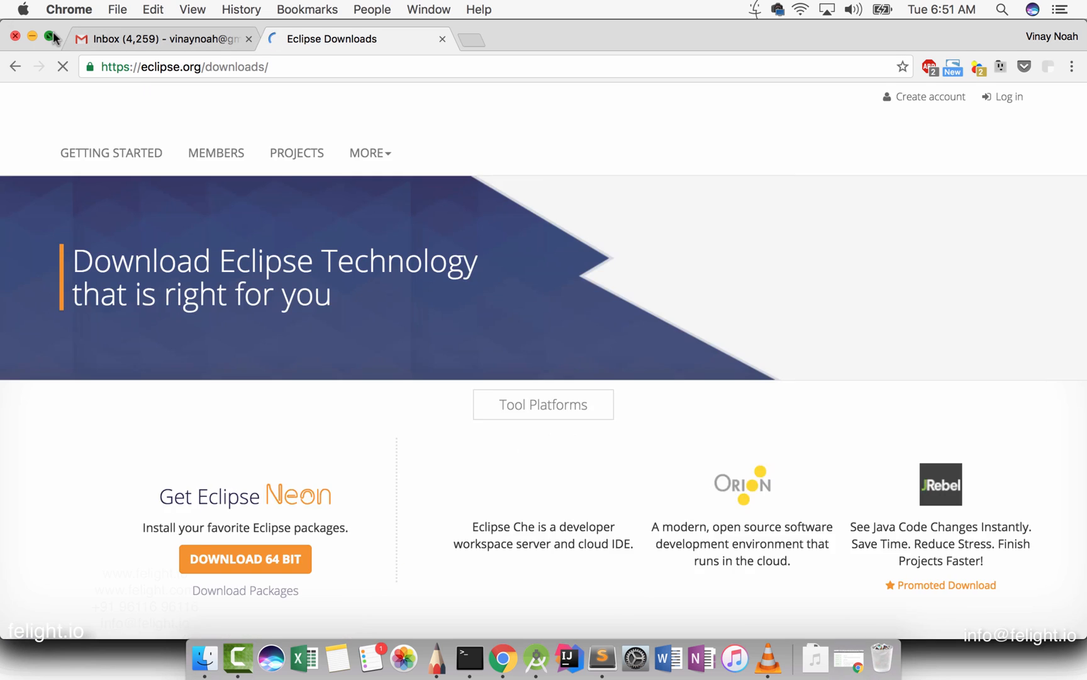
{"action": "scroll", "scroll_direction": "down", "scroll_amount": 3}
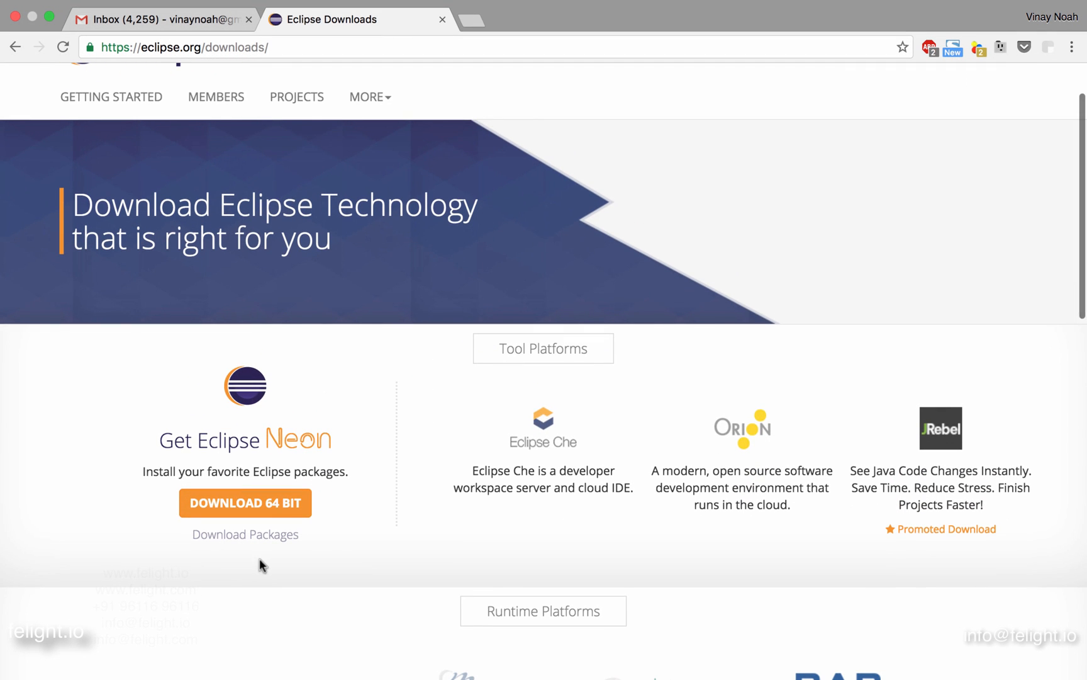
{"action": "left_click", "coordinate": [245, 534]}
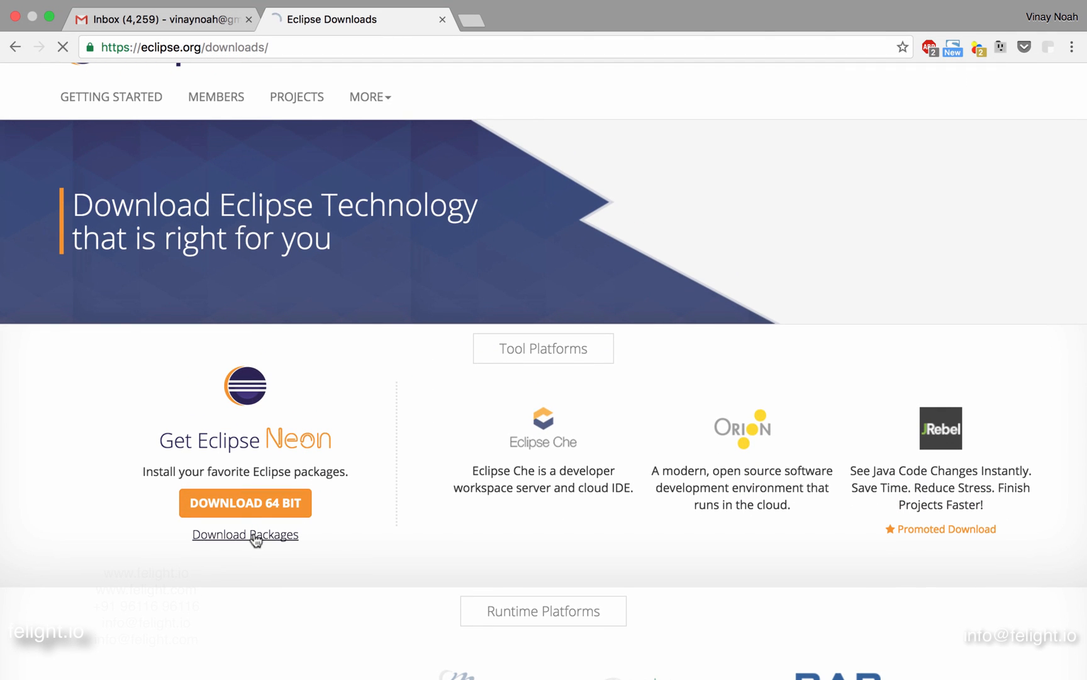
List the Eclipse Neon.2 packages for Linux, then switch the list to Windows
{"action": "left_click", "coordinate": [245, 534]}
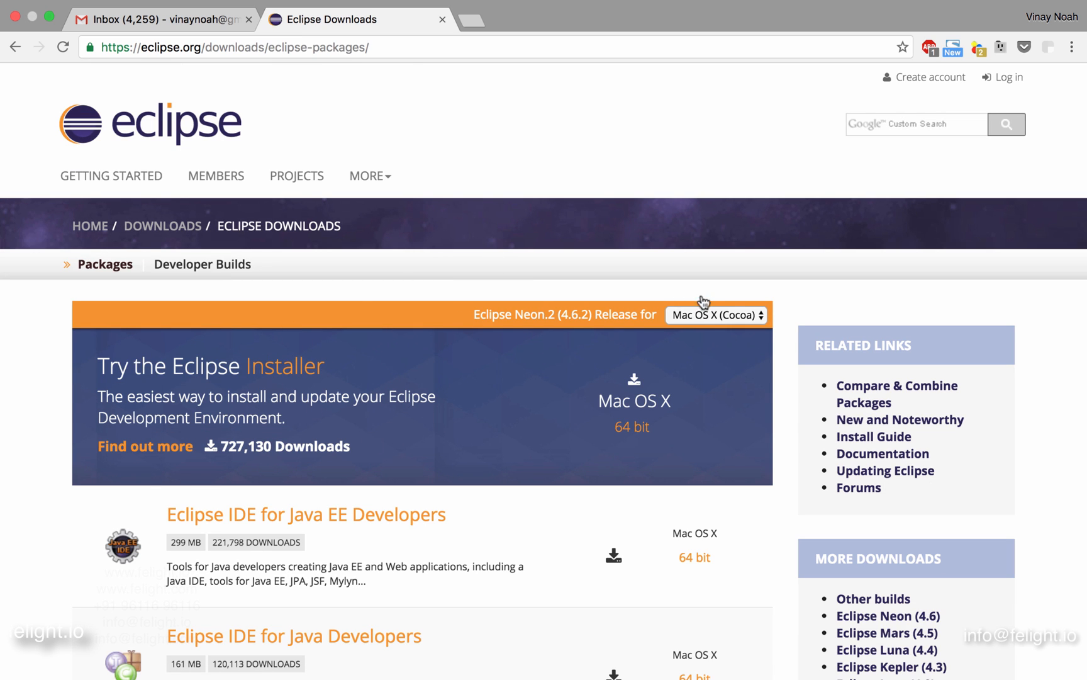
{"action": "left_click", "coordinate": [716, 315]}
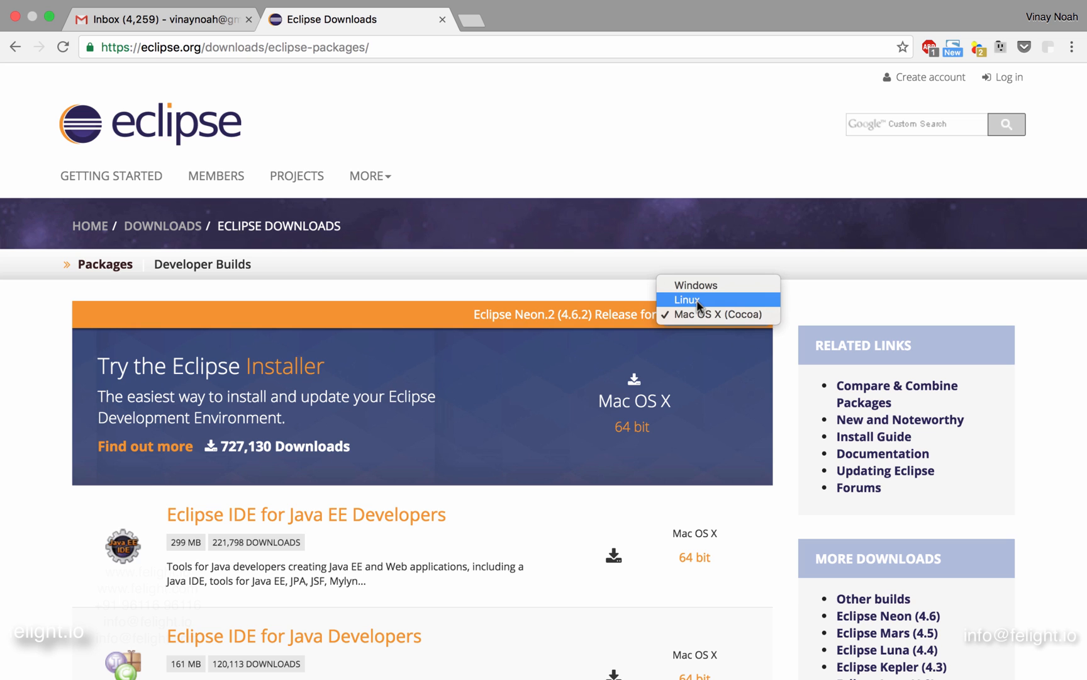
{"action": "left_click", "coordinate": [686, 300]}
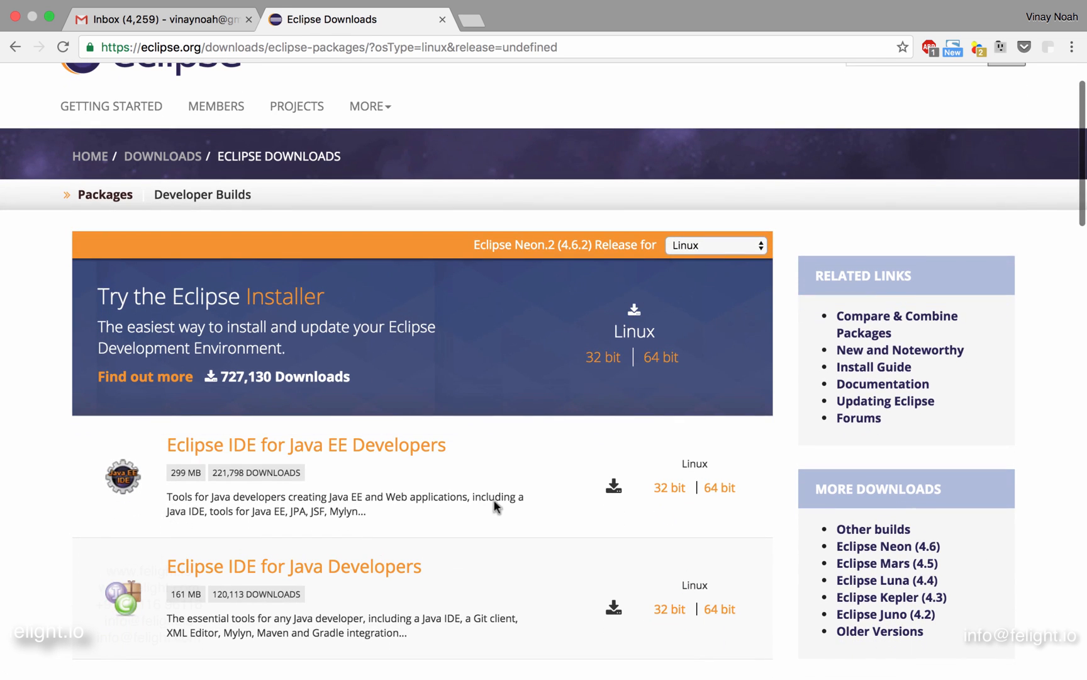
{"action": "scroll", "scroll_direction": "up", "scroll_amount": 3}
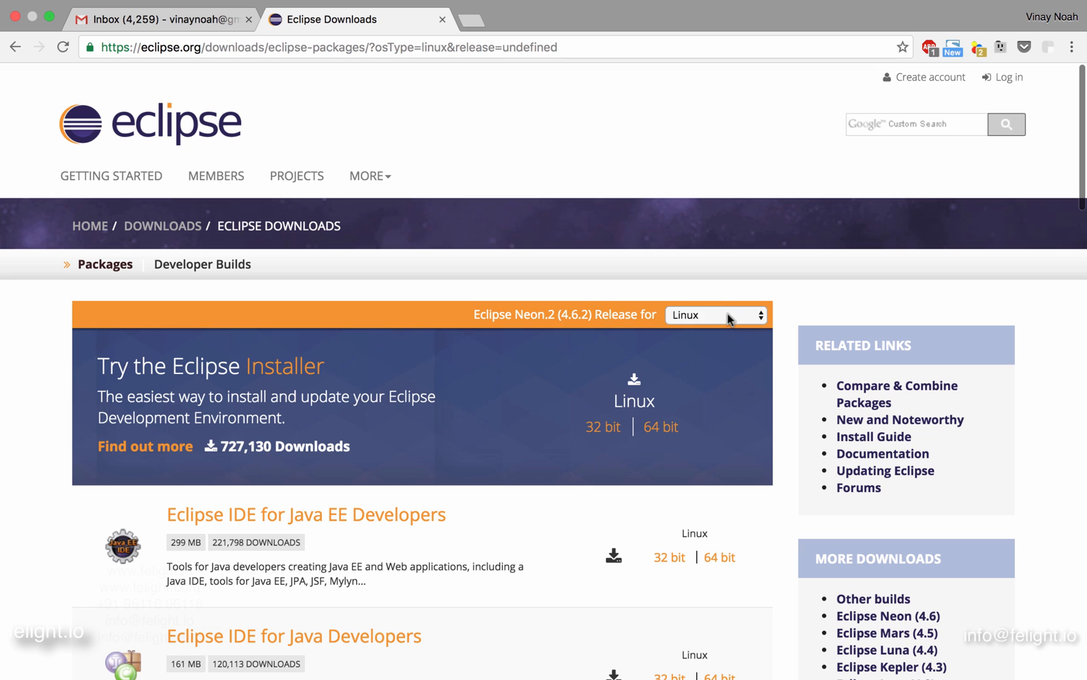
{"action": "left_click", "coordinate": [717, 314]}
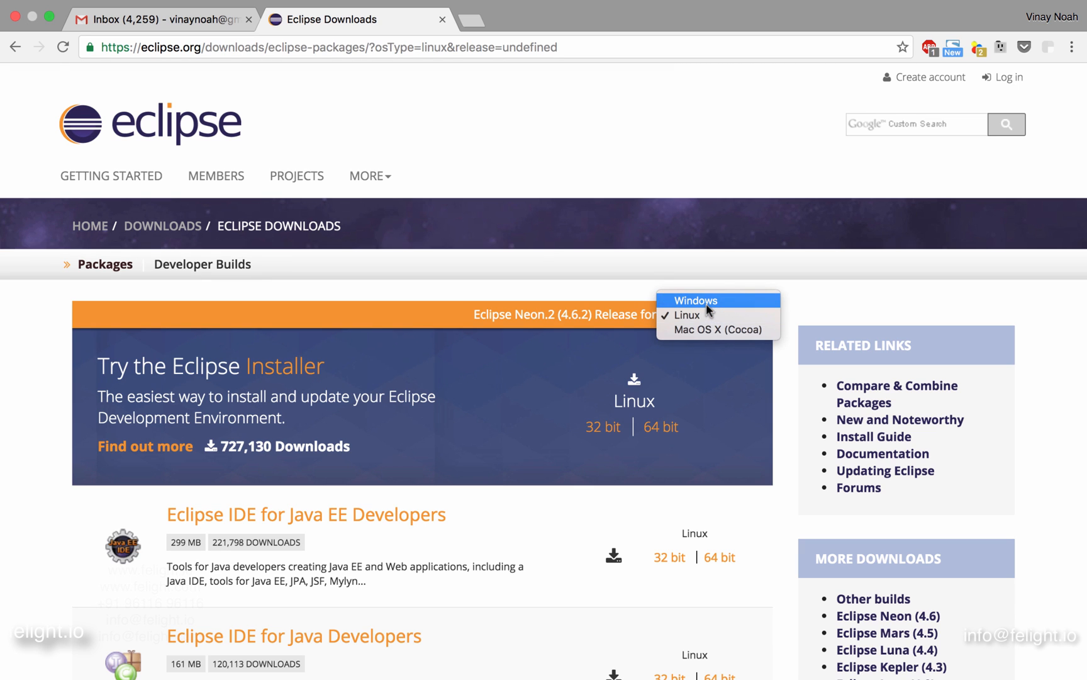
{"action": "left_click", "coordinate": [694, 300]}
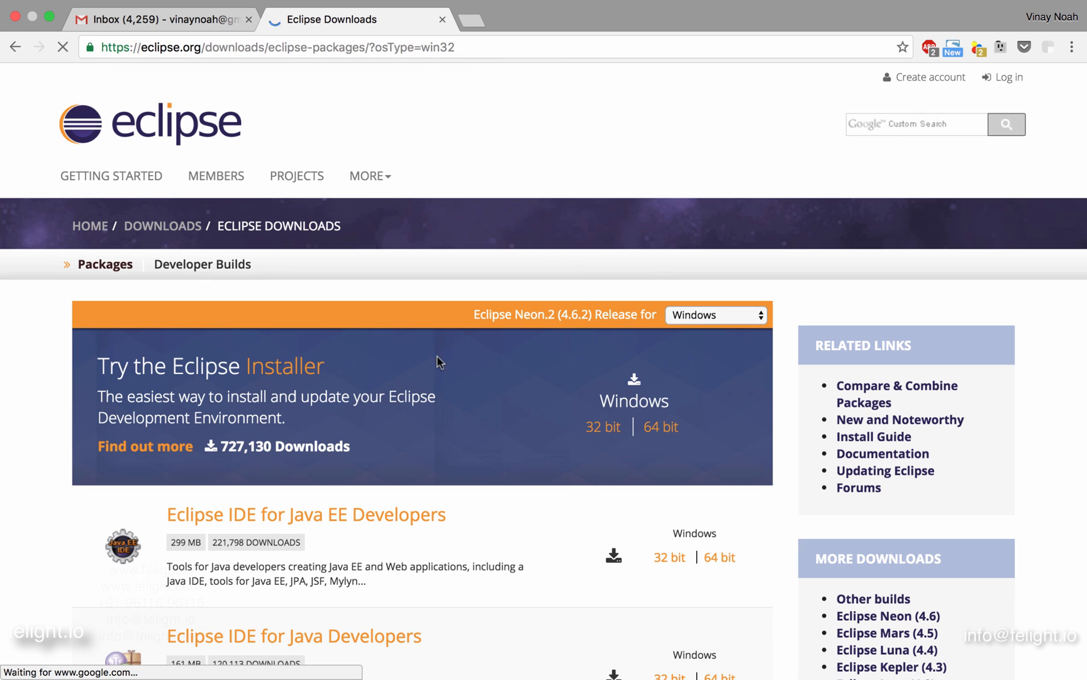
Scroll through the Windows packages, including Java, C/C++, Android, PHP and Modeling Tools
{"action": "scroll", "scroll_direction": "down", "scroll_amount": 3}
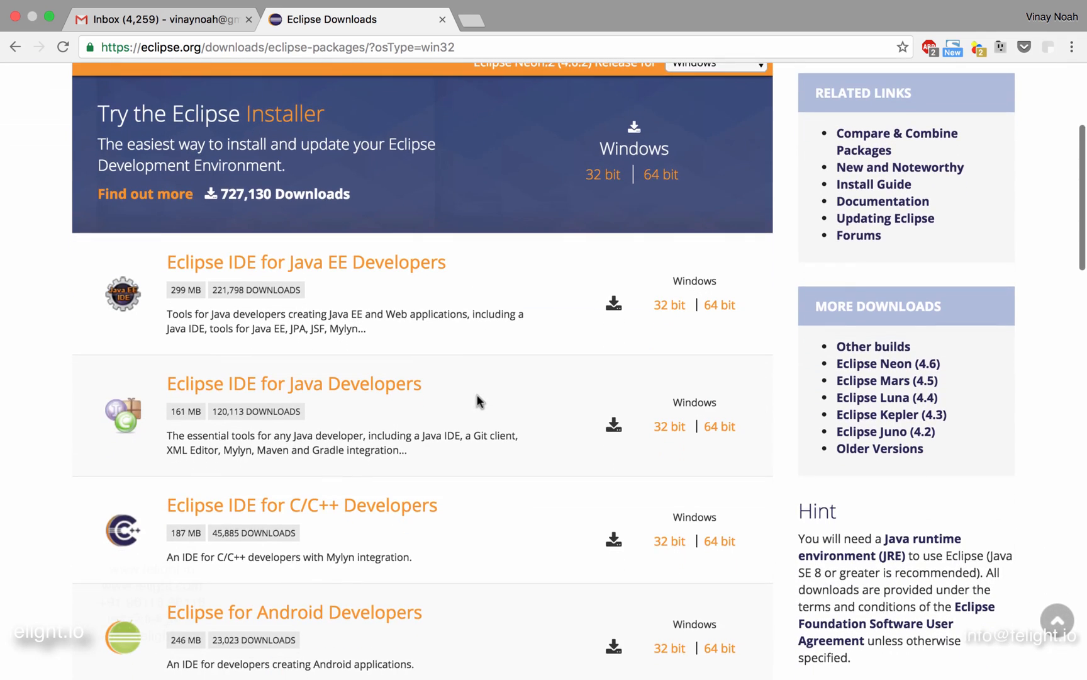
{"action": "scroll", "scroll_direction": "up", "scroll_amount": 3}
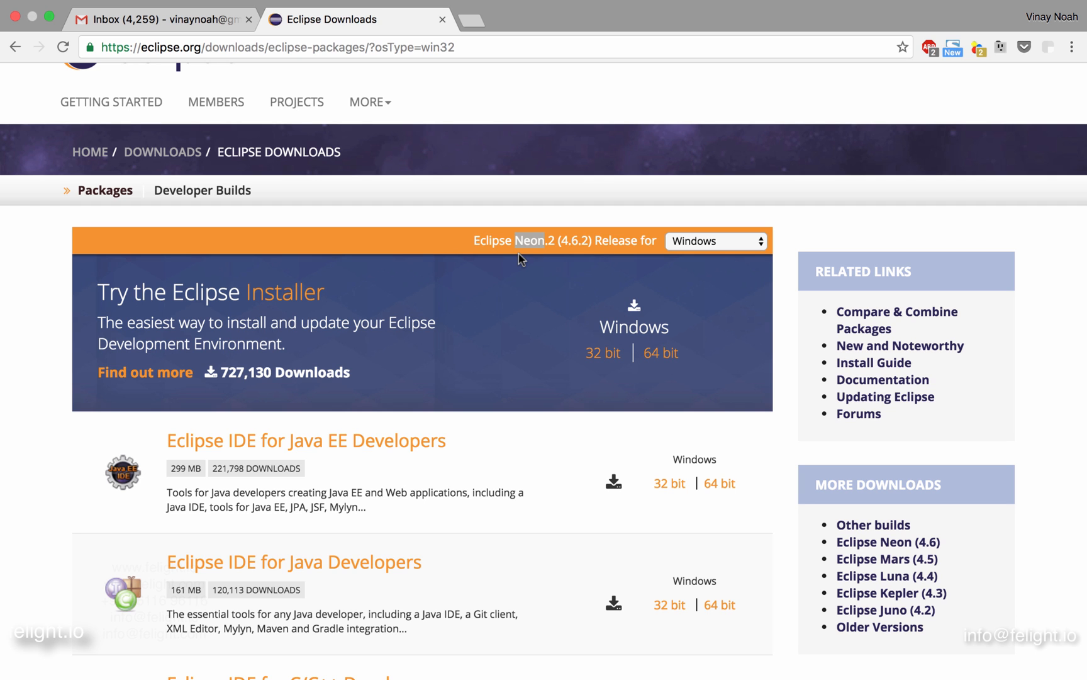
{"action": "mouse_move", "coordinate": [506, 313]}
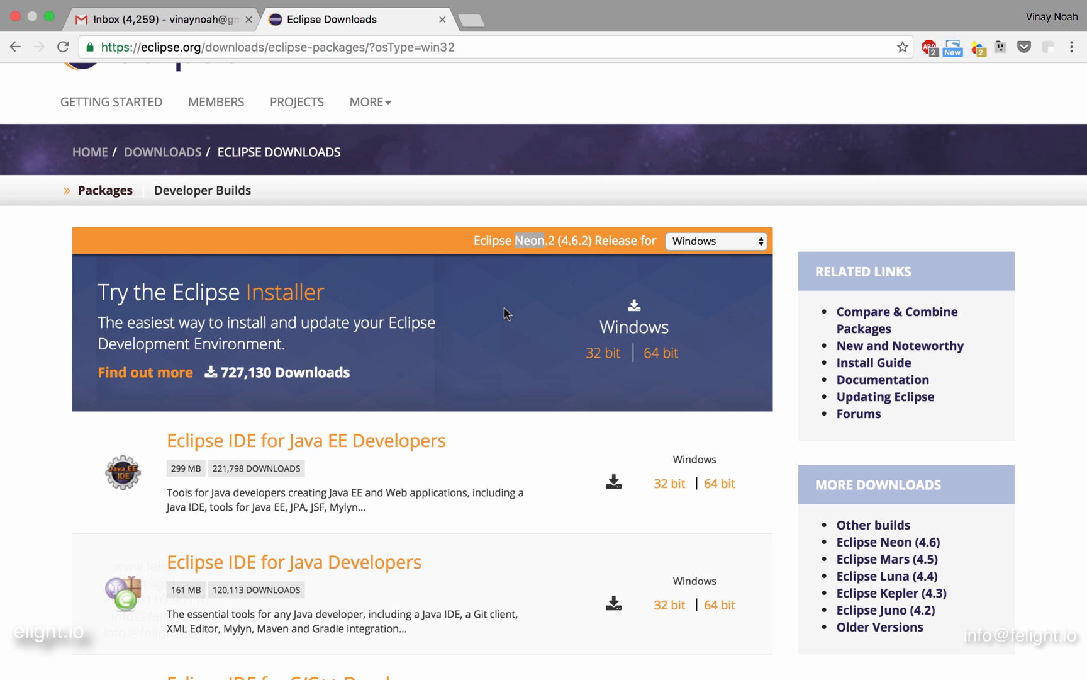
{"action": "scroll", "scroll_direction": "down", "scroll_amount": 3}
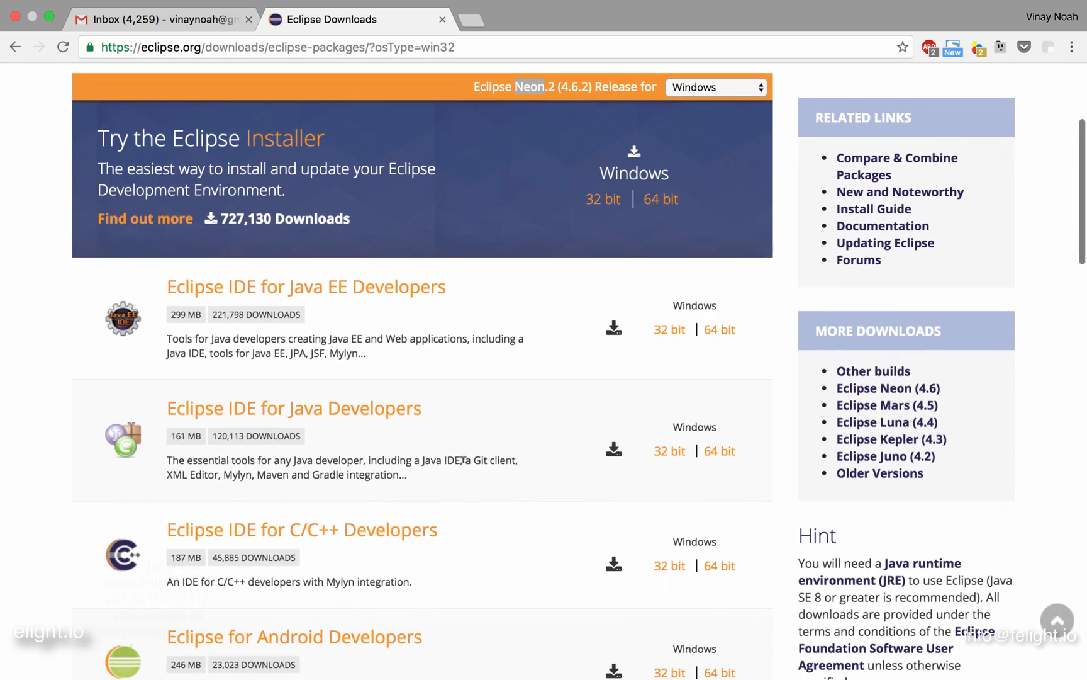
{"action": "scroll", "scroll_direction": "down", "scroll_amount": 3}
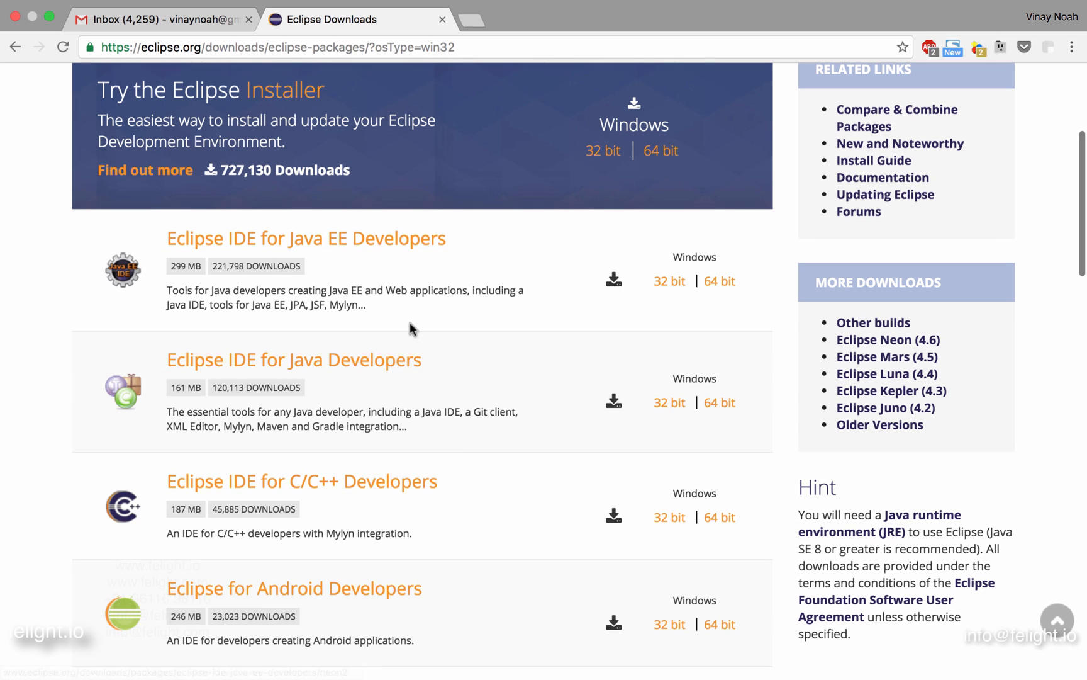
{"action": "mouse_move", "coordinate": [209, 216]}
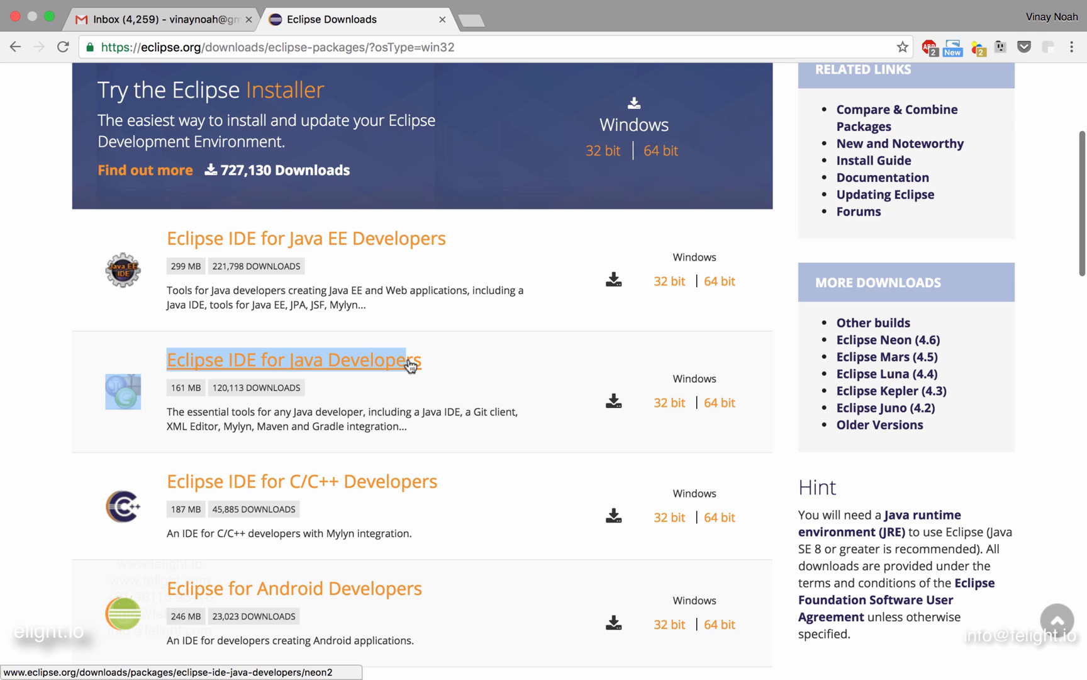
{"action": "scroll", "scroll_direction": "up", "scroll_amount": 3}
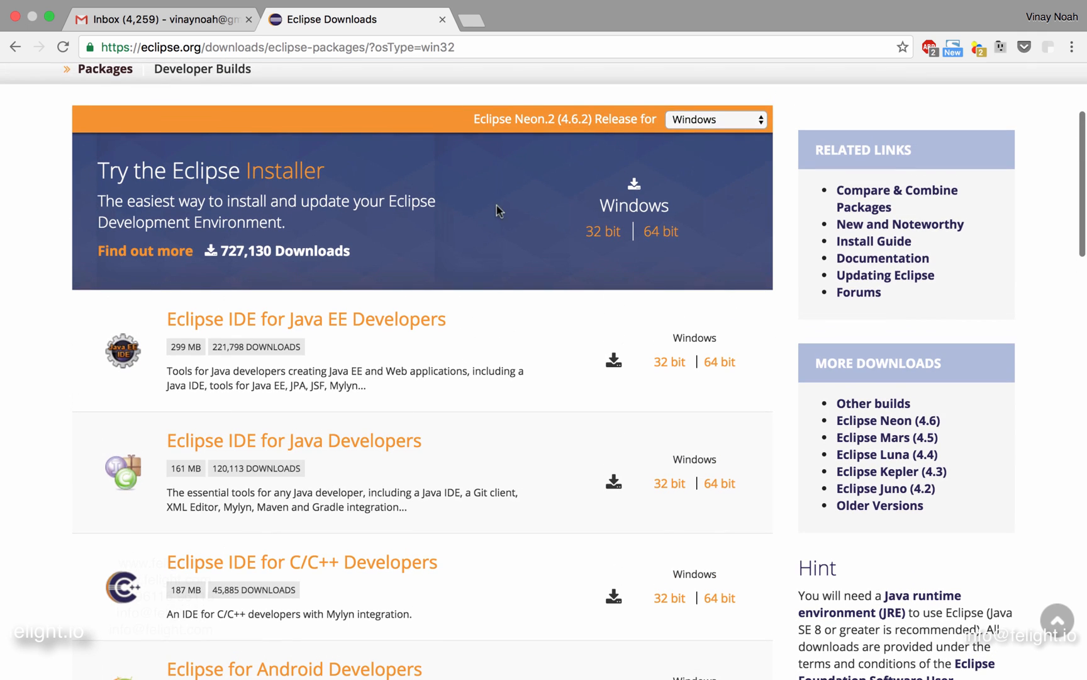
{"action": "scroll", "scroll_direction": "down", "scroll_amount": 3}
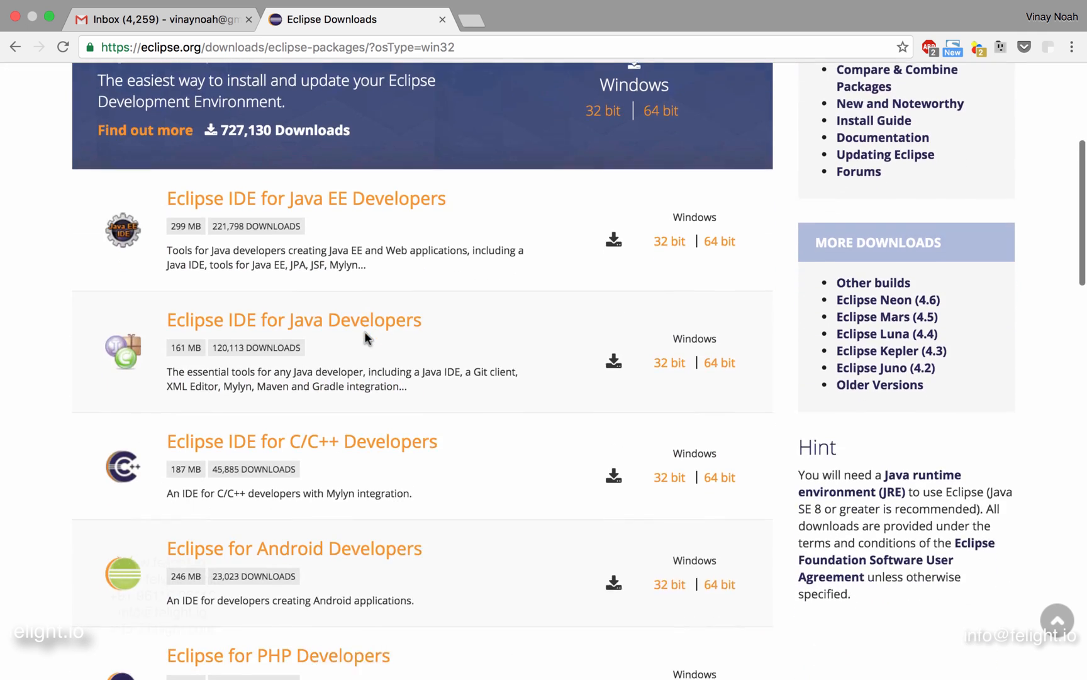
{"action": "scroll", "scroll_direction": "down", "scroll_amount": 3}
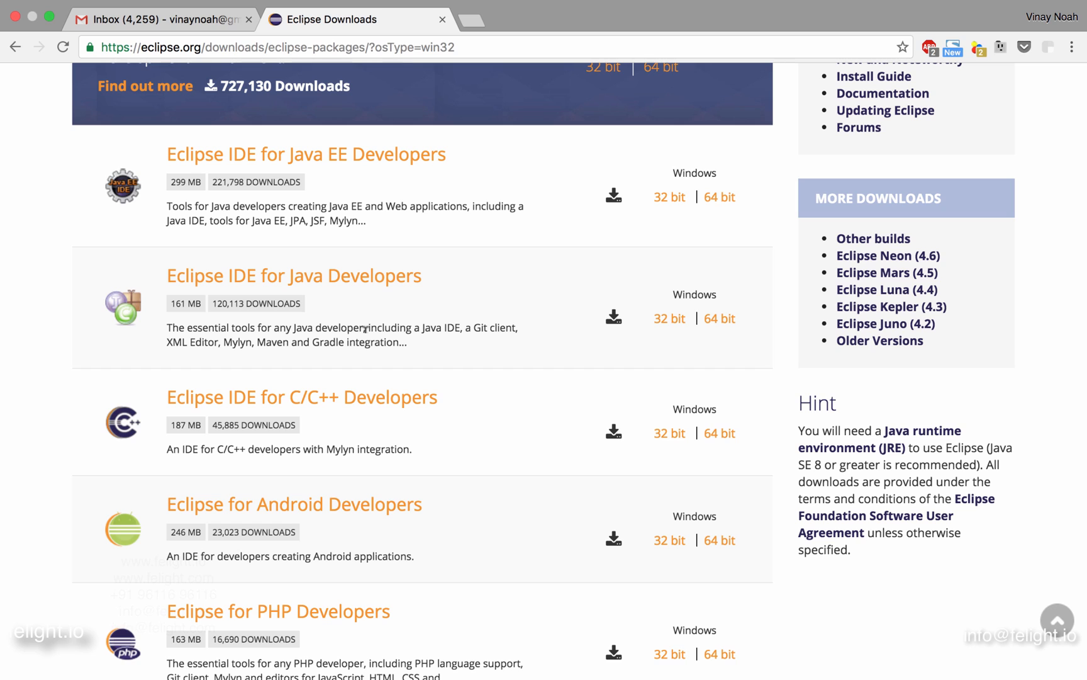
{"action": "mouse_move", "coordinate": [250, 163]}
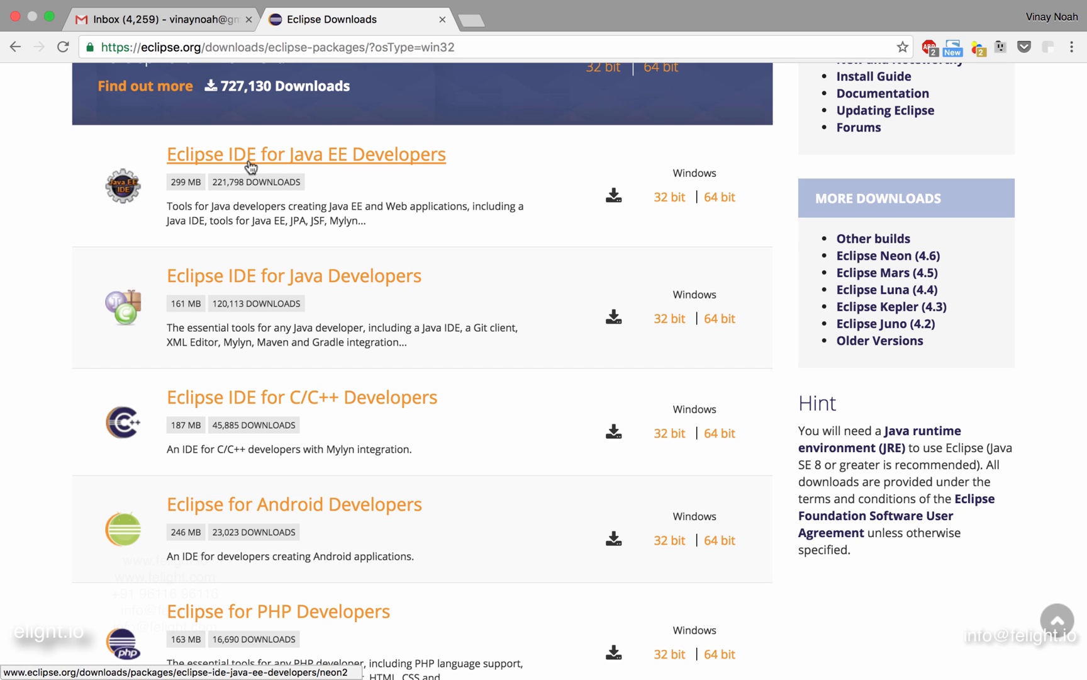
{"action": "mouse_move", "coordinate": [378, 161]}
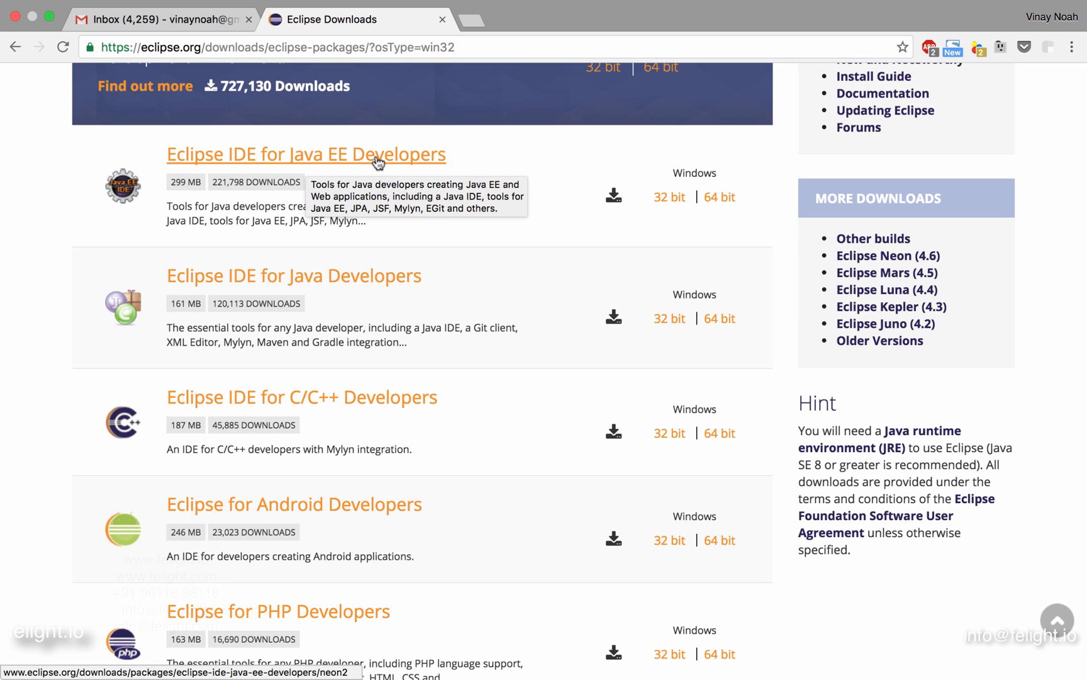
{"action": "mouse_move", "coordinate": [353, 301]}
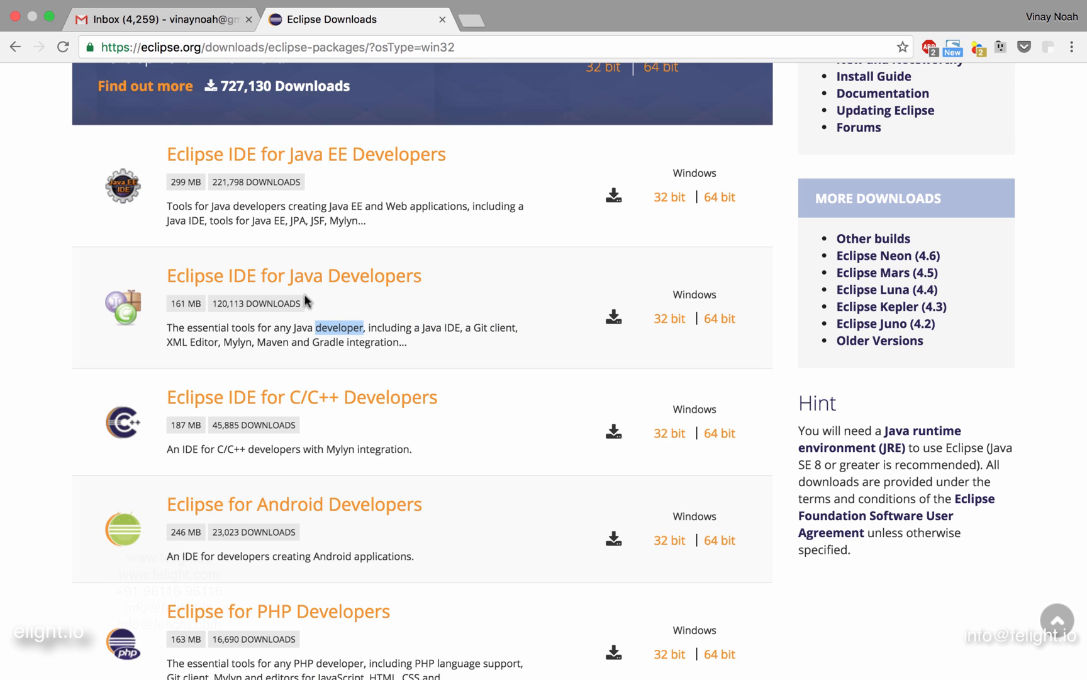
{"action": "mouse_move", "coordinate": [294, 276]}
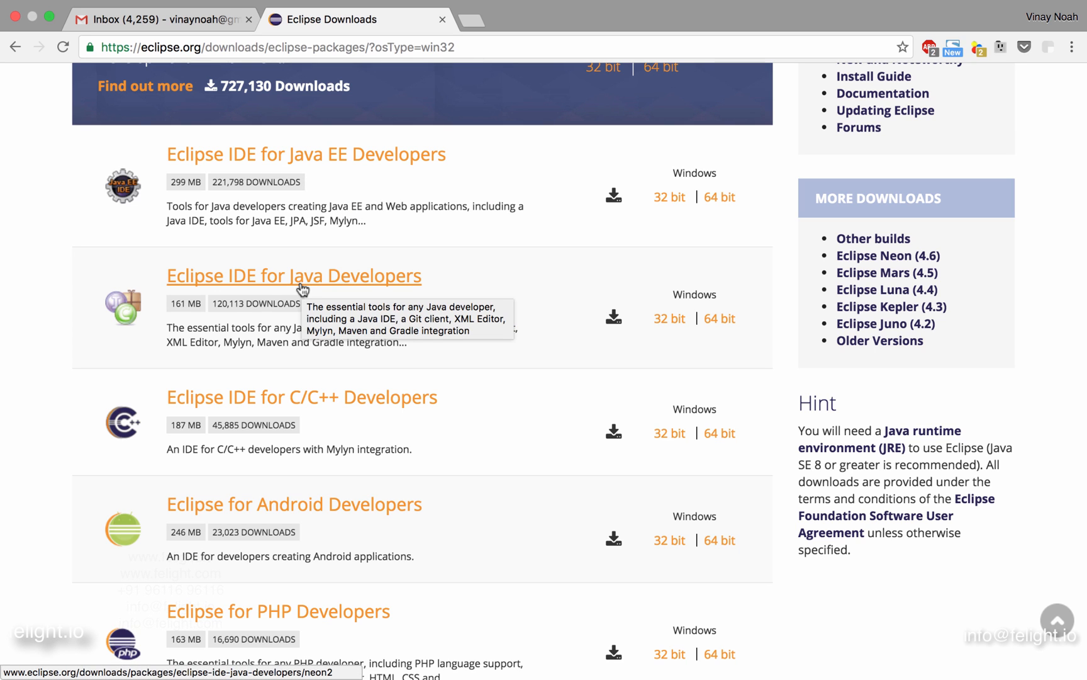
{"action": "scroll", "scroll_direction": "down", "scroll_amount": 3}
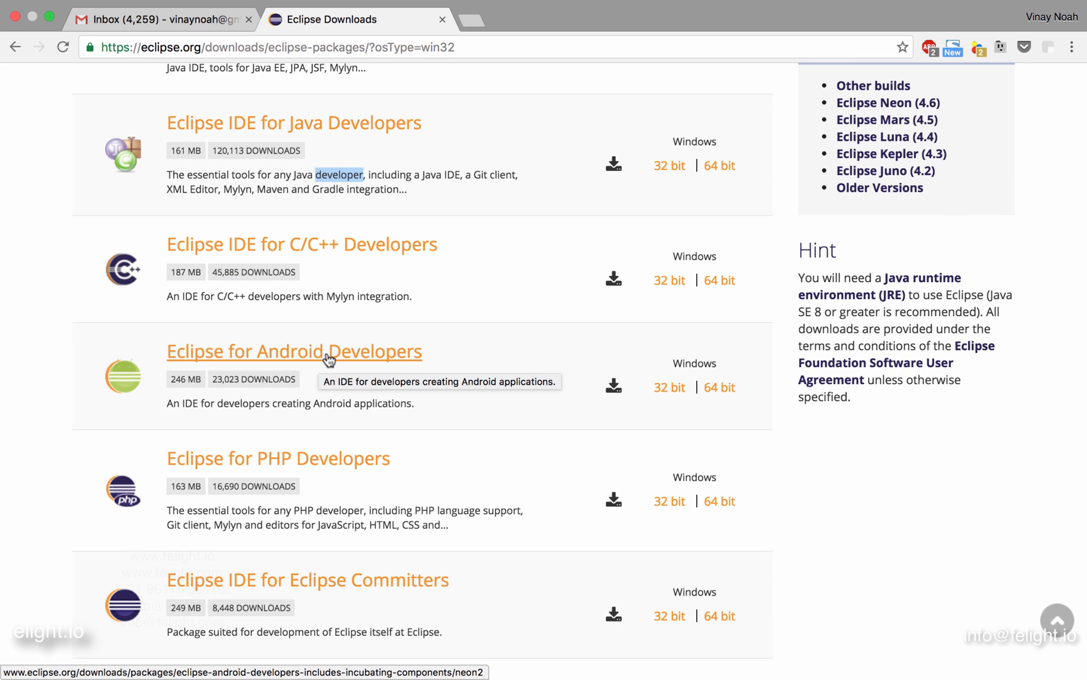
{"action": "mouse_move", "coordinate": [324, 349]}
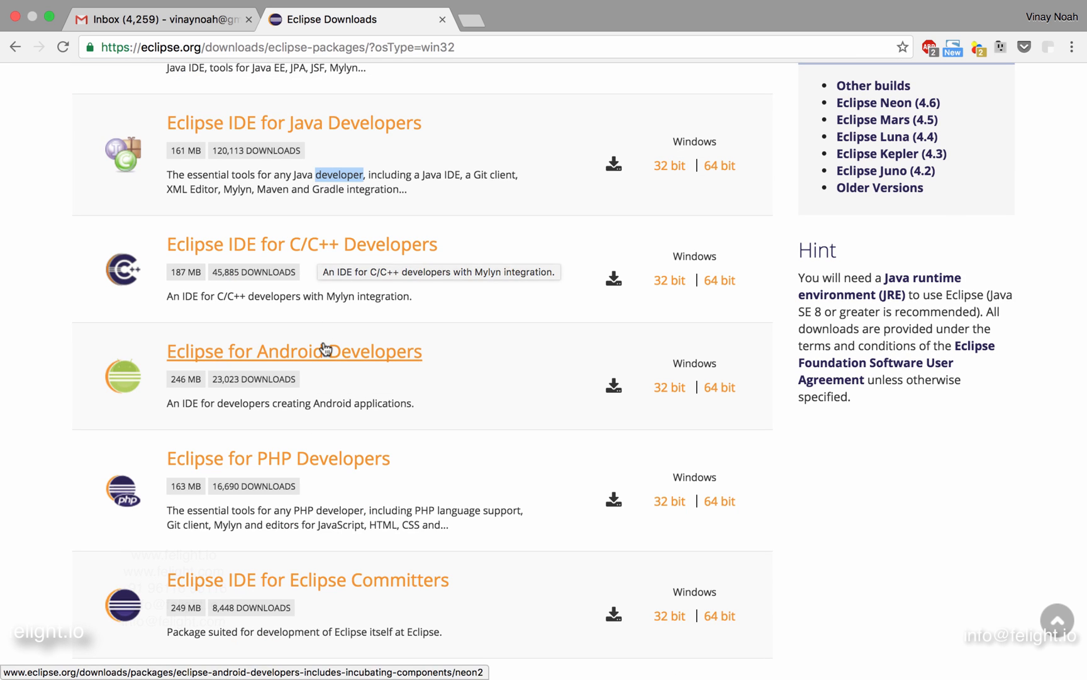
{"action": "scroll", "scroll_direction": "down", "scroll_amount": 3}
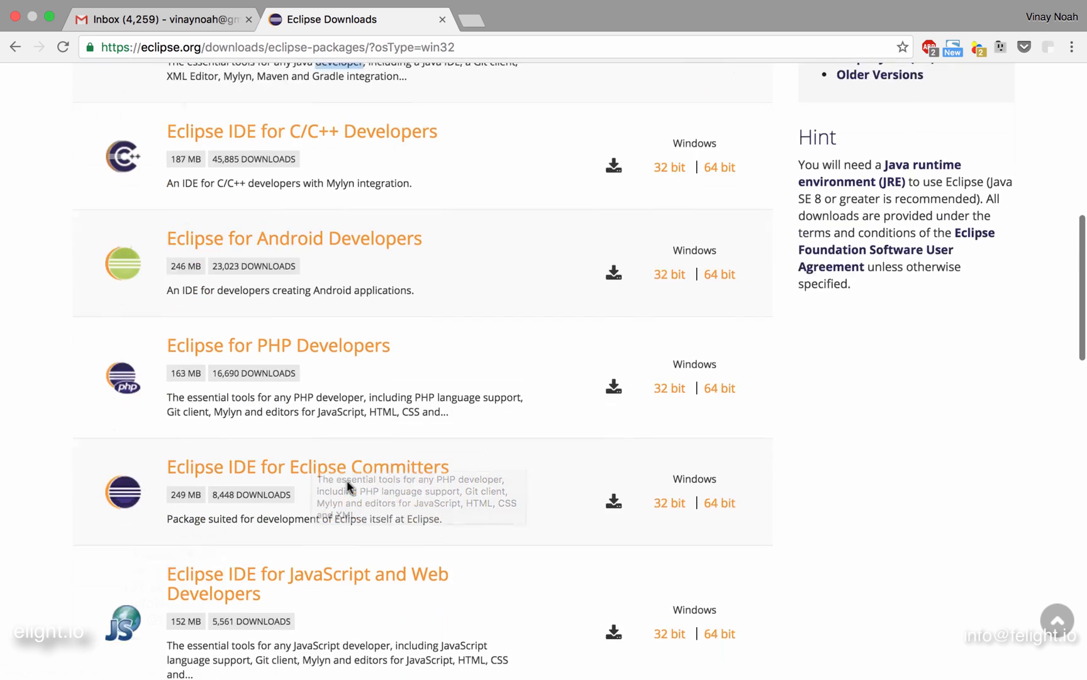
{"action": "scroll", "scroll_direction": "down", "scroll_amount": 3}
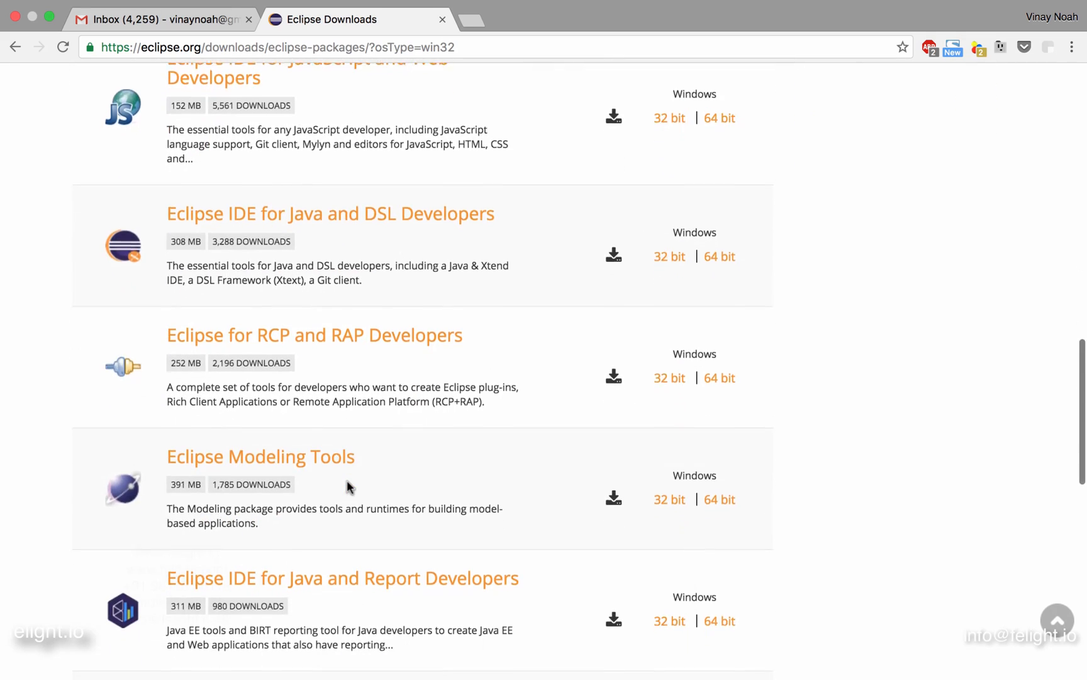
{"action": "scroll", "scroll_direction": "up", "scroll_amount": 3}
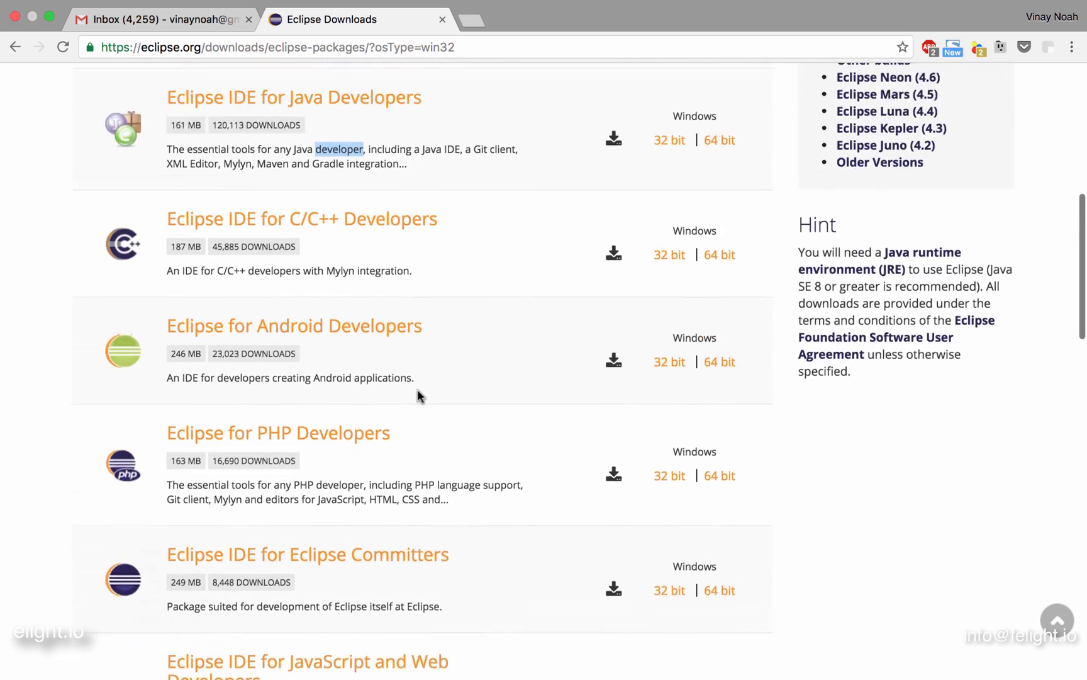
{"action": "scroll", "scroll_direction": "up", "scroll_amount": 3}
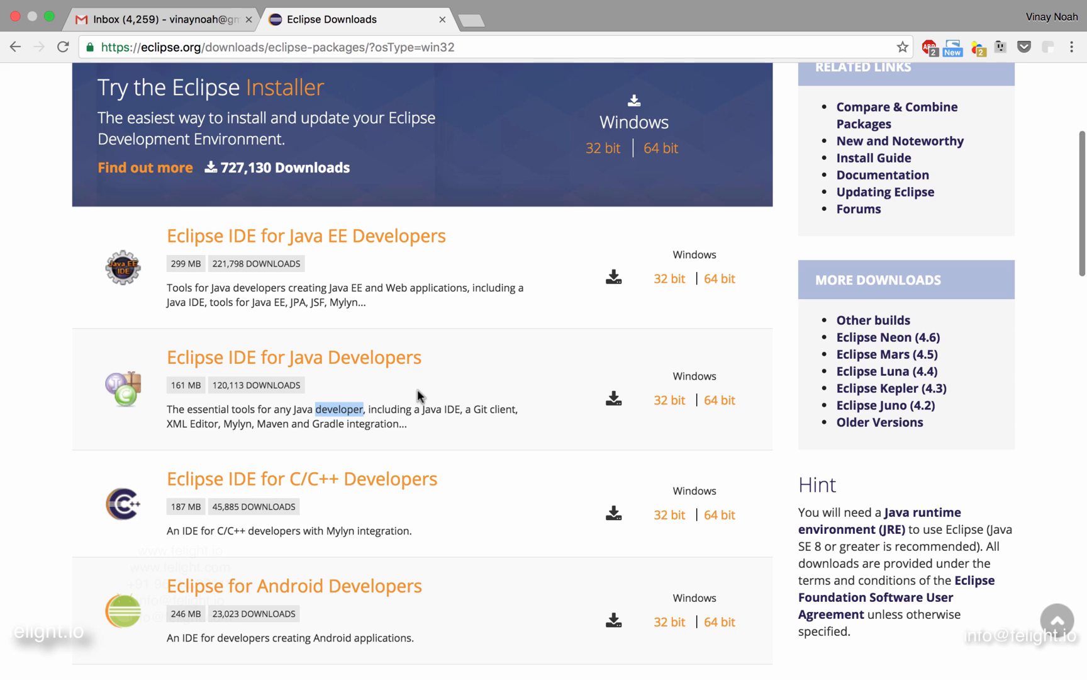
{"action": "mouse_move", "coordinate": [232, 253]}
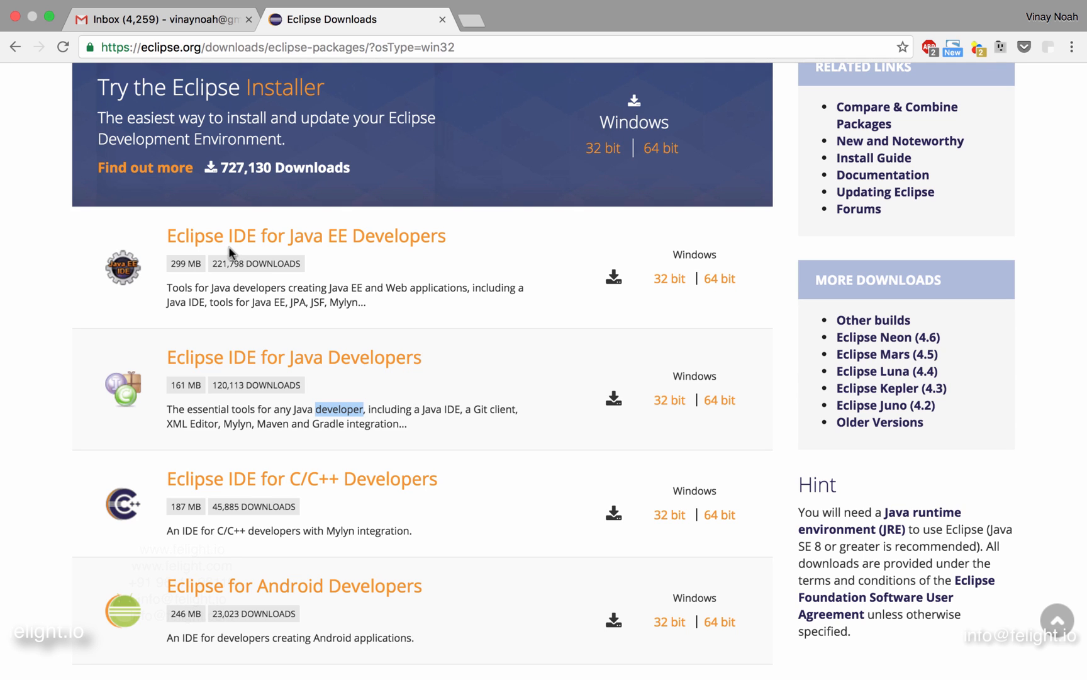
{"action": "mouse_move", "coordinate": [306, 236]}
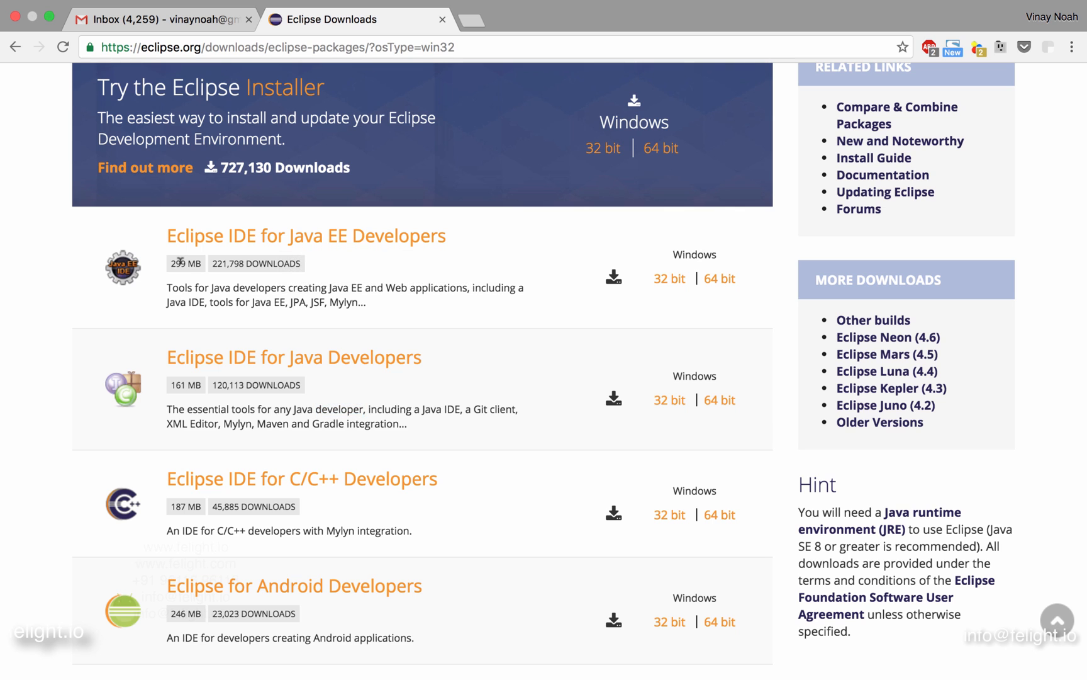
{"action": "scroll", "scroll_direction": "down", "scroll_amount": 3}
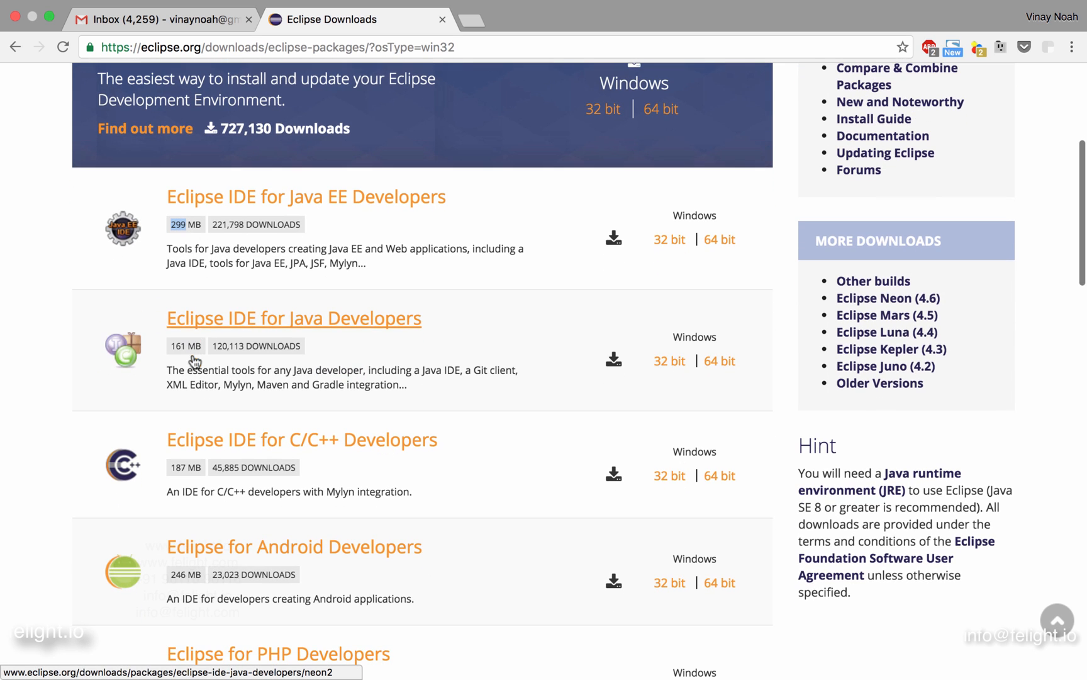
{"action": "mouse_move", "coordinate": [328, 326]}
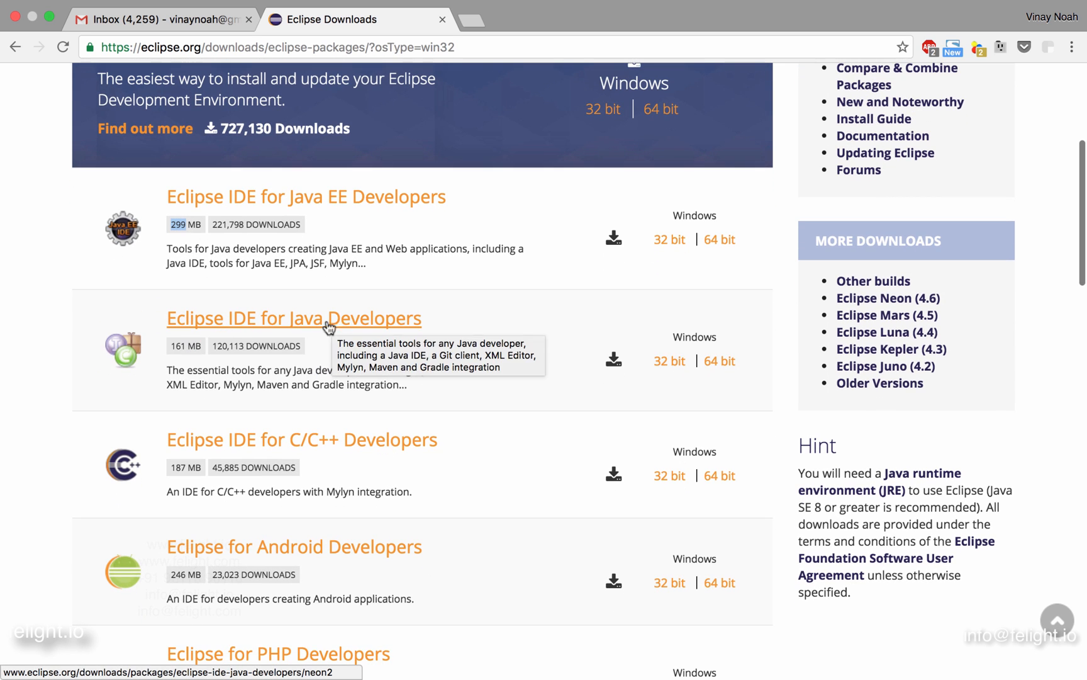
{"action": "mouse_move", "coordinate": [200, 361]}
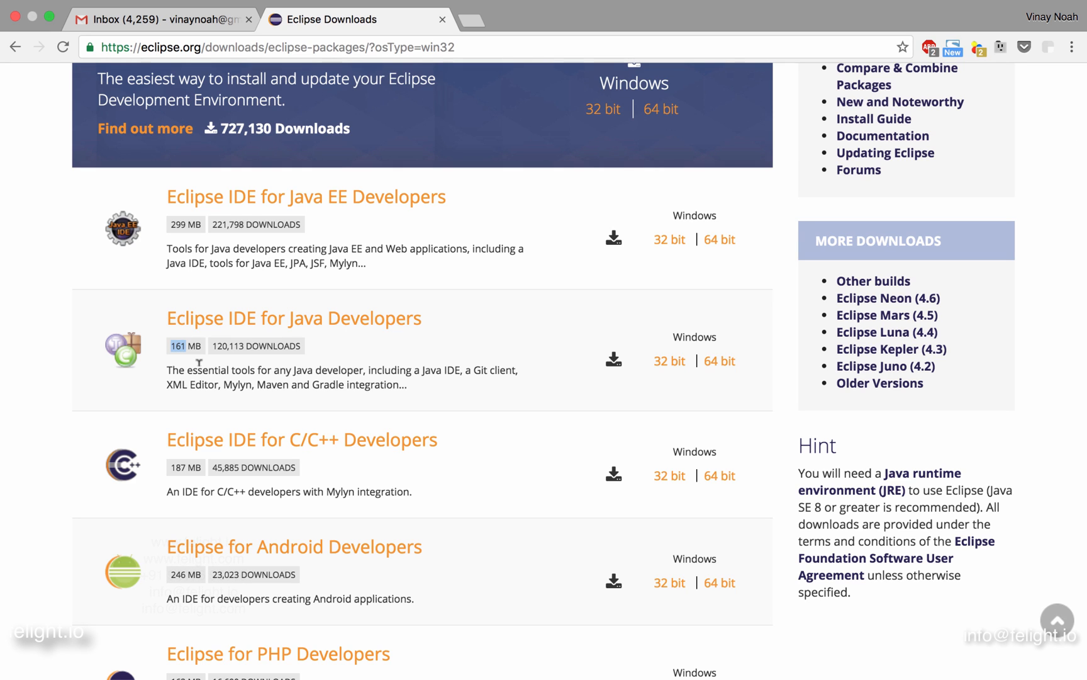
{"action": "mouse_move", "coordinate": [224, 297]}
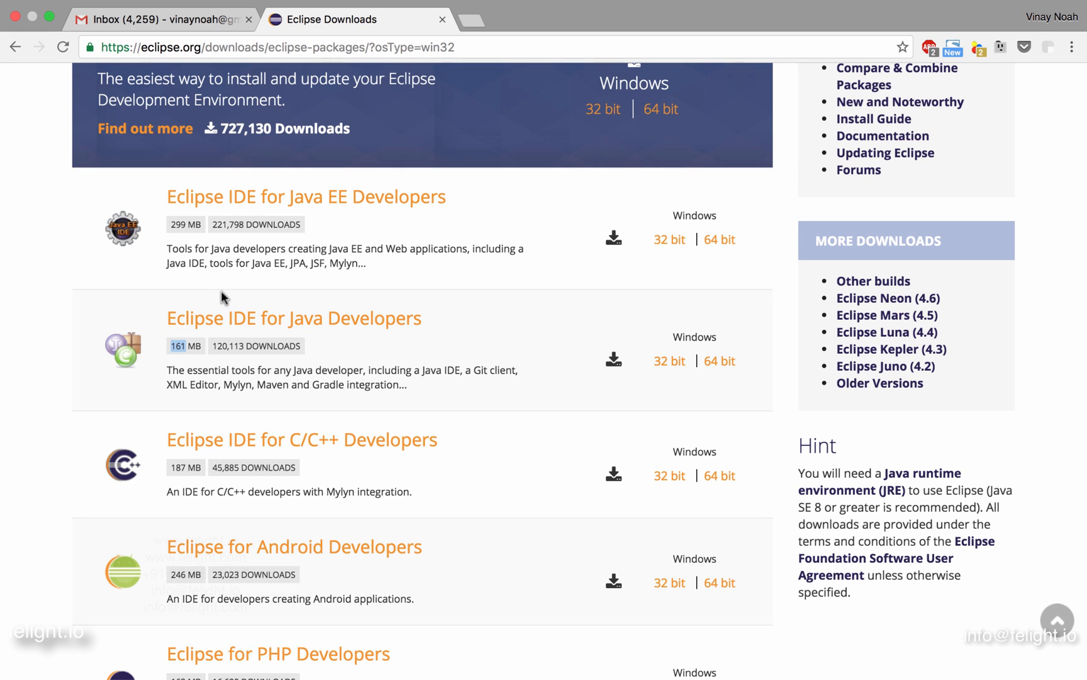
{"action": "mouse_move", "coordinate": [263, 285]}
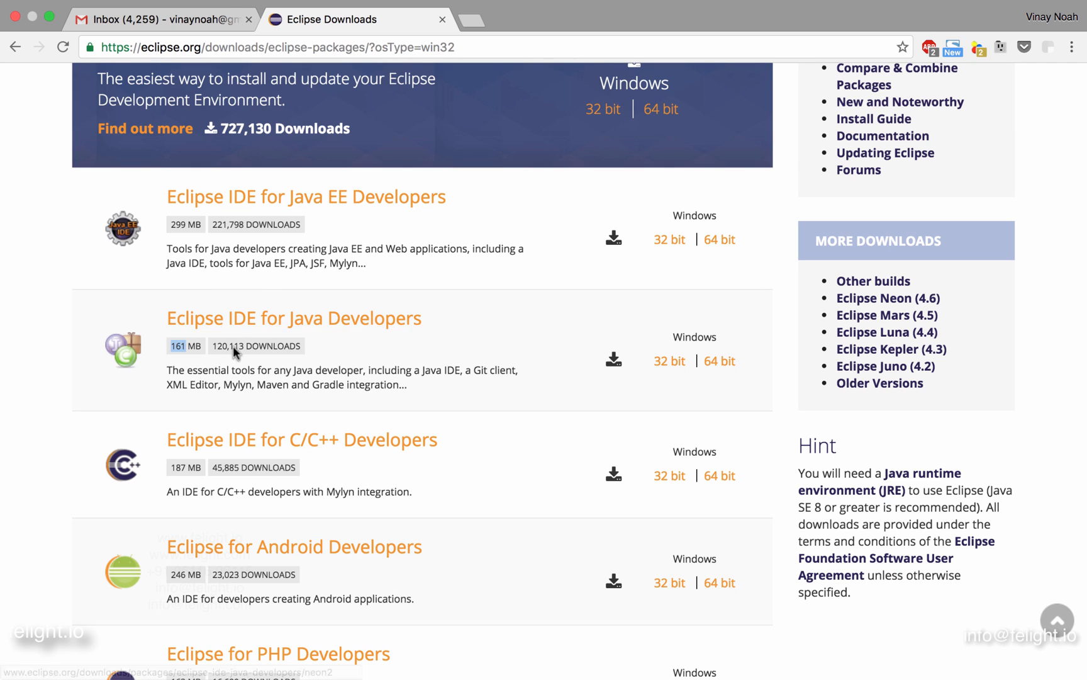
{"action": "mouse_move", "coordinate": [311, 322]}
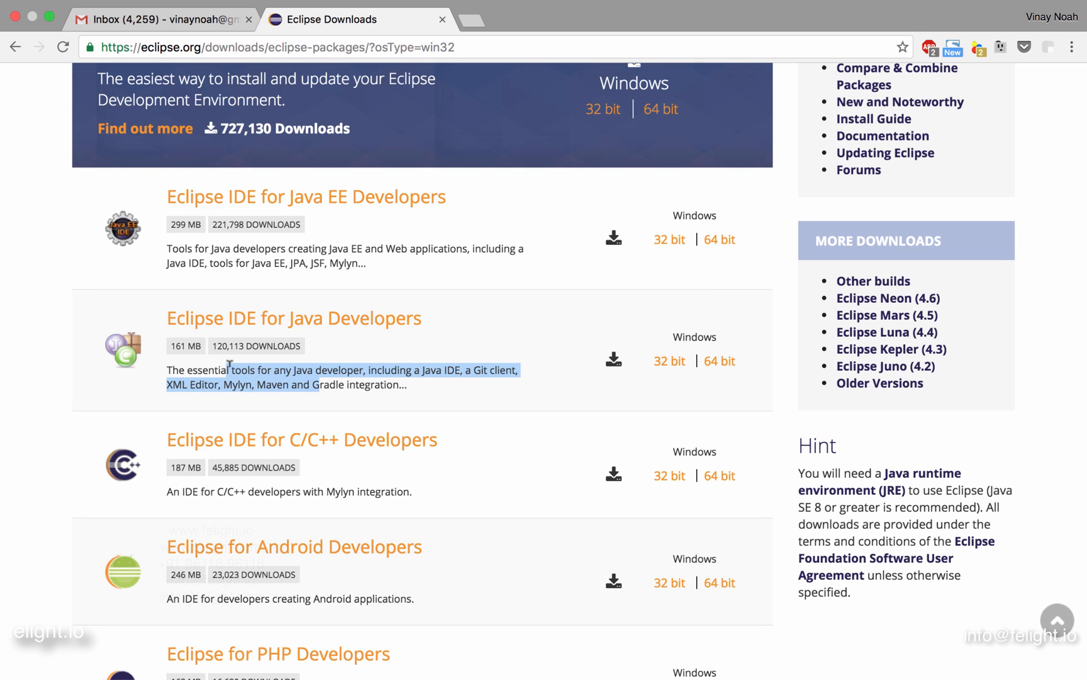
{"action": "mouse_move", "coordinate": [253, 293]}
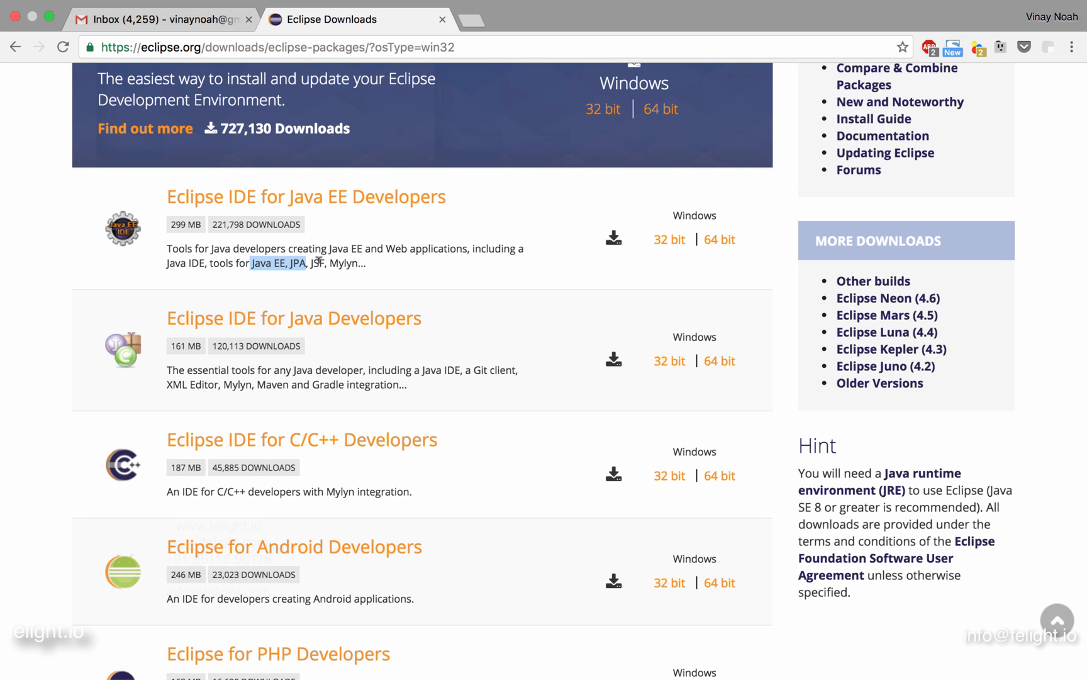
{"action": "mouse_move", "coordinate": [294, 319]}
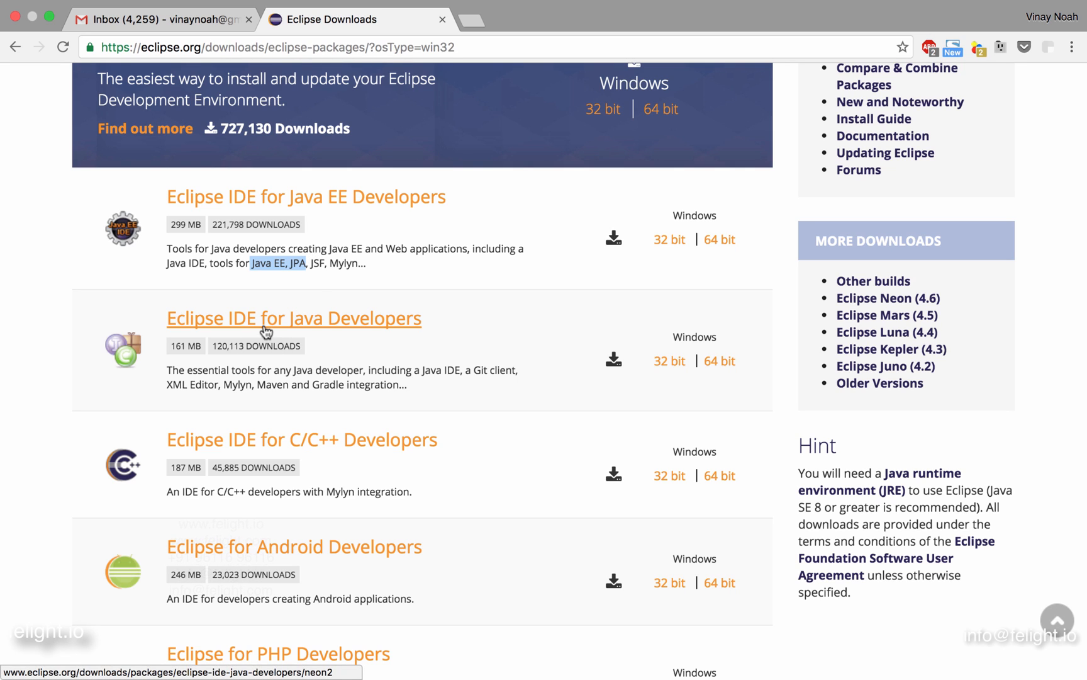
{"action": "mouse_move", "coordinate": [291, 202]}
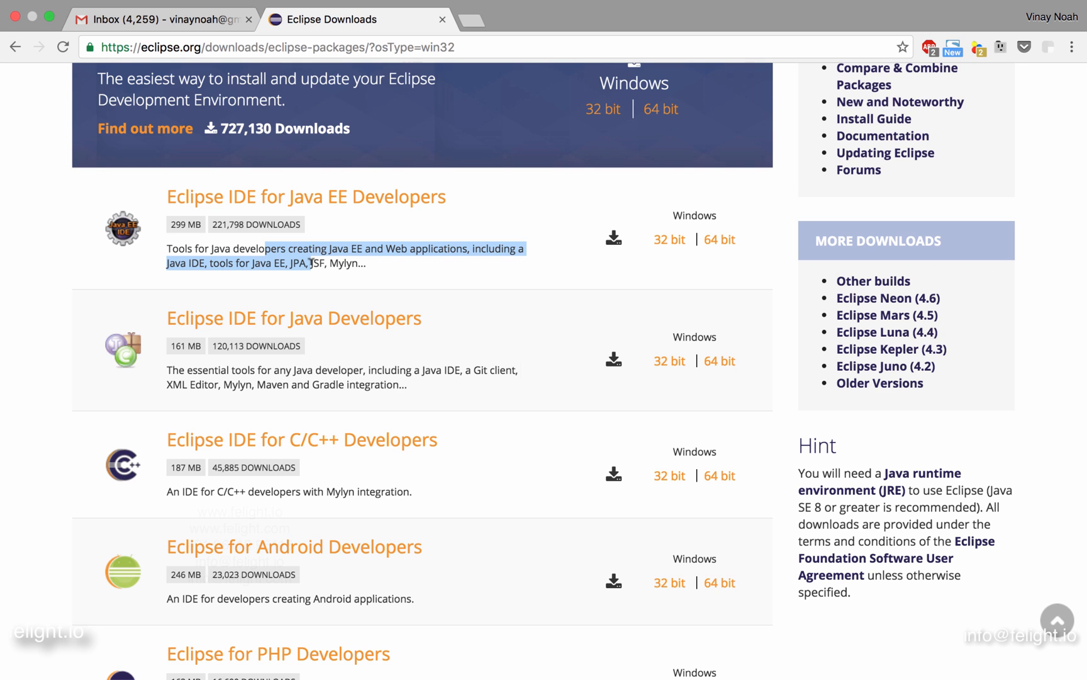
{"action": "mouse_move", "coordinate": [294, 318]}
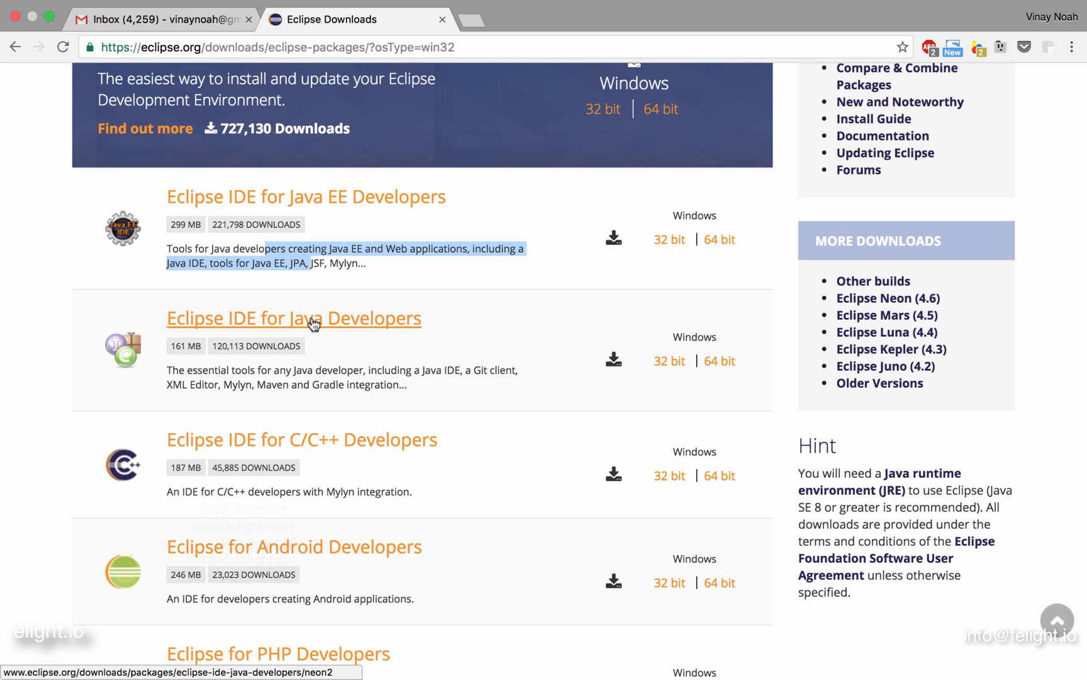
{"action": "mouse_move", "coordinate": [341, 205]}
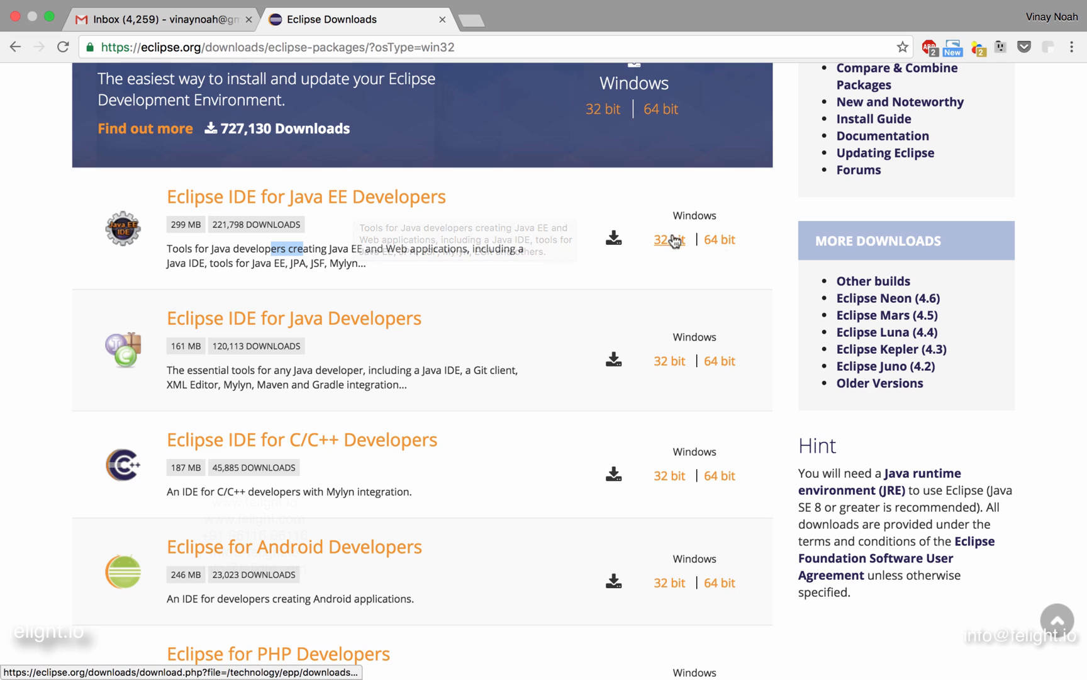
{"action": "mouse_move", "coordinate": [718, 239]}
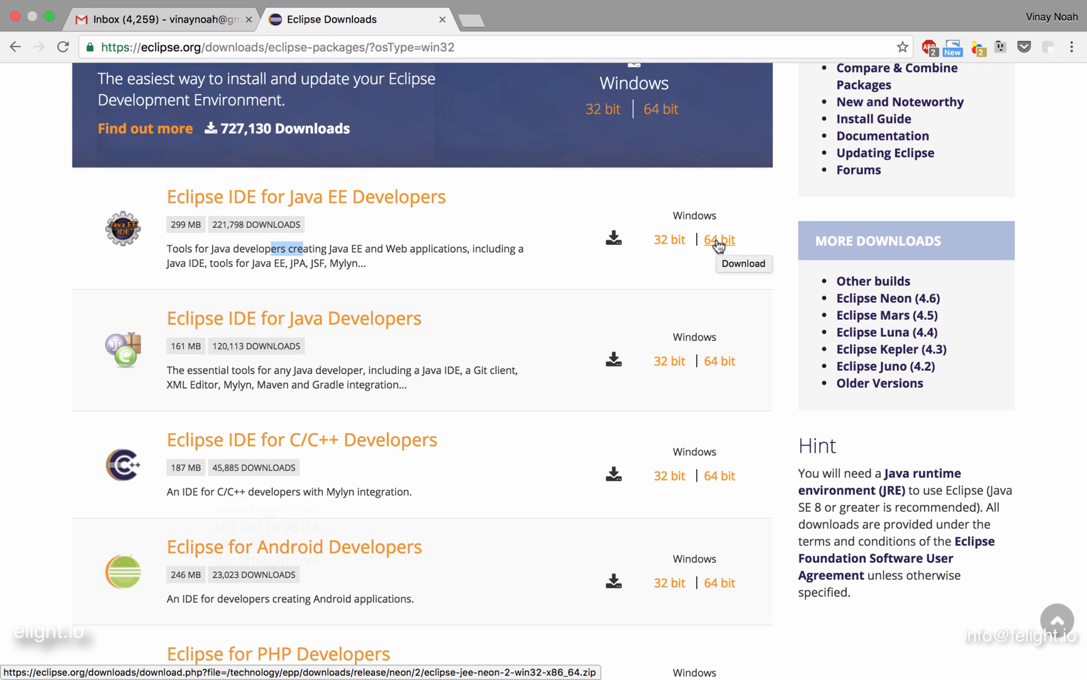
{"action": "mouse_move", "coordinate": [325, 237]}
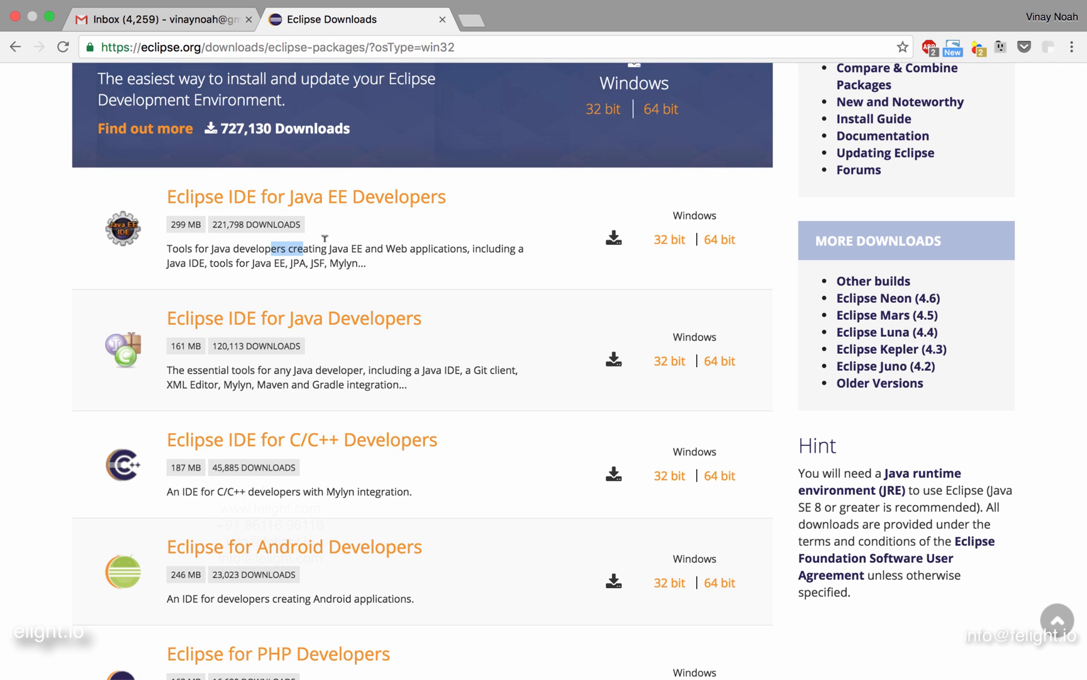
{"action": "double_click", "coordinate": [306, 197]}
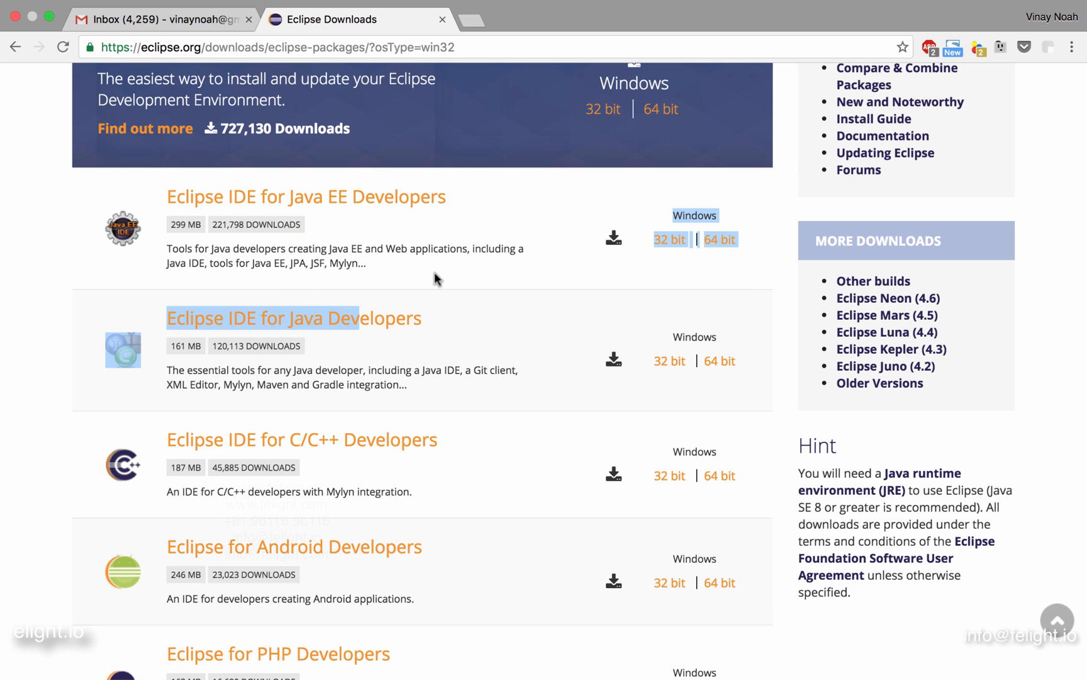
{"action": "mouse_move", "coordinate": [501, 32]}
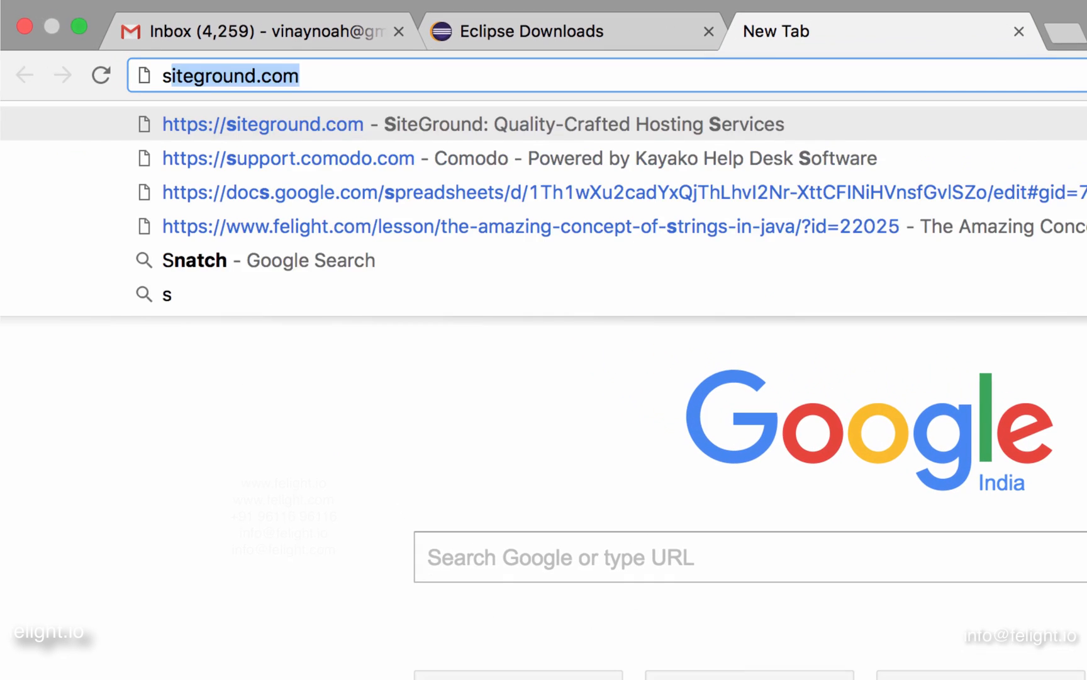
Search Google for 'spring st' and open the Spring Tool Suite page on spring.io
{"action": "type", "text": "spring st"}
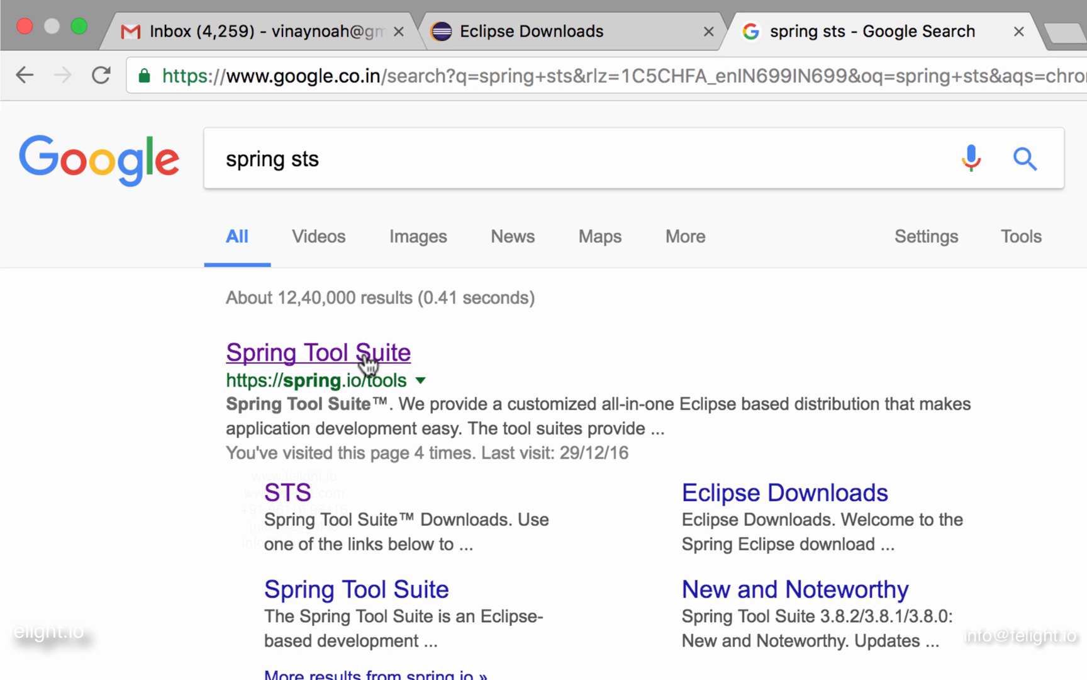
{"action": "left_click", "coordinate": [318, 352]}
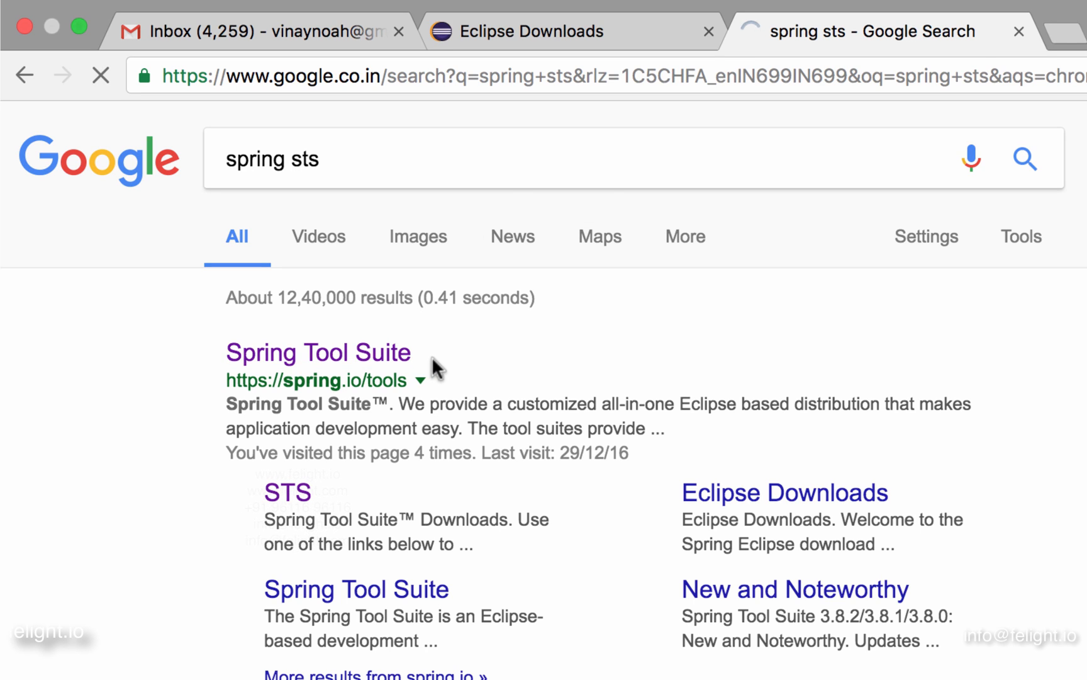
{"action": "left_click", "coordinate": [318, 352]}
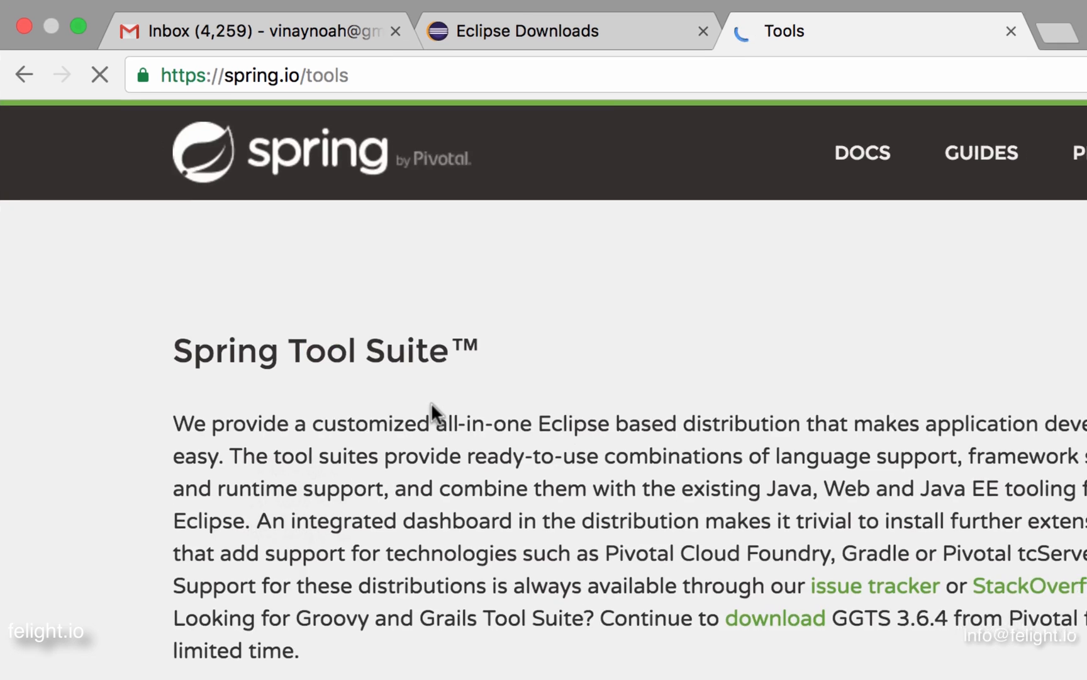
{"action": "scroll", "scroll_direction": "down", "scroll_amount": 3}
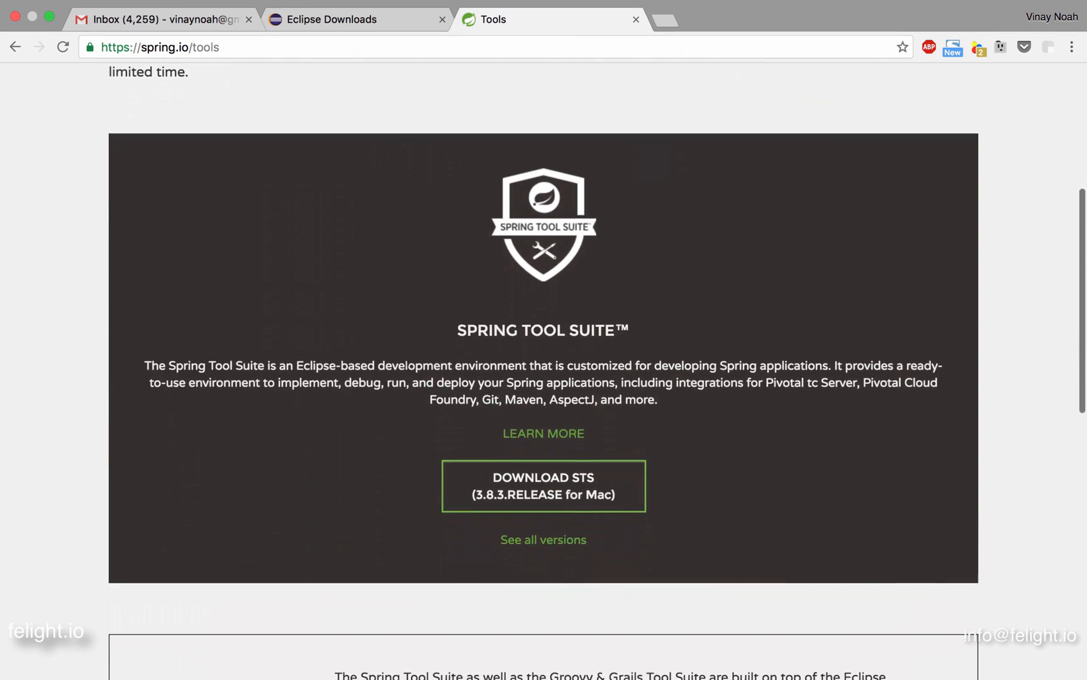
{"action": "scroll", "scroll_direction": "down", "scroll_amount": 3}
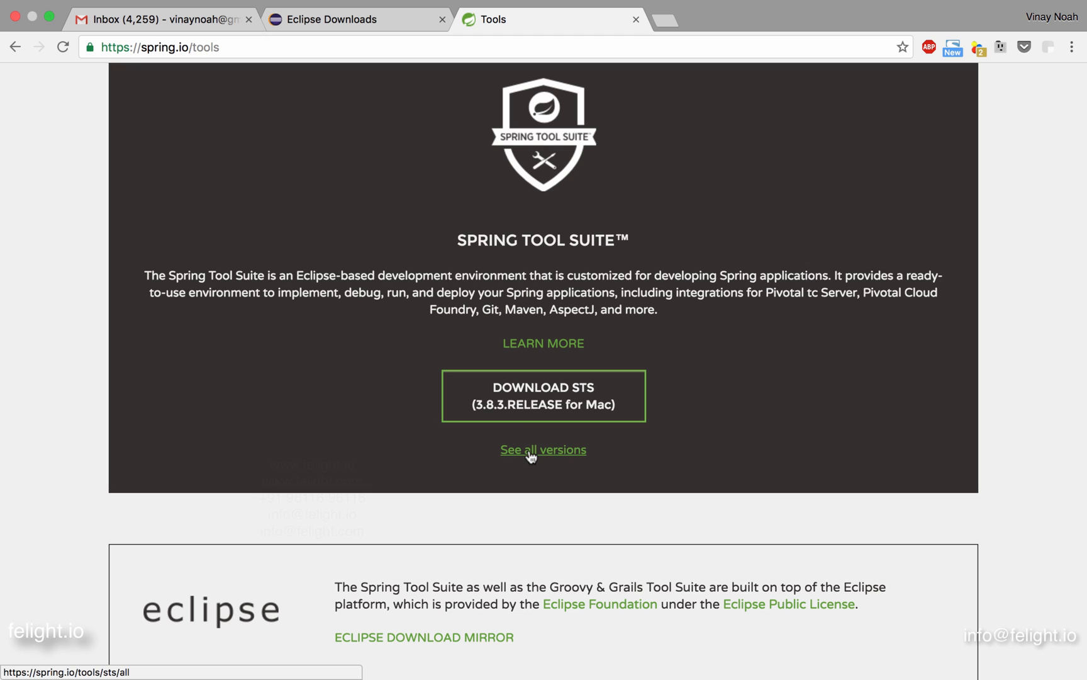
Show all STS downloads and reveal the Windows and another platform's STS 3.8.3 options
{"action": "left_click", "coordinate": [543, 450]}
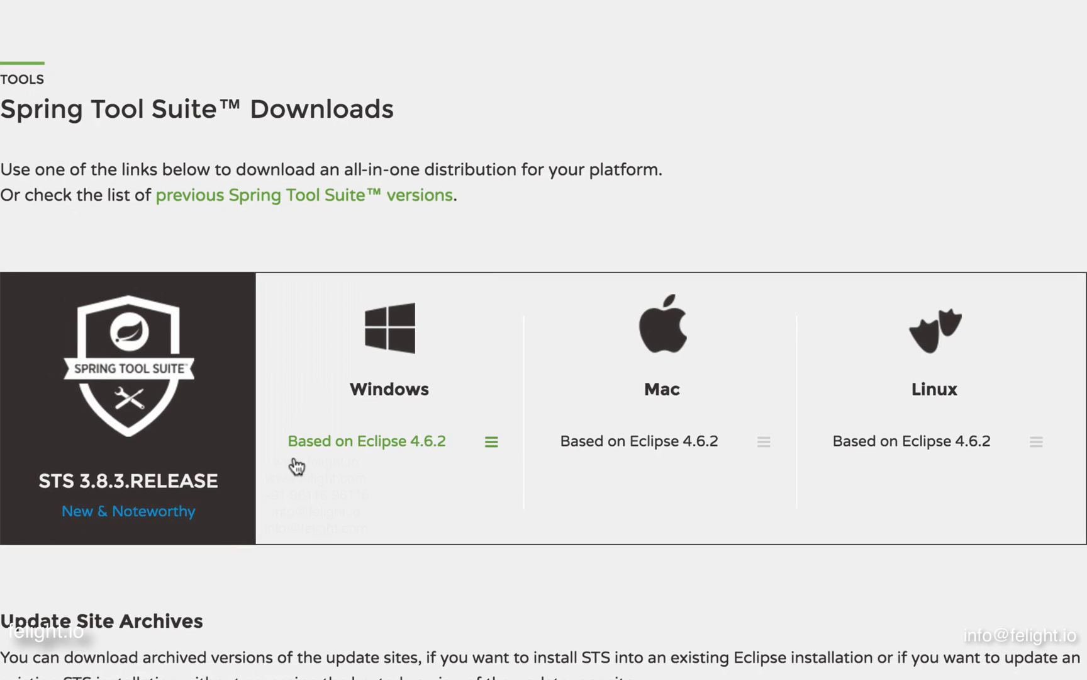
{"action": "scroll", "scroll_direction": "down", "scroll_amount": 3}
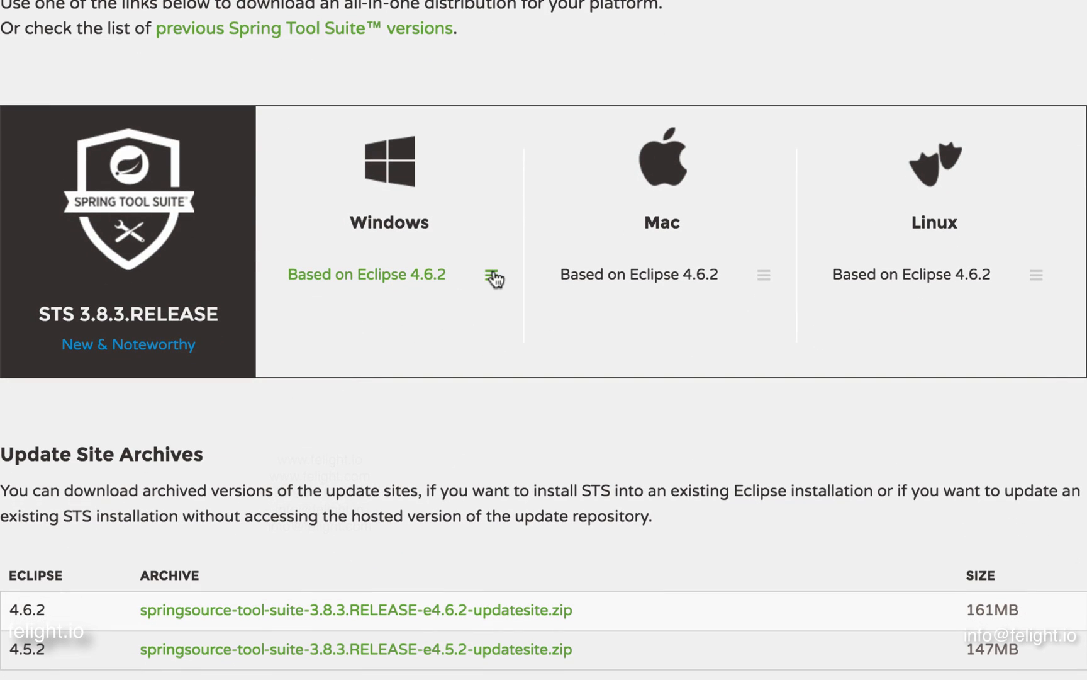
{"action": "left_click", "coordinate": [491, 274]}
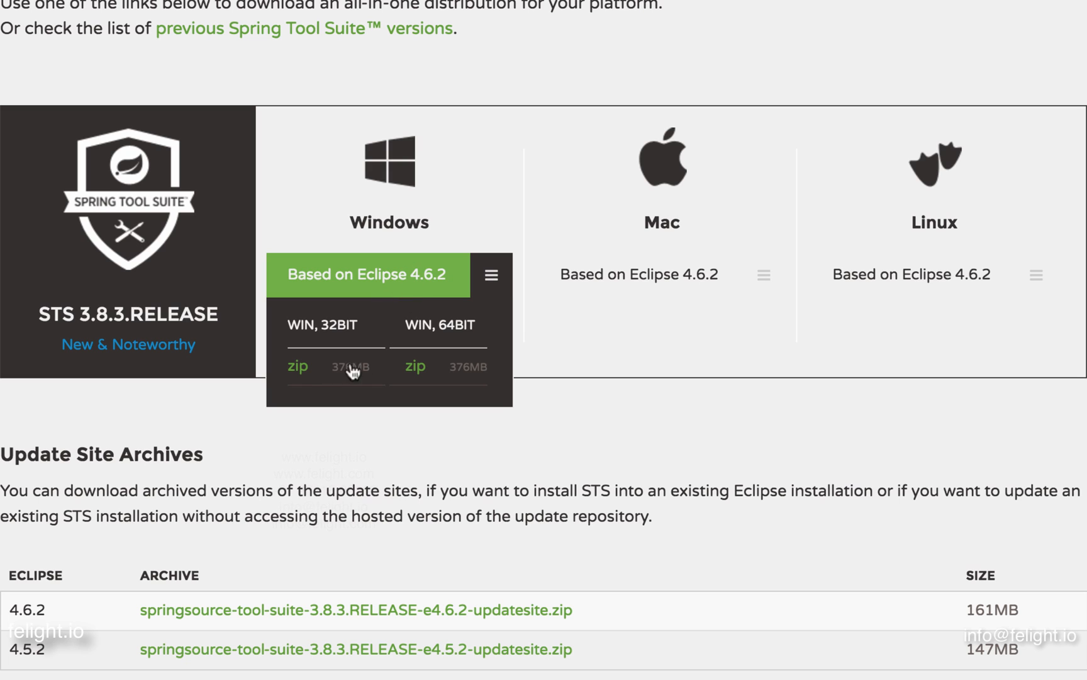
{"action": "mouse_move", "coordinate": [708, 272]}
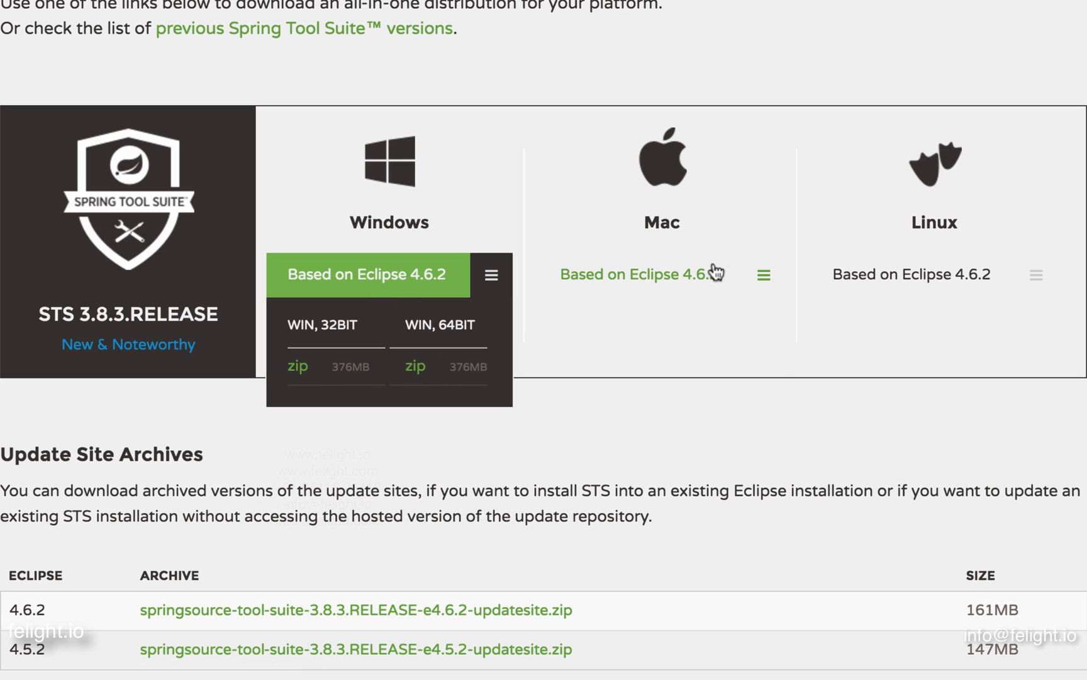
{"action": "left_click", "coordinate": [638, 274]}
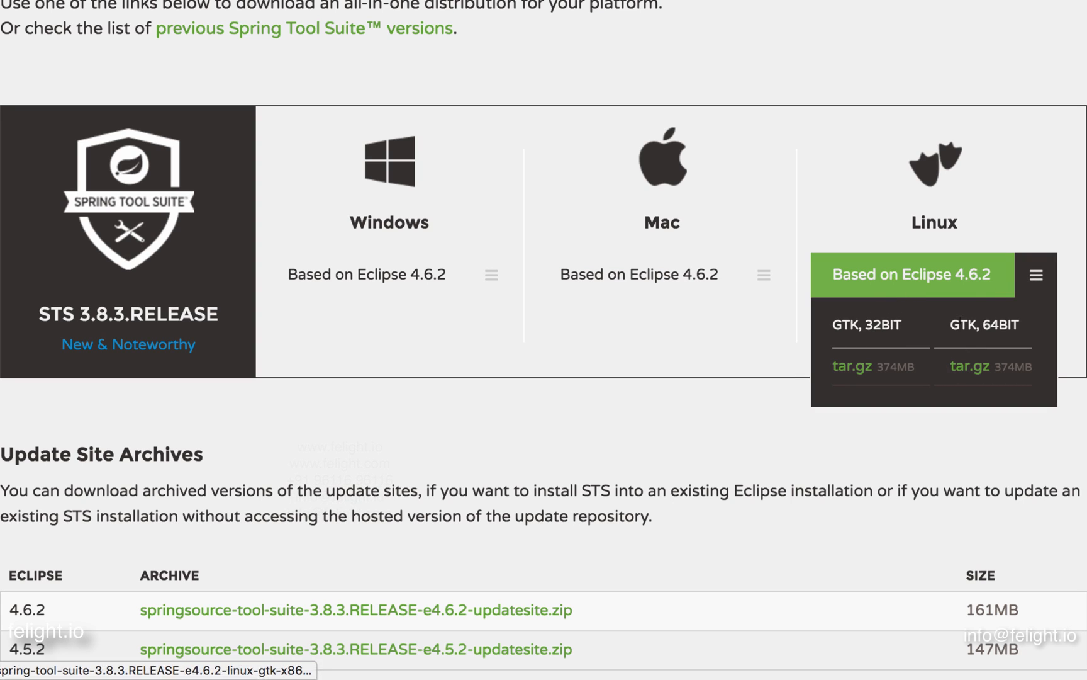
{"action": "mouse_move", "coordinate": [480, 419]}
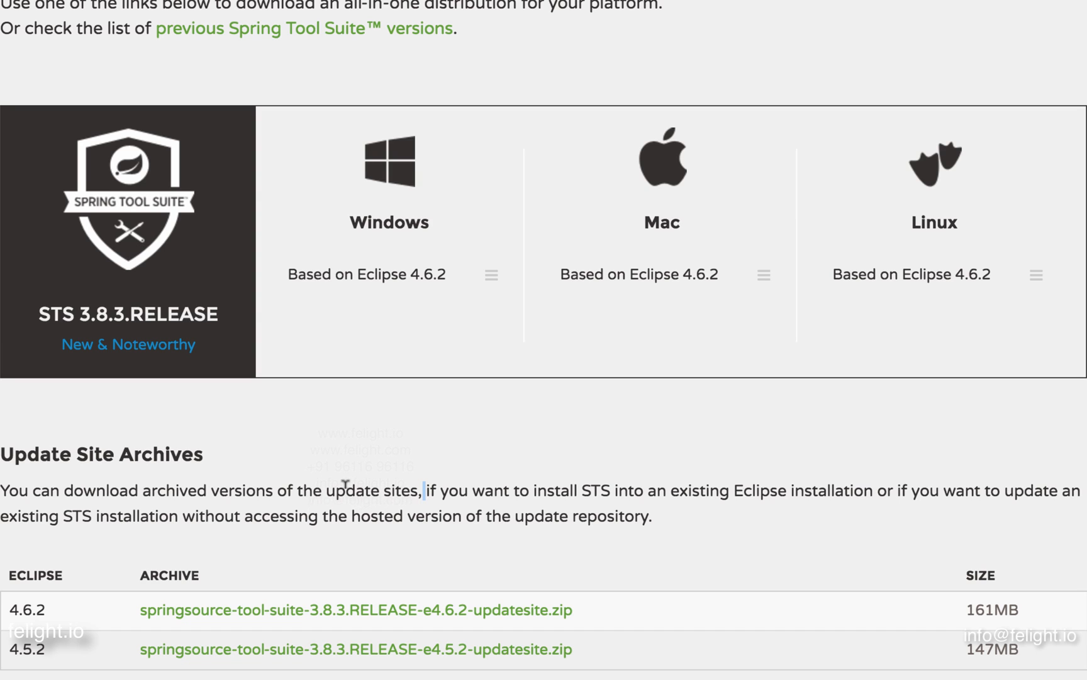
{"action": "mouse_move", "coordinate": [382, 380]}
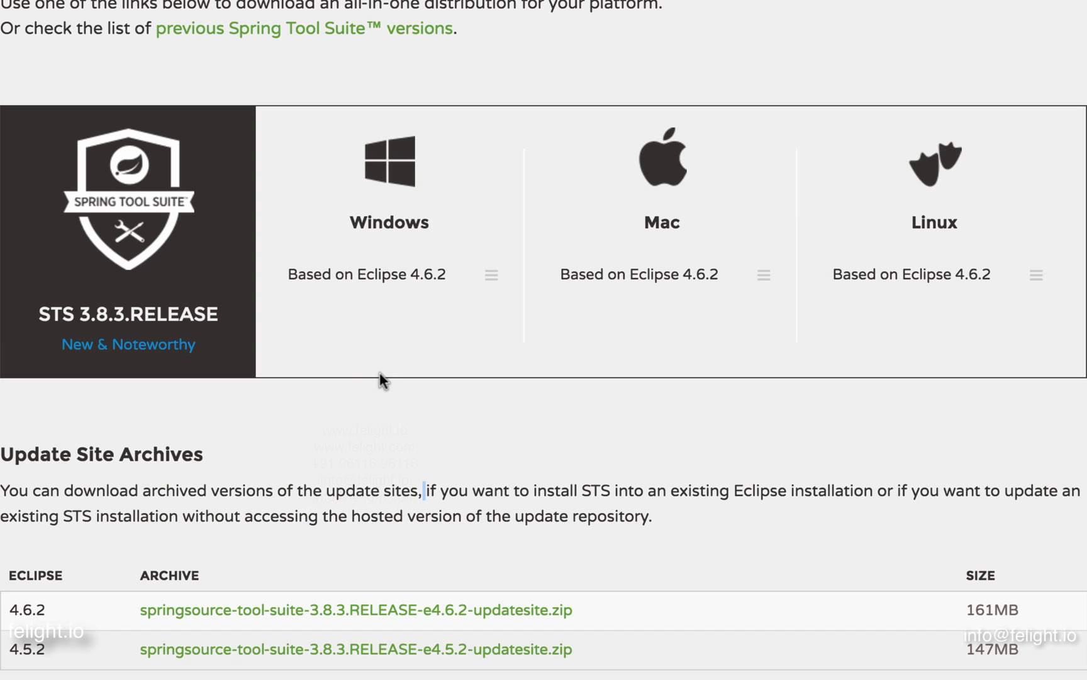
{"action": "mouse_move", "coordinate": [165, 284]}
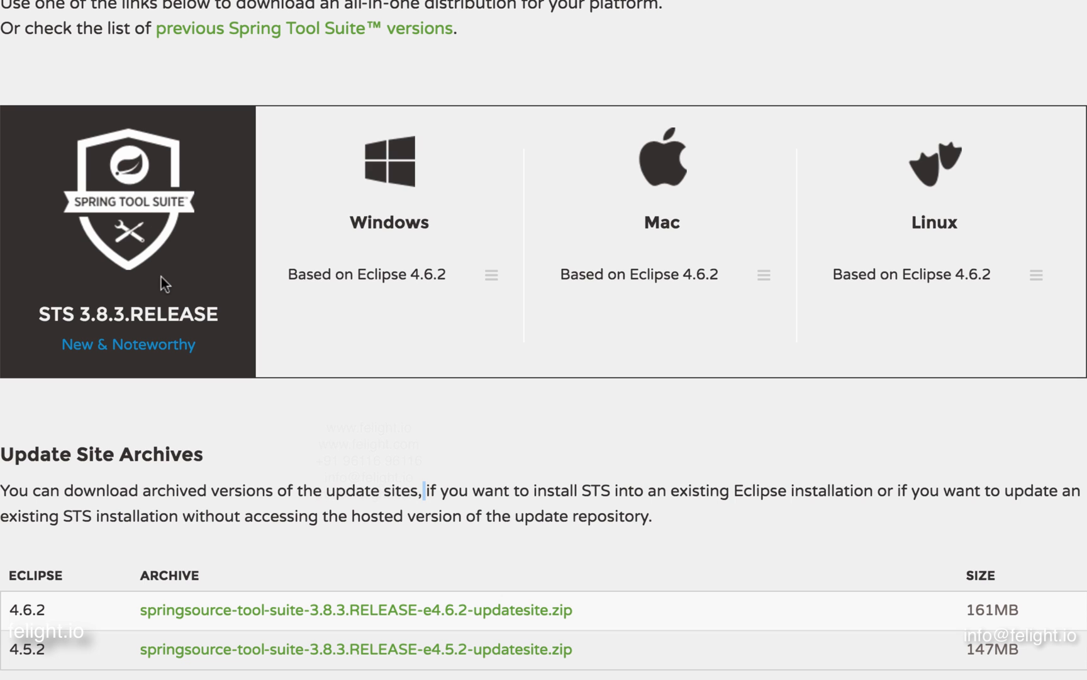
{"action": "mouse_move", "coordinate": [262, 211]}
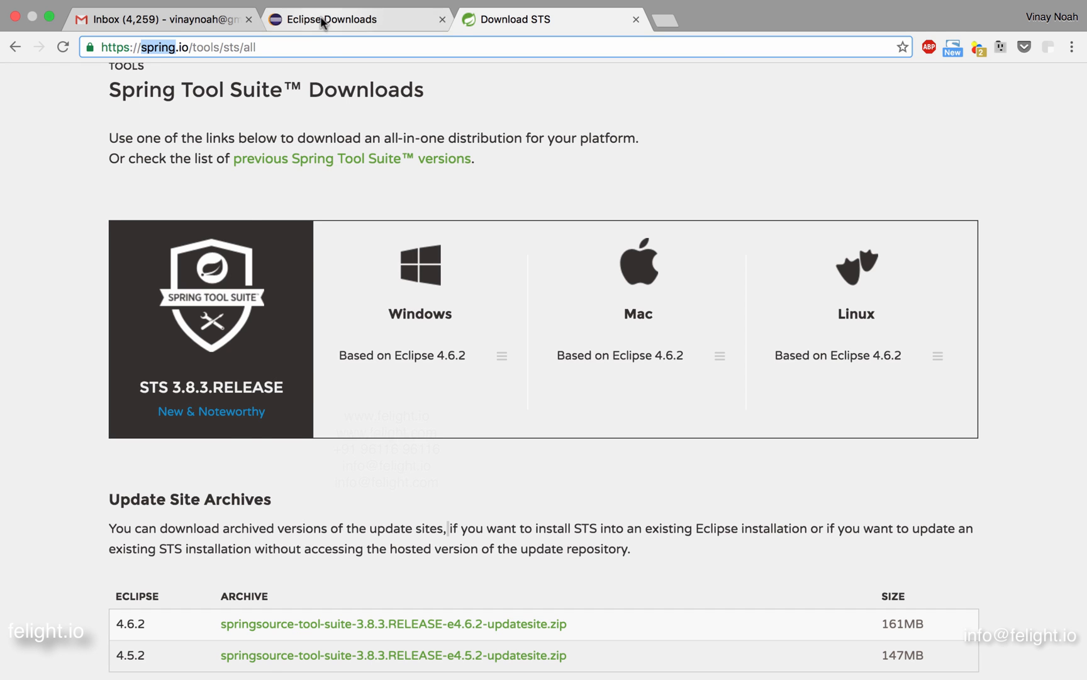
{"action": "left_click", "coordinate": [357, 19]}
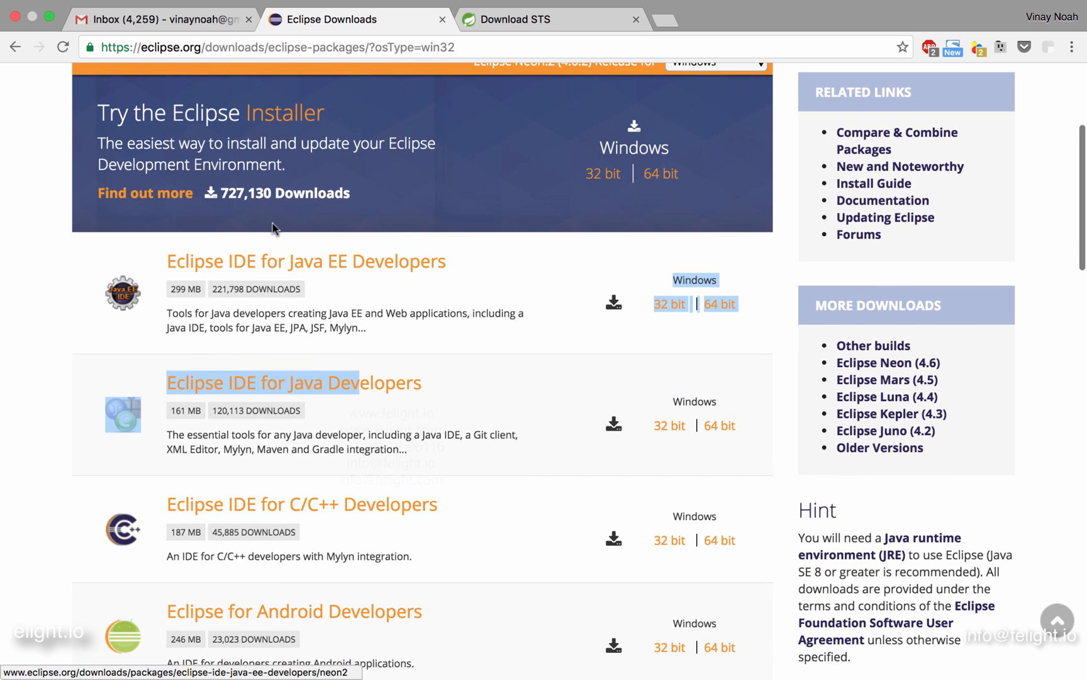
{"action": "left_click", "coordinate": [478, 9]}
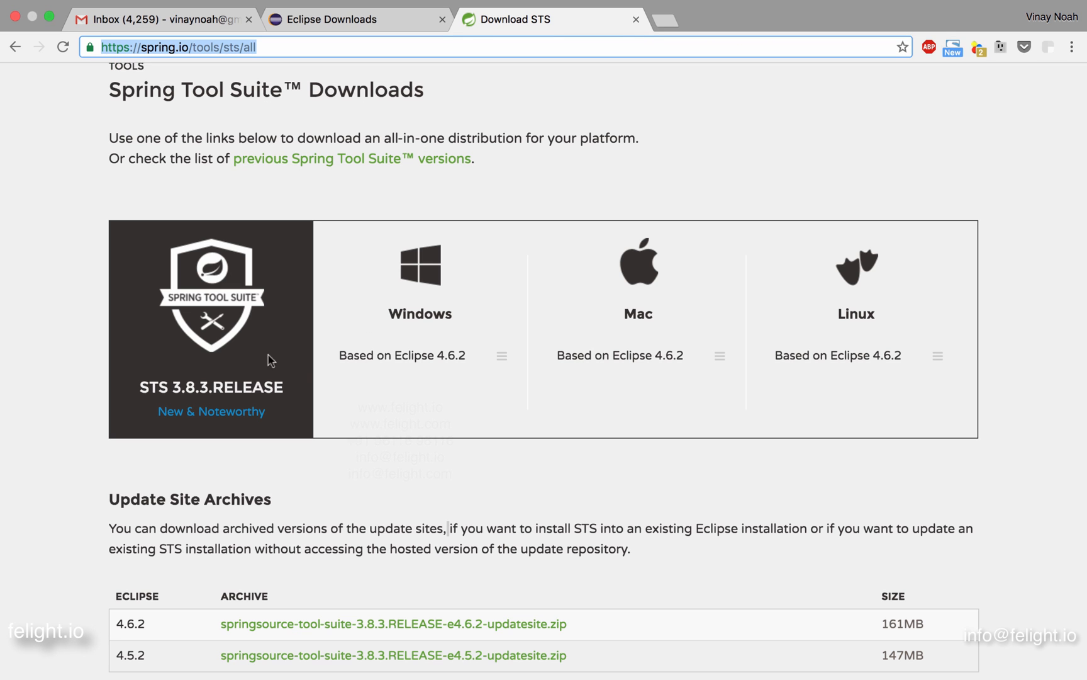
{"action": "mouse_move", "coordinate": [485, 380]}
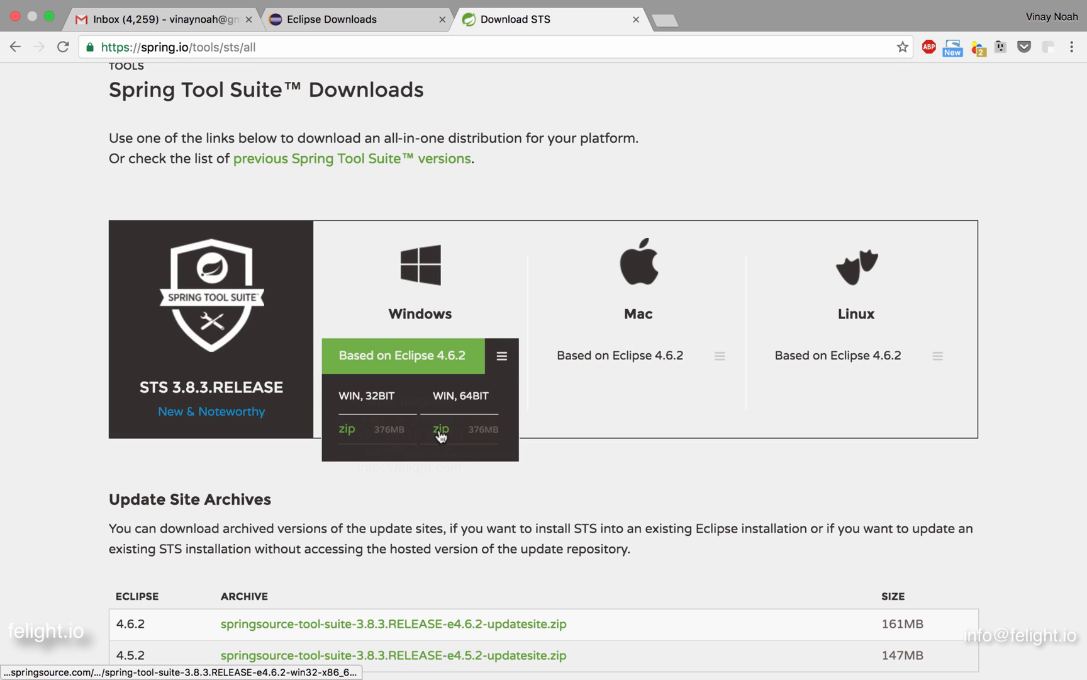
{"action": "mouse_move", "coordinate": [441, 435]}
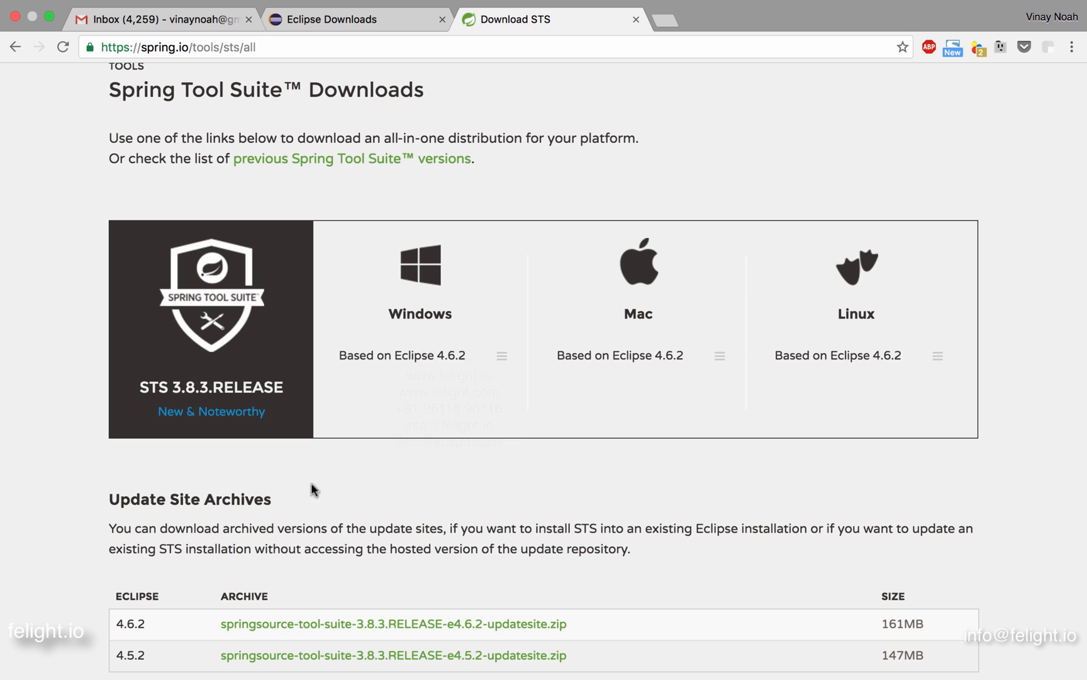
{"action": "left_click", "coordinate": [354, 19]}
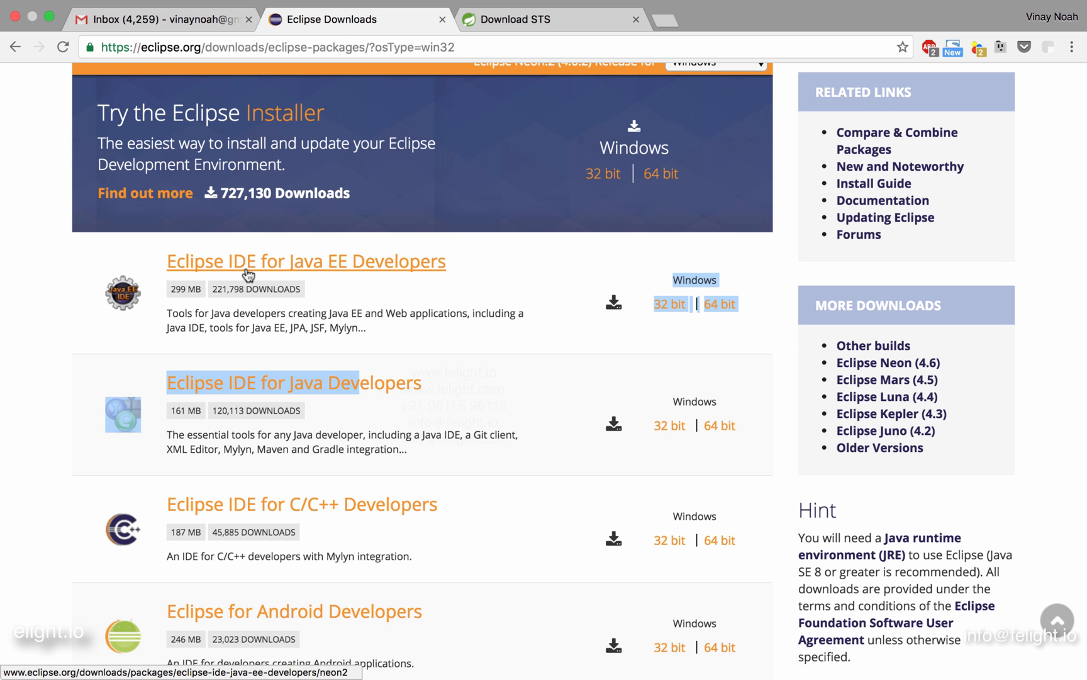
{"action": "mouse_move", "coordinate": [277, 397]}
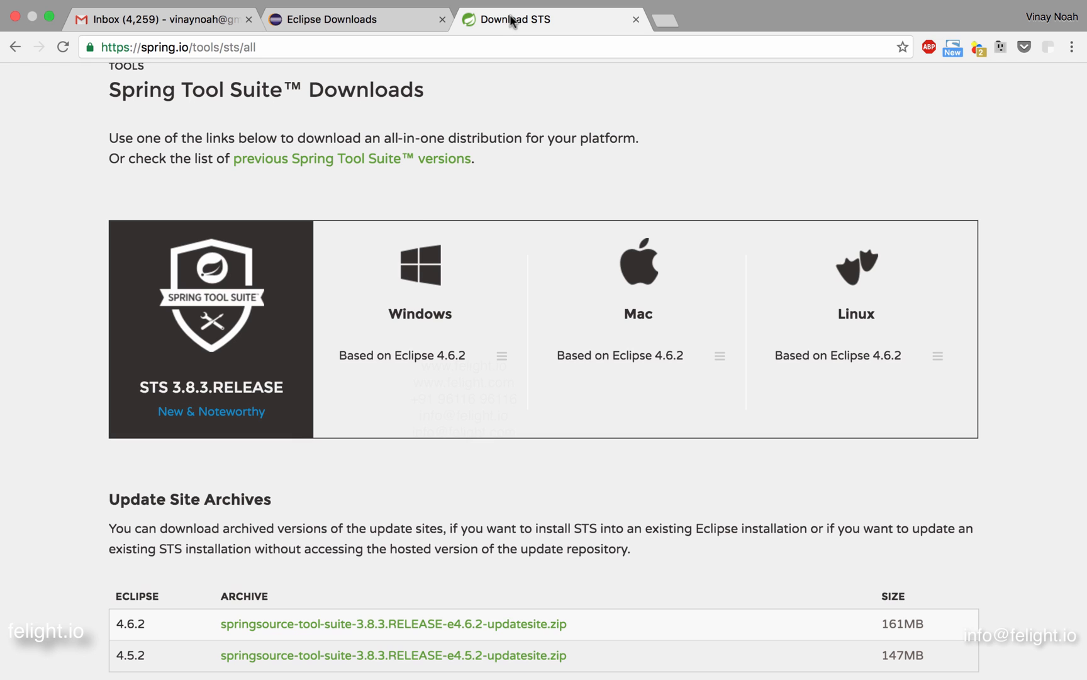
Reveal the Windows 32- and 64-bit STS 3.8.3 zip links (376 MB)
{"action": "scroll", "scroll_direction": "down", "scroll_amount": 3}
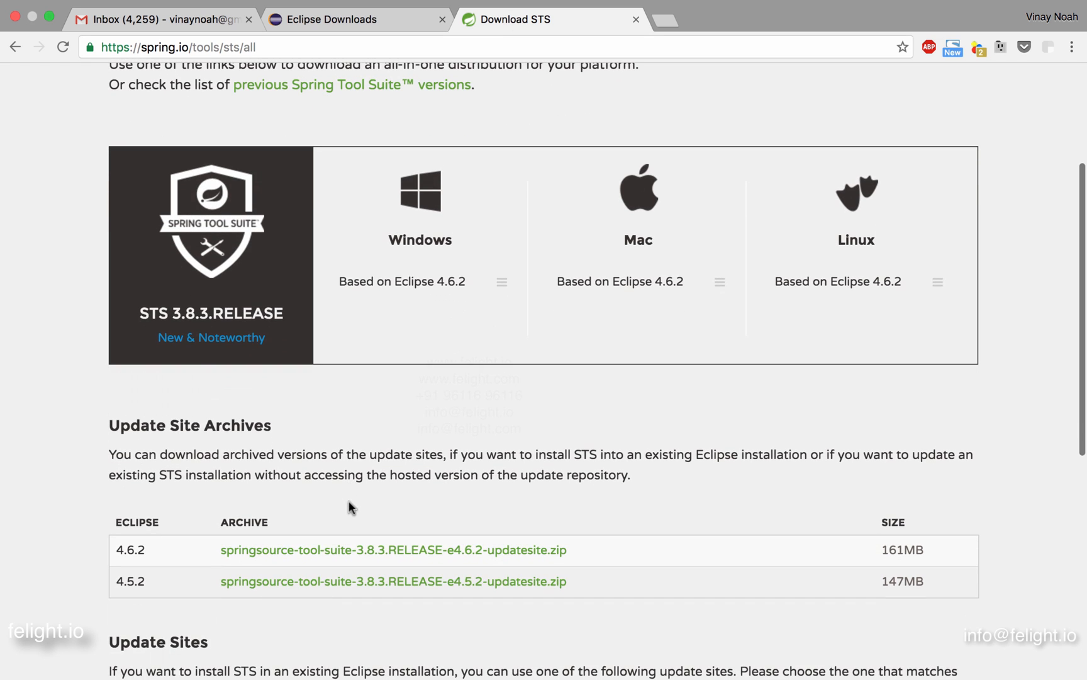
{"action": "left_click", "coordinate": [401, 281]}
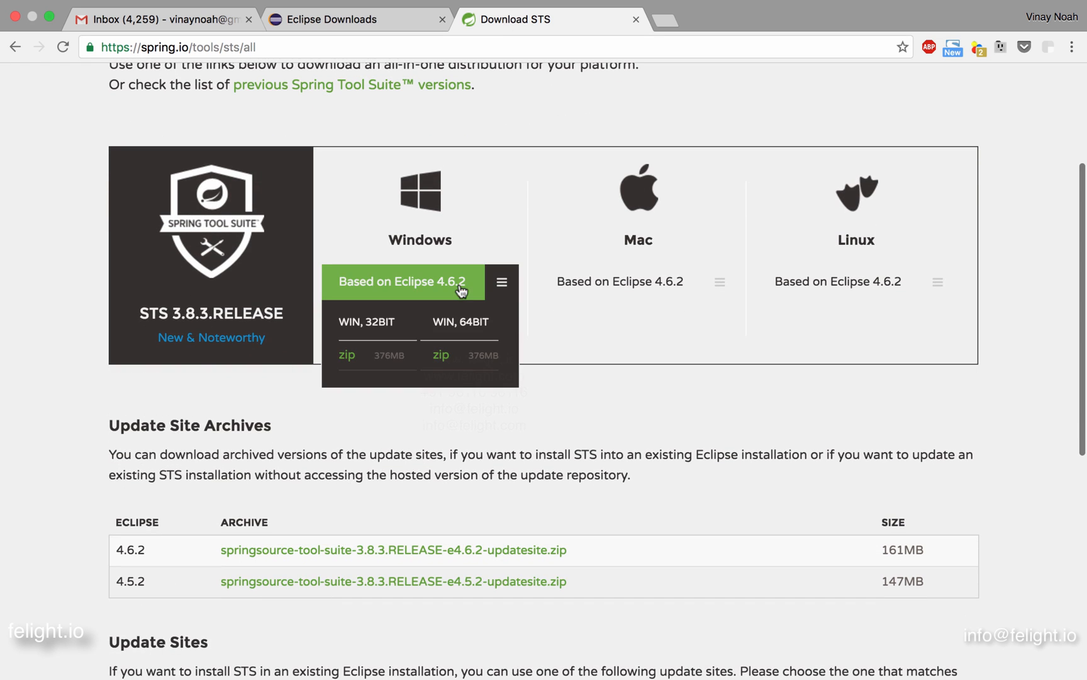
{"action": "mouse_move", "coordinate": [428, 331]}
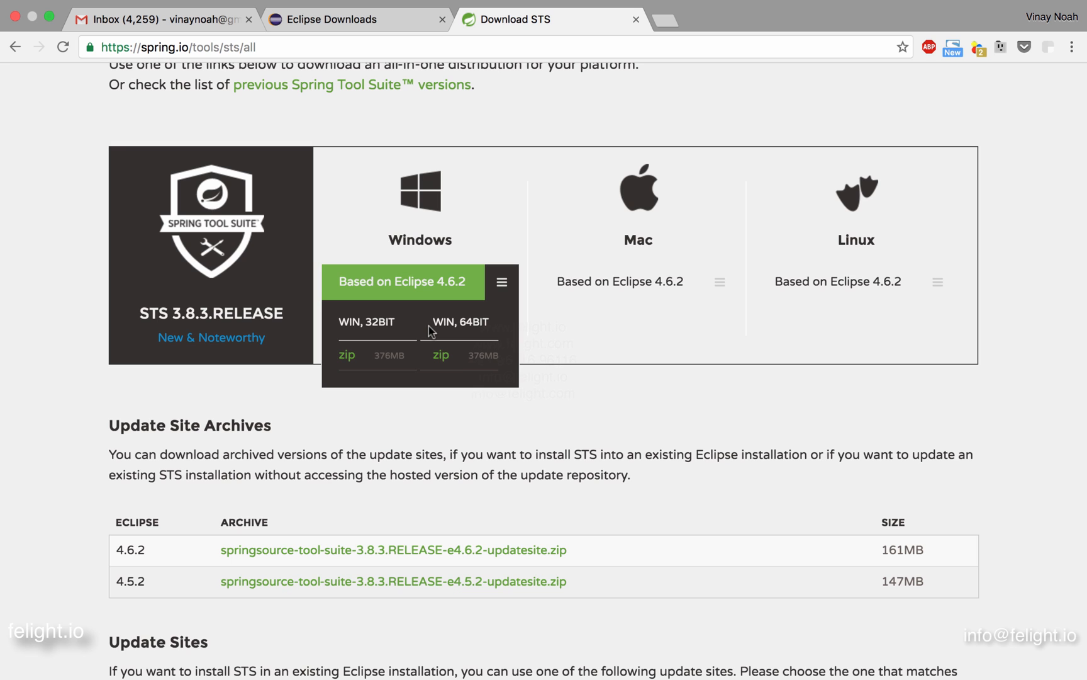
{"action": "mouse_move", "coordinate": [452, 343]}
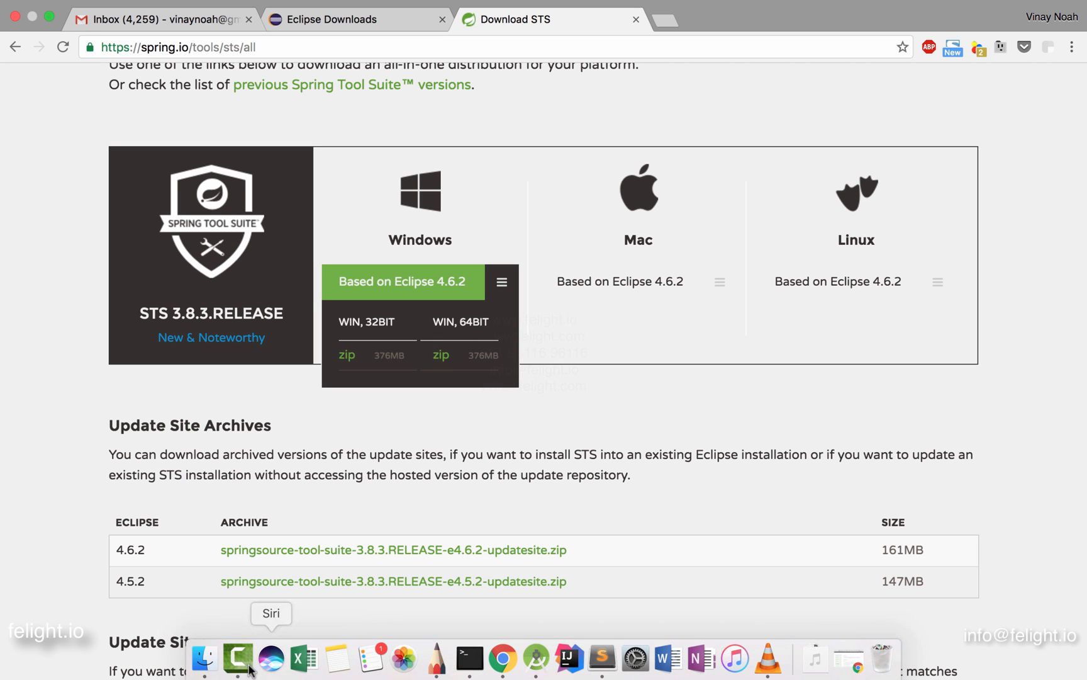
Open sts-bundle from the STS archive in Java › Spring and launch Spring Tool Suite
{"action": "left_click", "coordinate": [204, 658]}
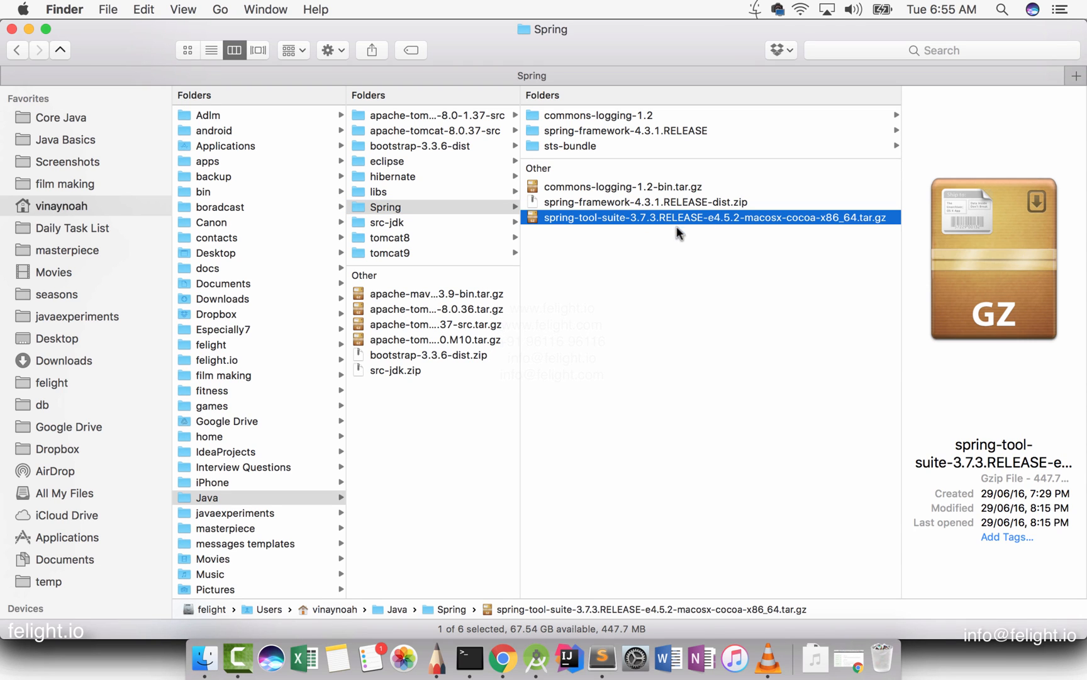
{"action": "mouse_move", "coordinate": [699, 225]}
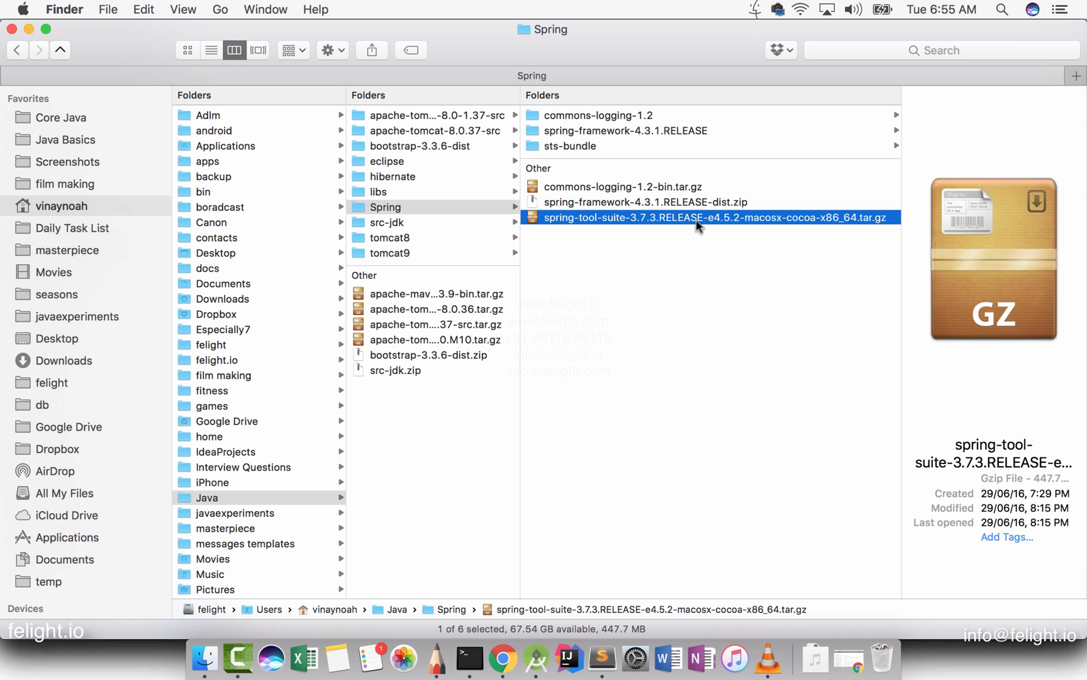
{"action": "left_click", "coordinate": [385, 207]}
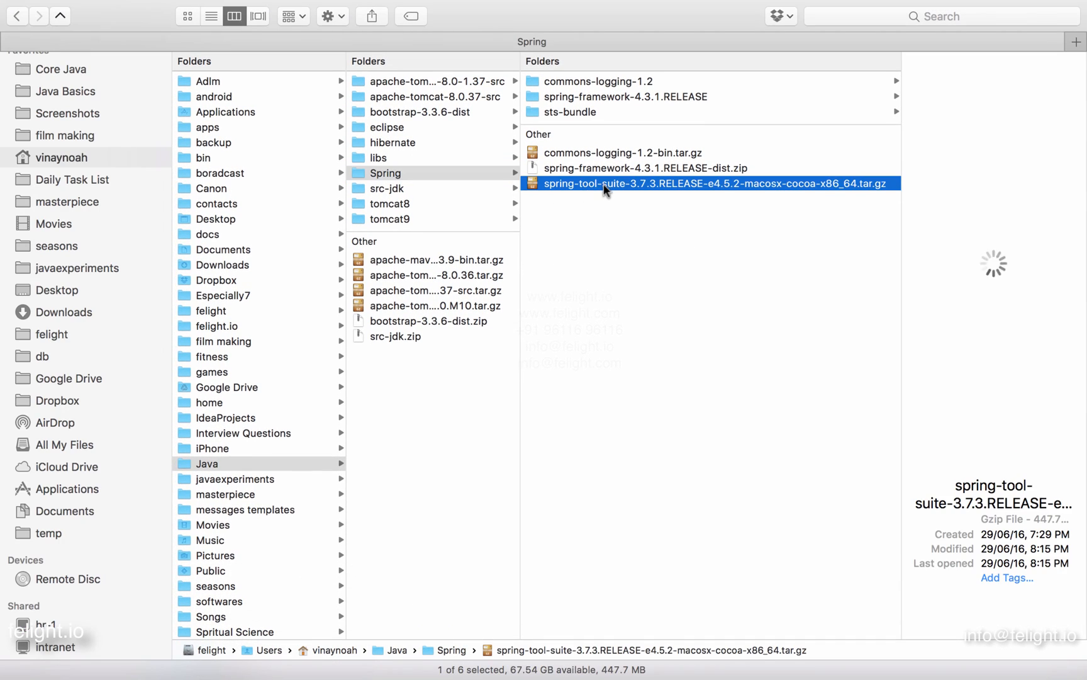
{"action": "right_click", "coordinate": [707, 183]}
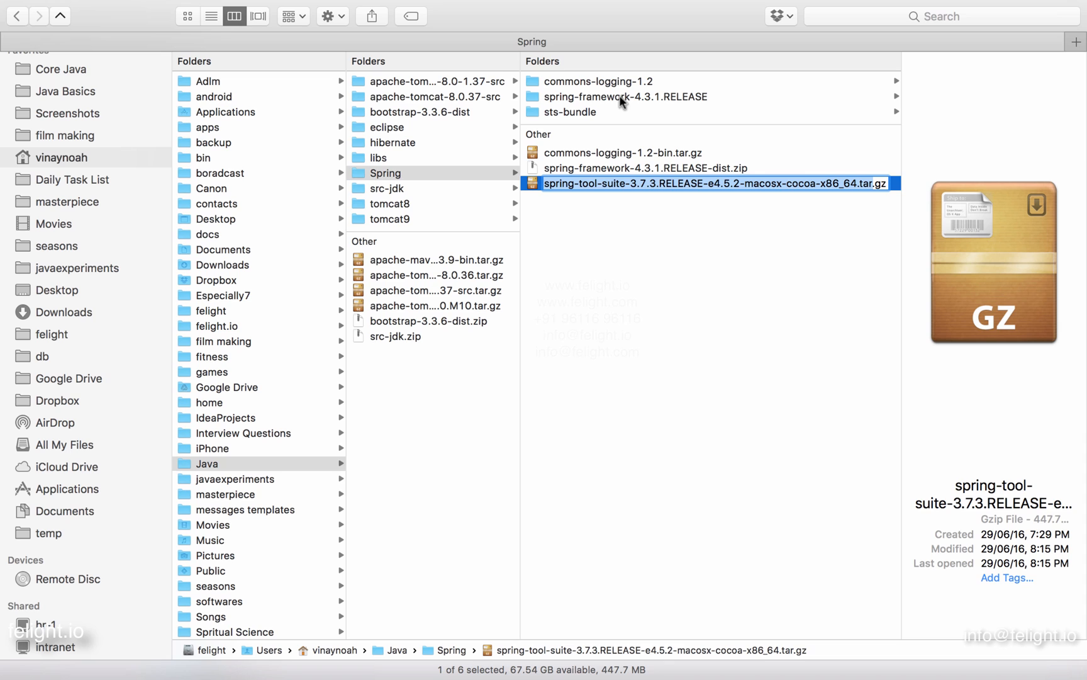
{"action": "mouse_move", "coordinate": [604, 111]}
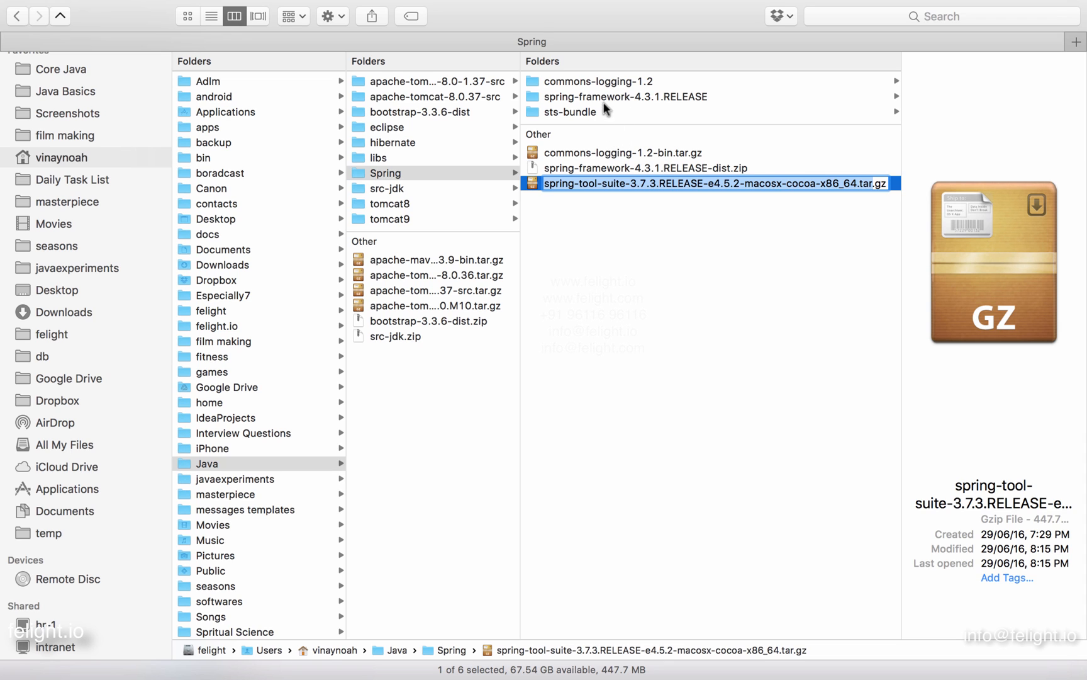
{"action": "left_click", "coordinate": [572, 111]}
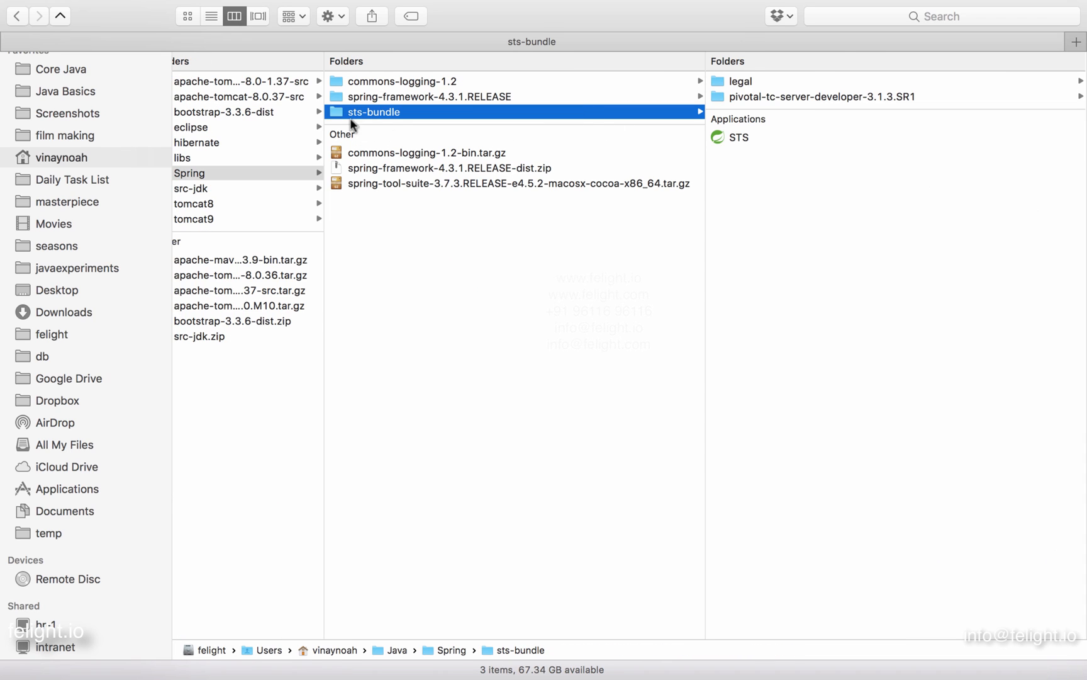
{"action": "mouse_move", "coordinate": [372, 122]}
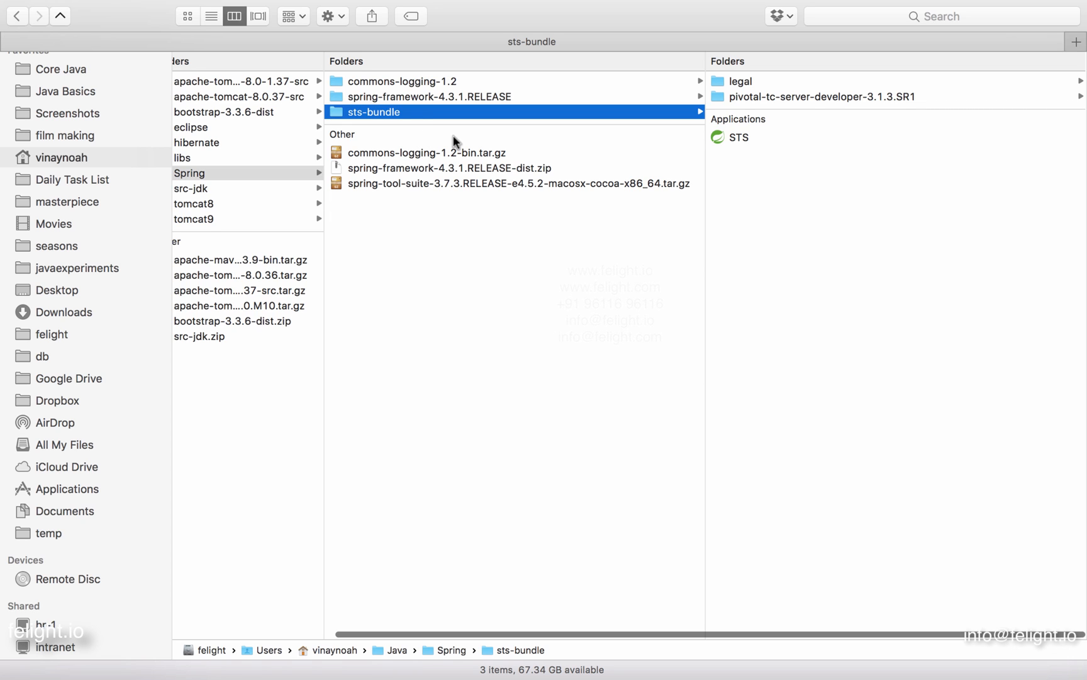
{"action": "mouse_move", "coordinate": [756, 128]}
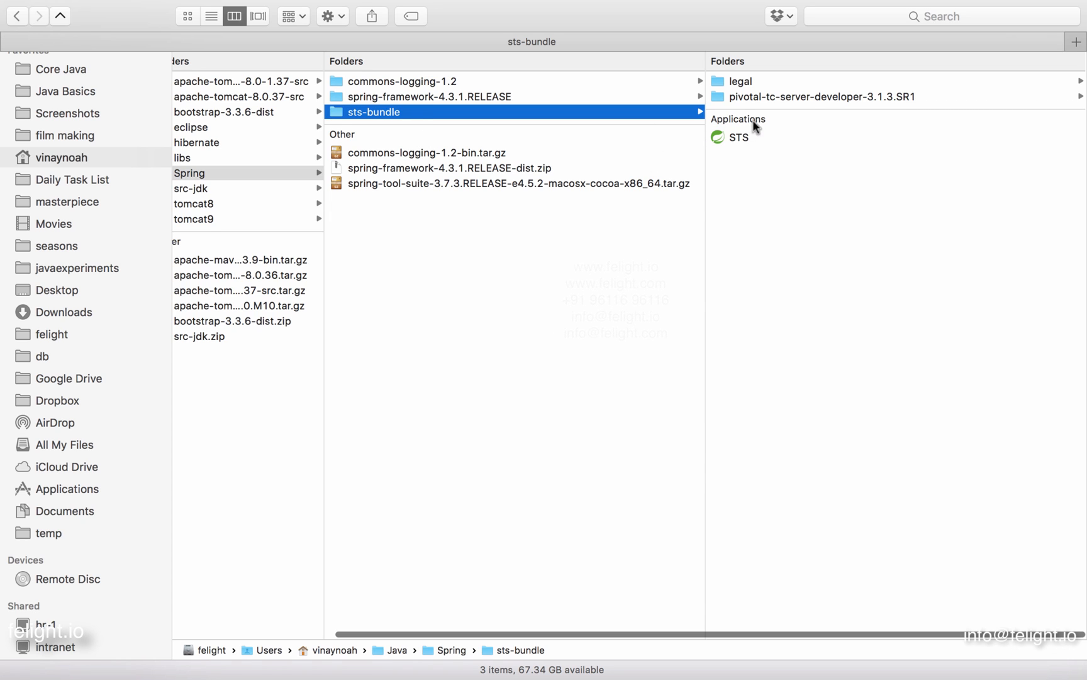
{"action": "left_click", "coordinate": [740, 137]}
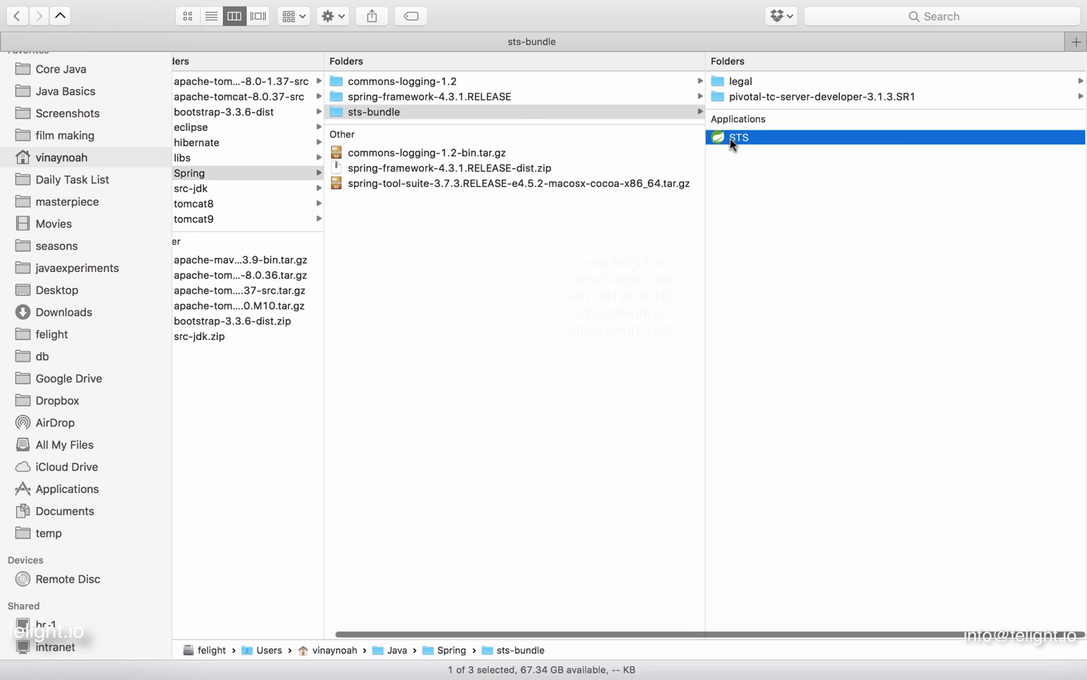
{"action": "left_click", "coordinate": [739, 136]}
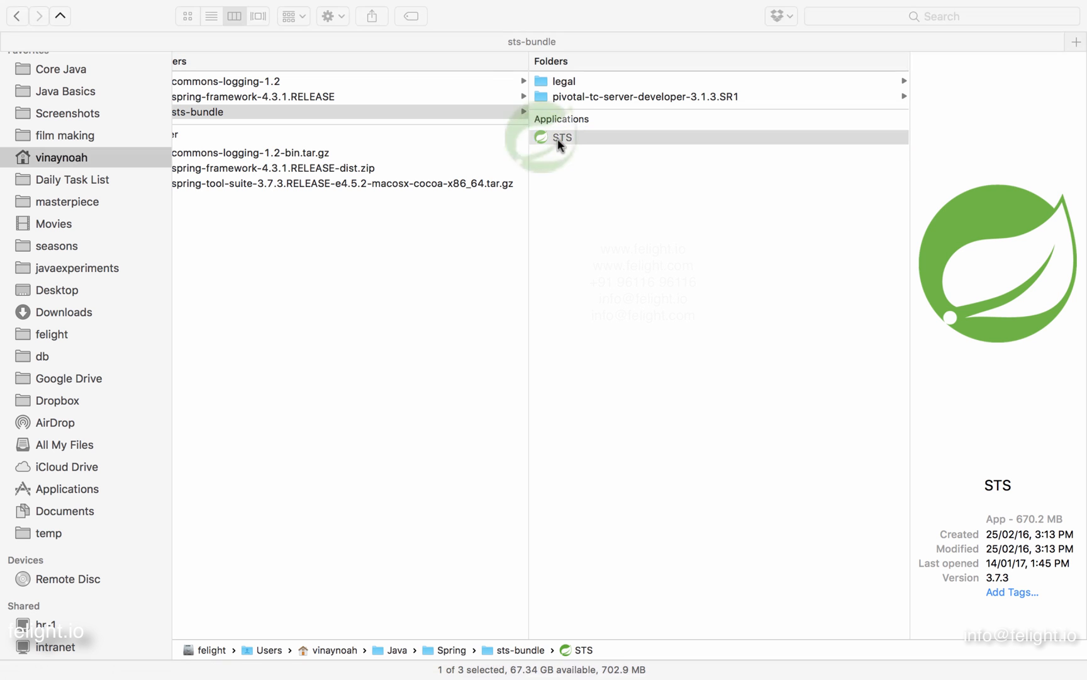
{"action": "double_click", "coordinate": [562, 137]}
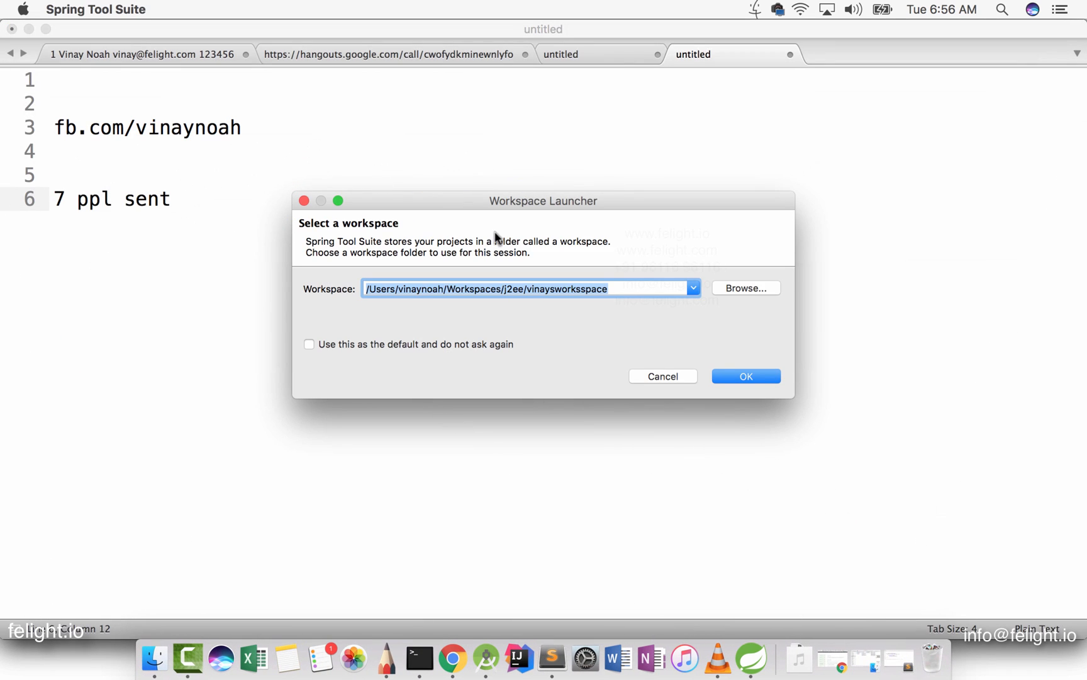
{"action": "mouse_move", "coordinate": [677, 341]}
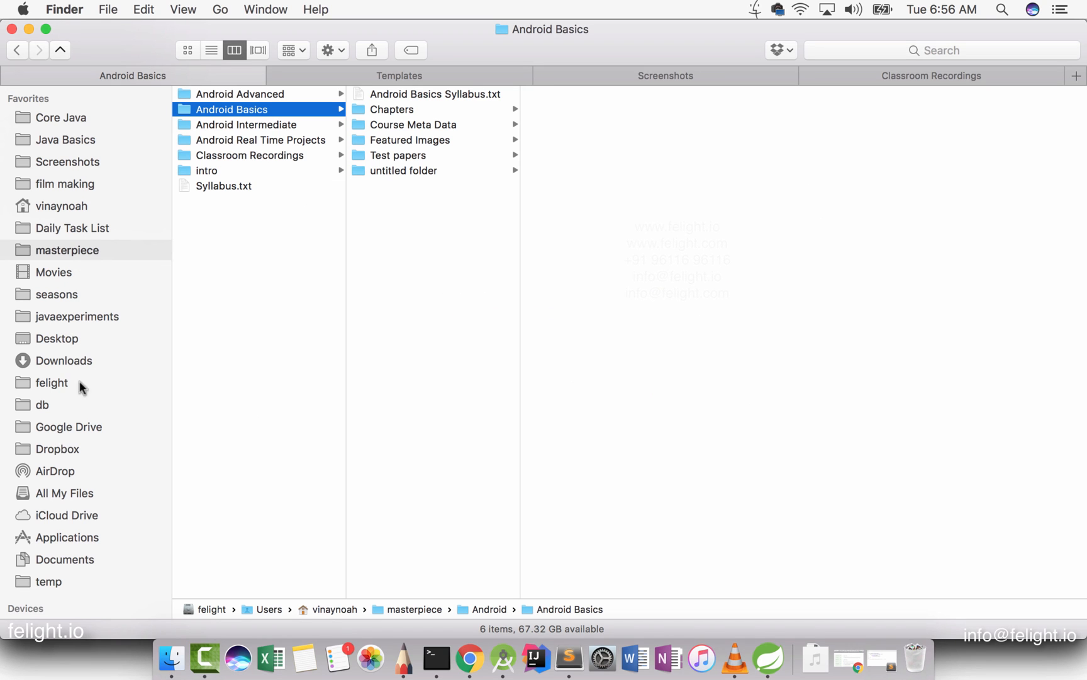
Navigate Finder from the home folder through Java into the Spring folder
{"action": "left_click", "coordinate": [61, 206]}
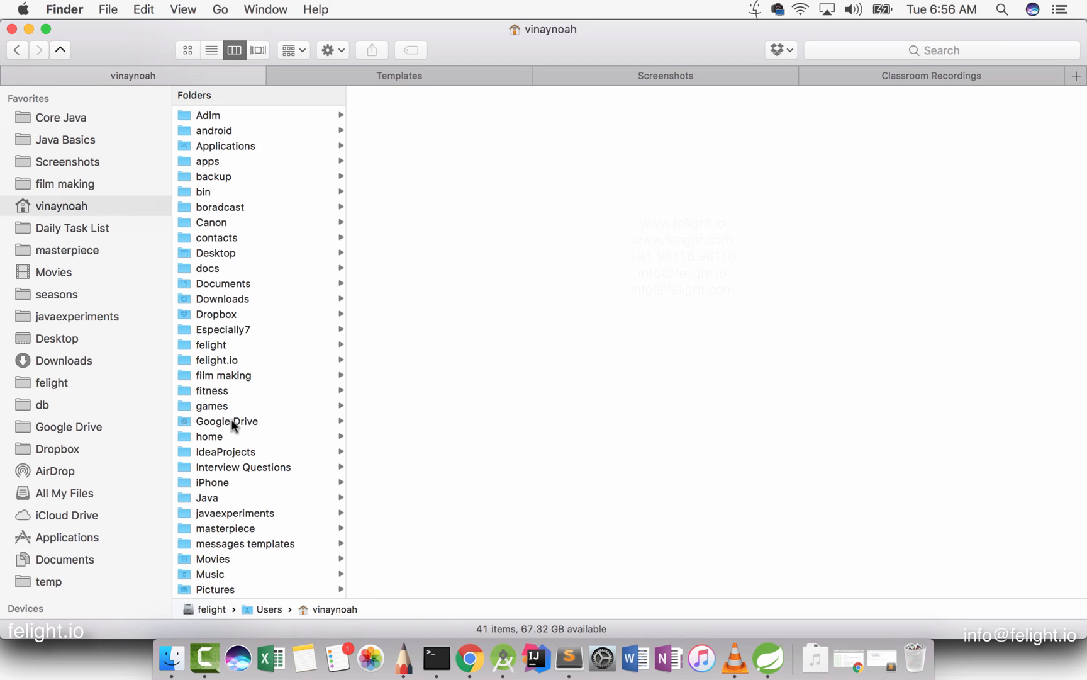
{"action": "left_click", "coordinate": [206, 497]}
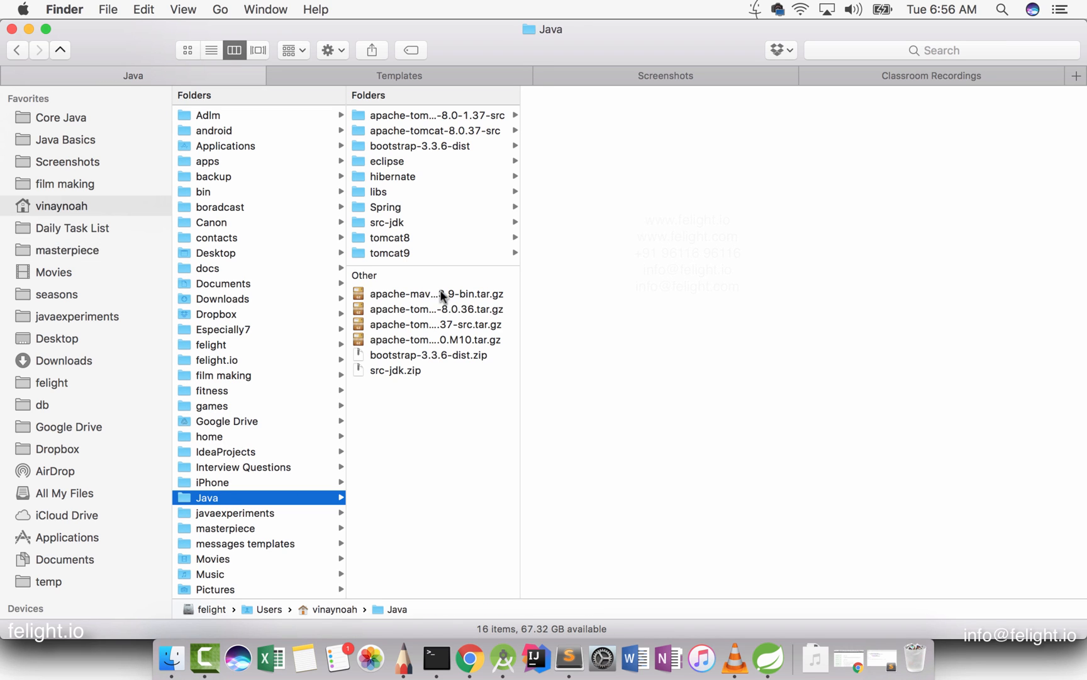
{"action": "left_click", "coordinate": [386, 207]}
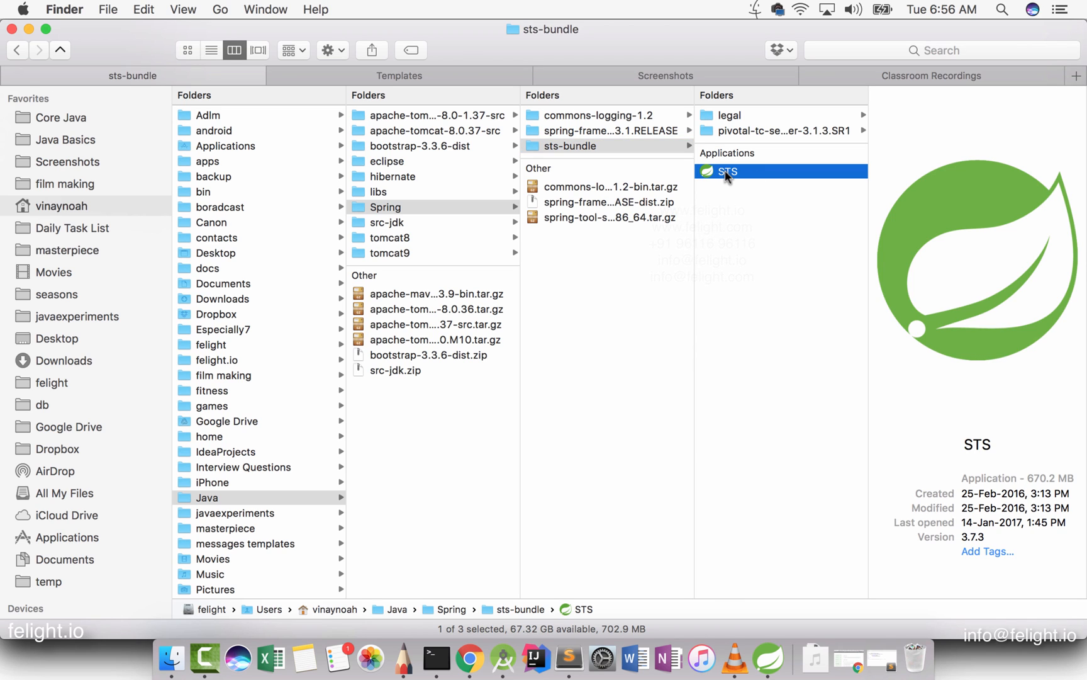
{"action": "mouse_move", "coordinate": [530, 659]}
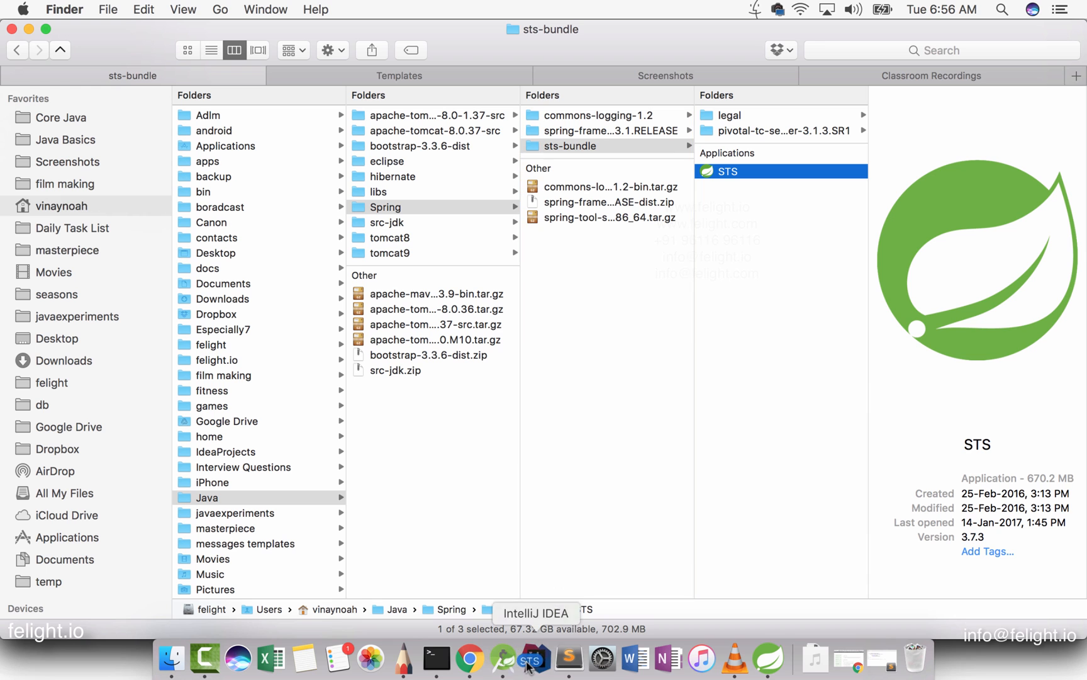
{"action": "mouse_move", "coordinate": [536, 657]}
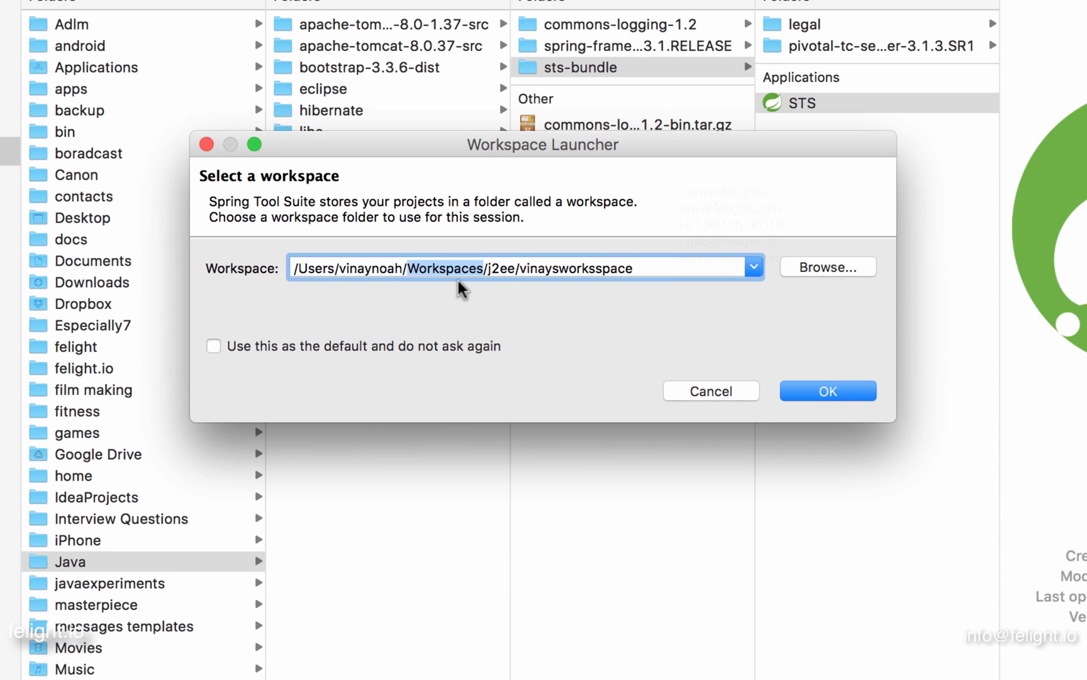
{"action": "mouse_move", "coordinate": [478, 267]}
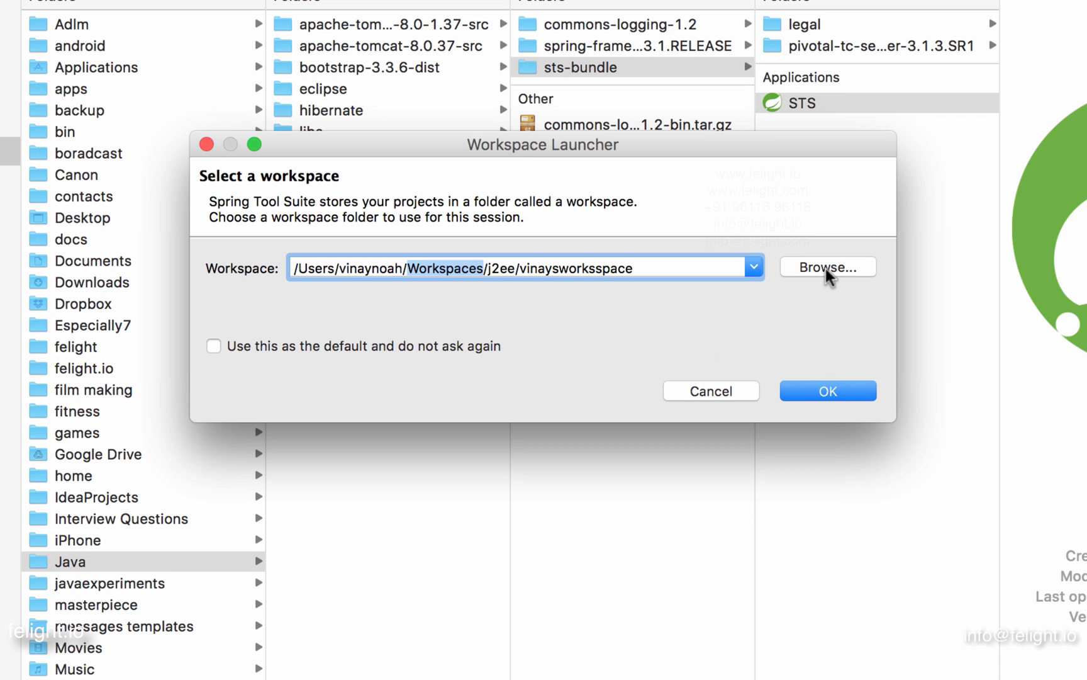
Browse for a workspace folder and open Workspaces from the home folder
{"action": "left_click", "coordinate": [828, 267]}
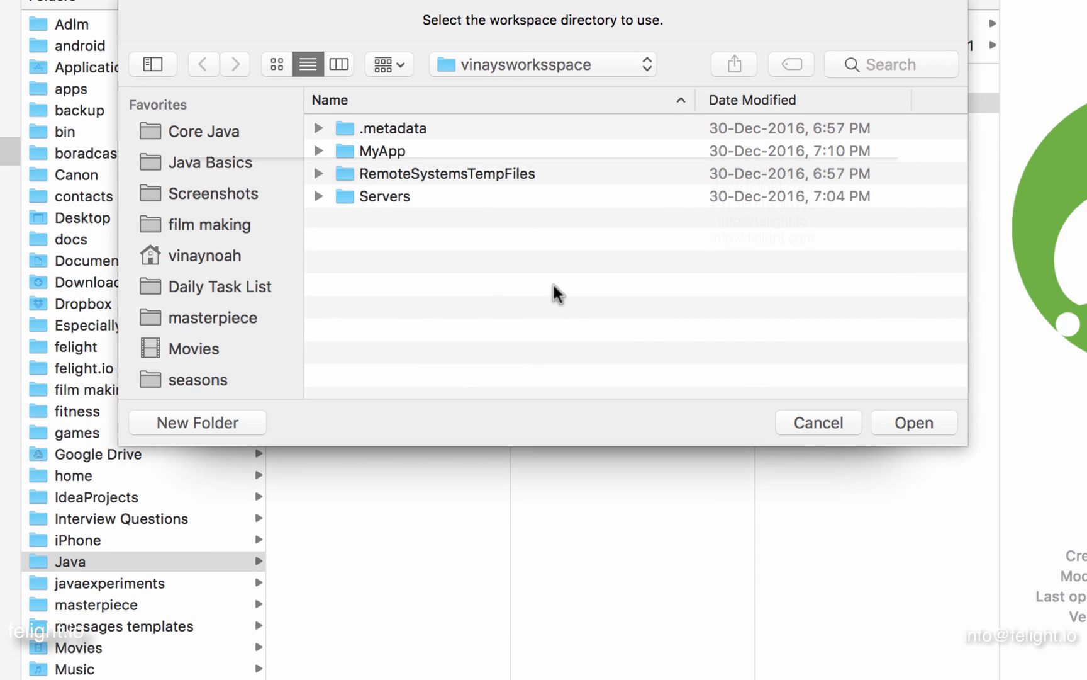
{"action": "mouse_move", "coordinate": [354, 327]}
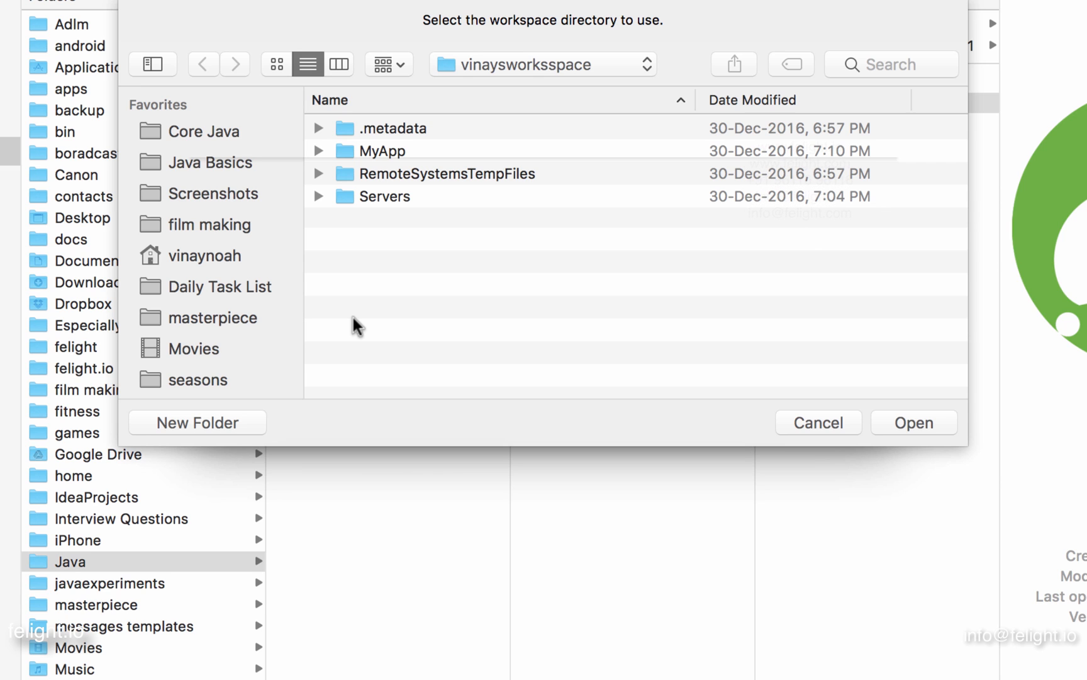
{"action": "left_click", "coordinate": [203, 63]}
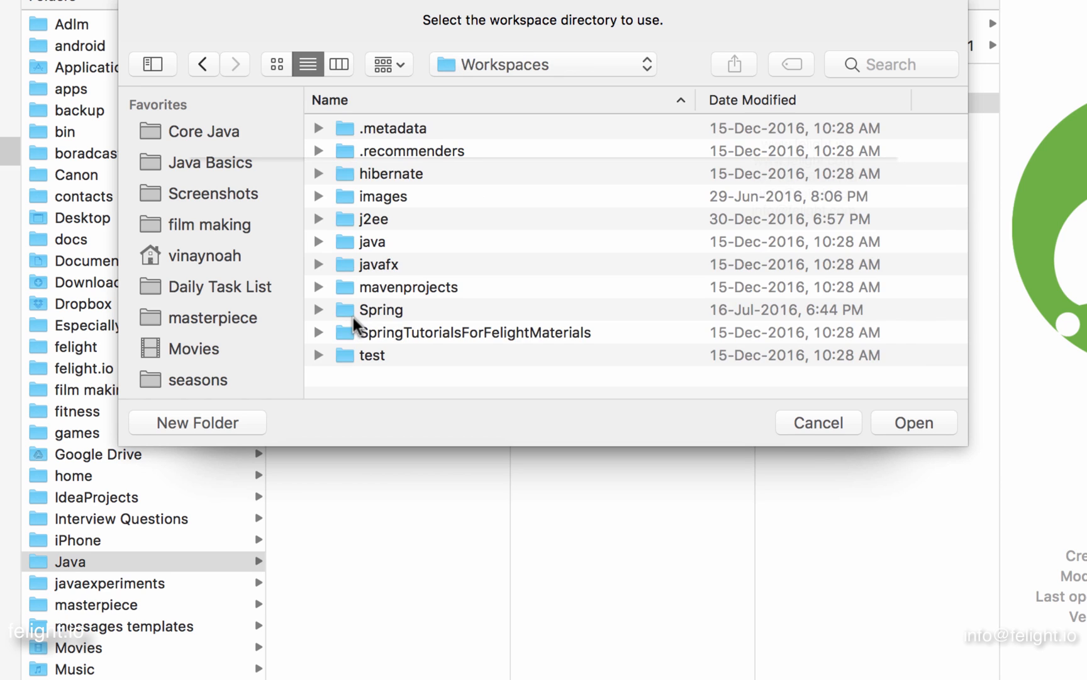
{"action": "mouse_move", "coordinate": [443, 264]}
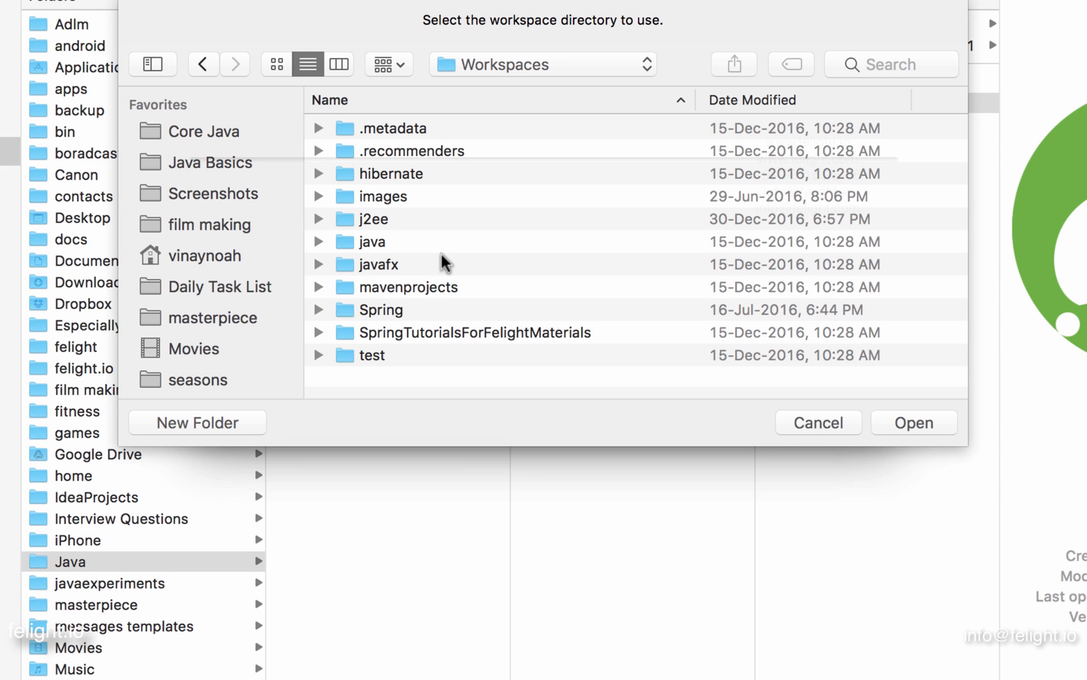
{"action": "left_click", "coordinate": [204, 255]}
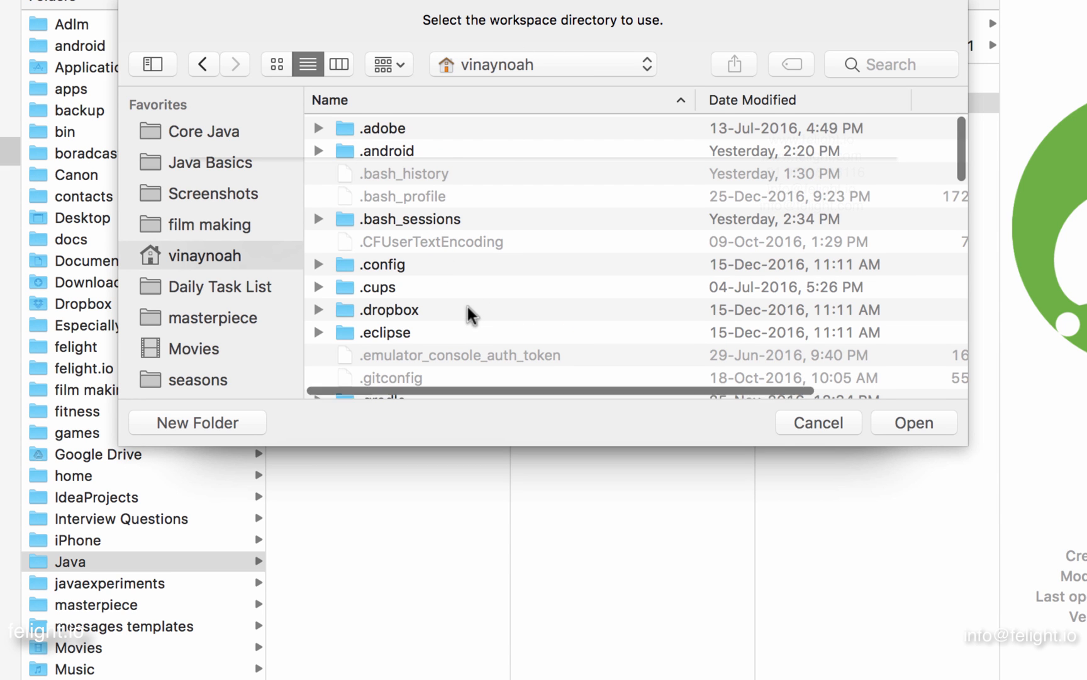
{"action": "scroll", "scroll_direction": "down", "scroll_amount": 3}
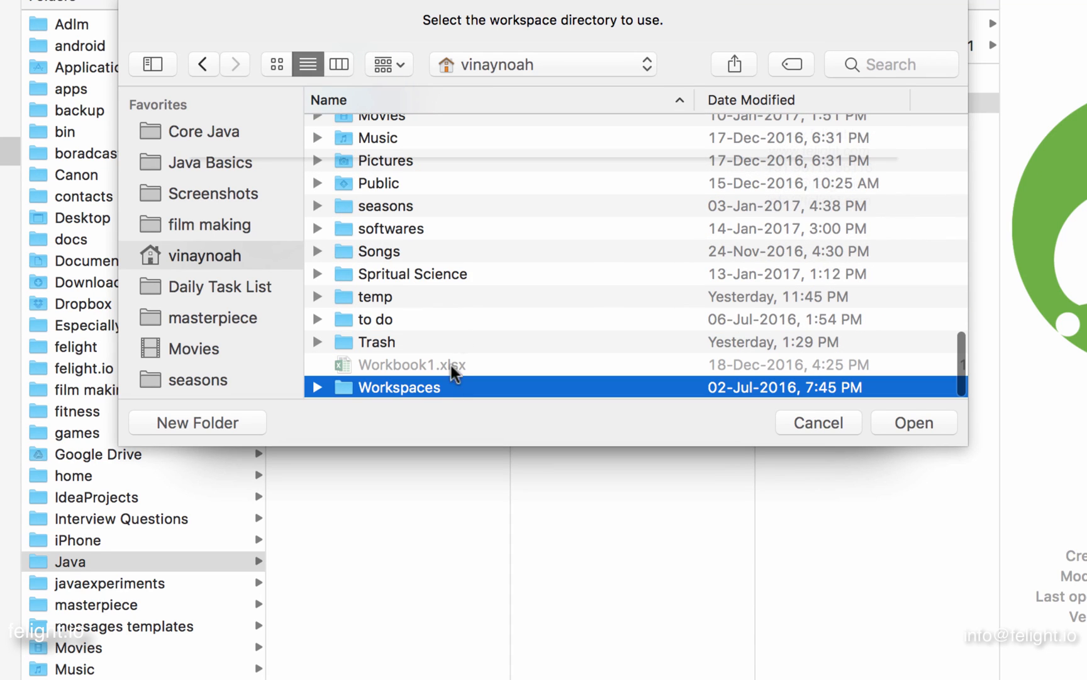
{"action": "double_click", "coordinate": [397, 387]}
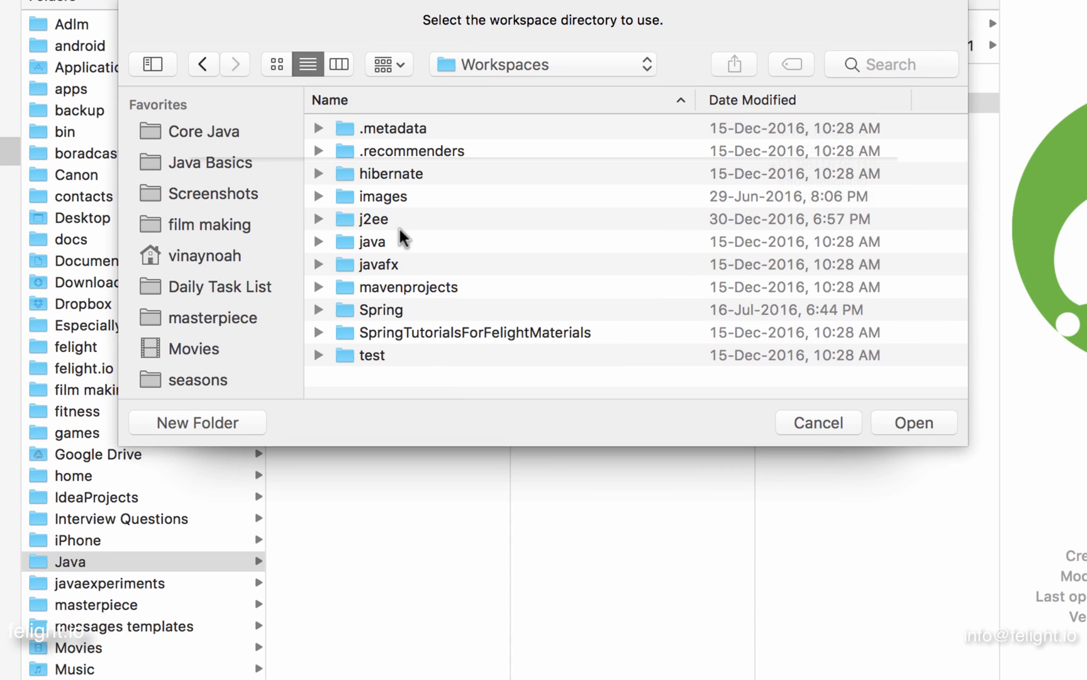
{"action": "mouse_move", "coordinate": [388, 242]}
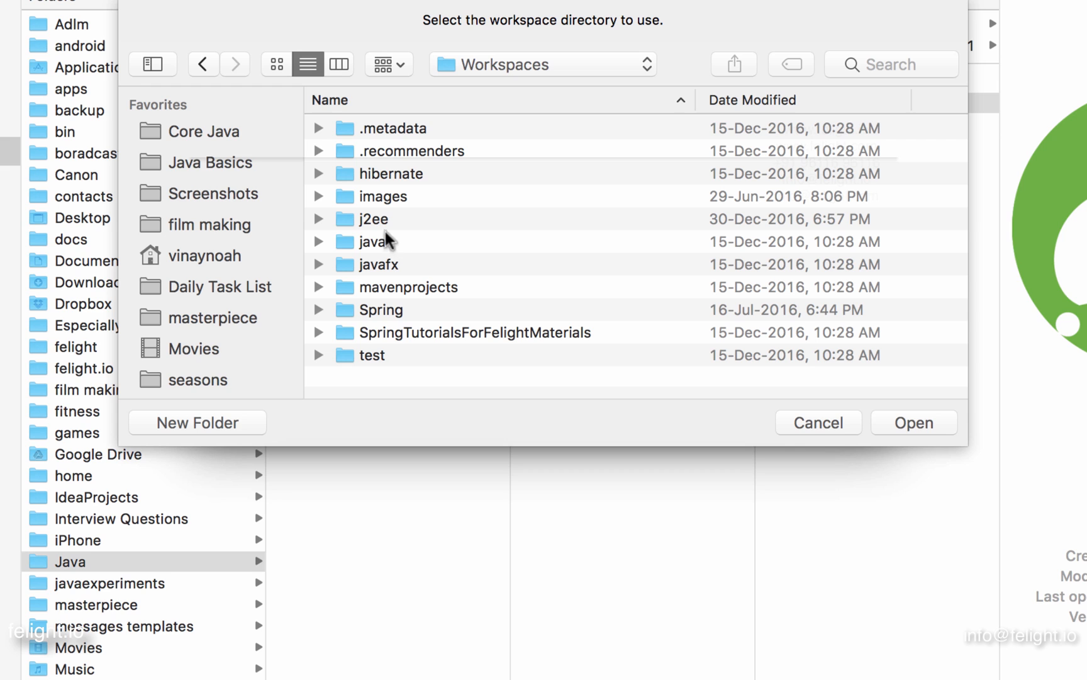
Expand and collapse the j2ee and java subfolders inside Workspaces
{"action": "left_click", "coordinate": [372, 219]}
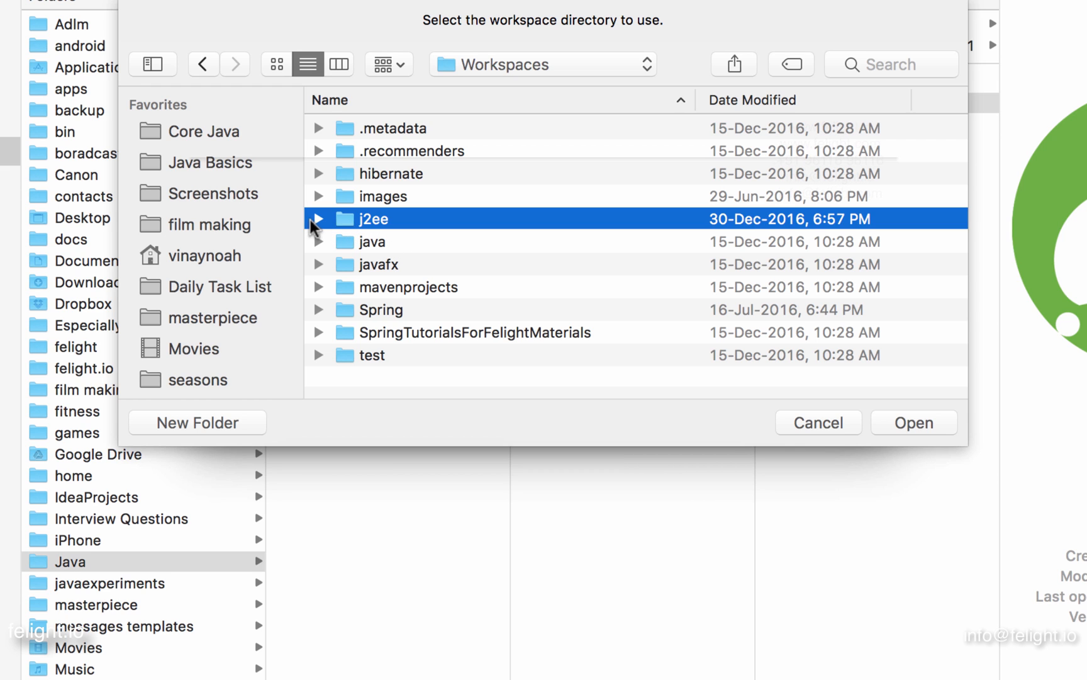
{"action": "left_click", "coordinate": [318, 218]}
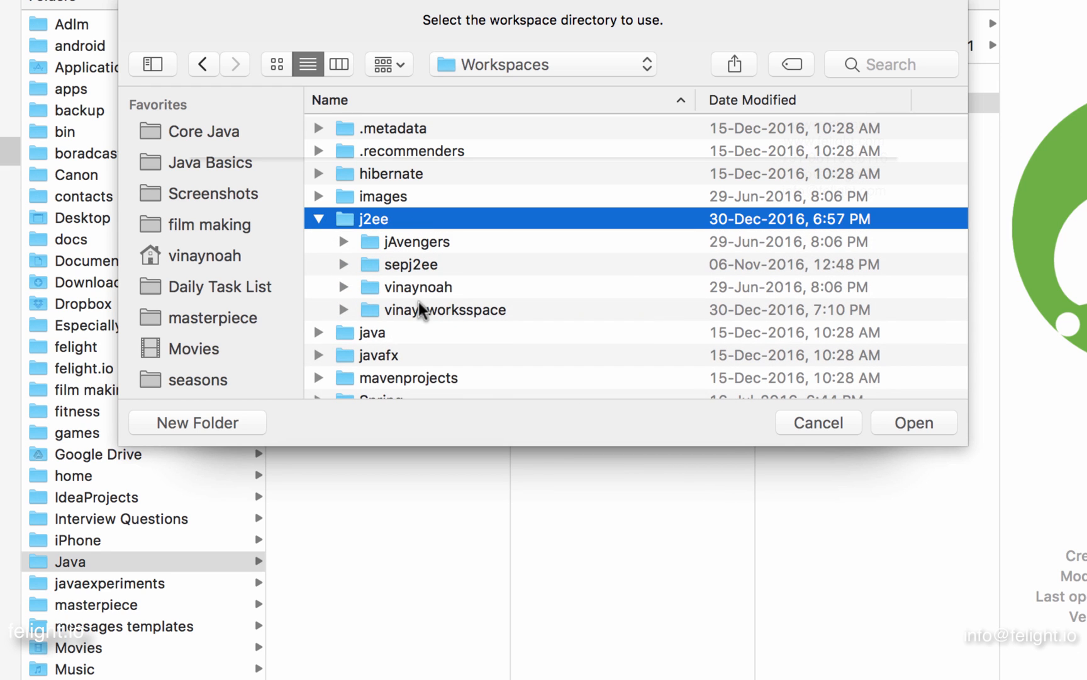
{"action": "left_click", "coordinate": [319, 218]}
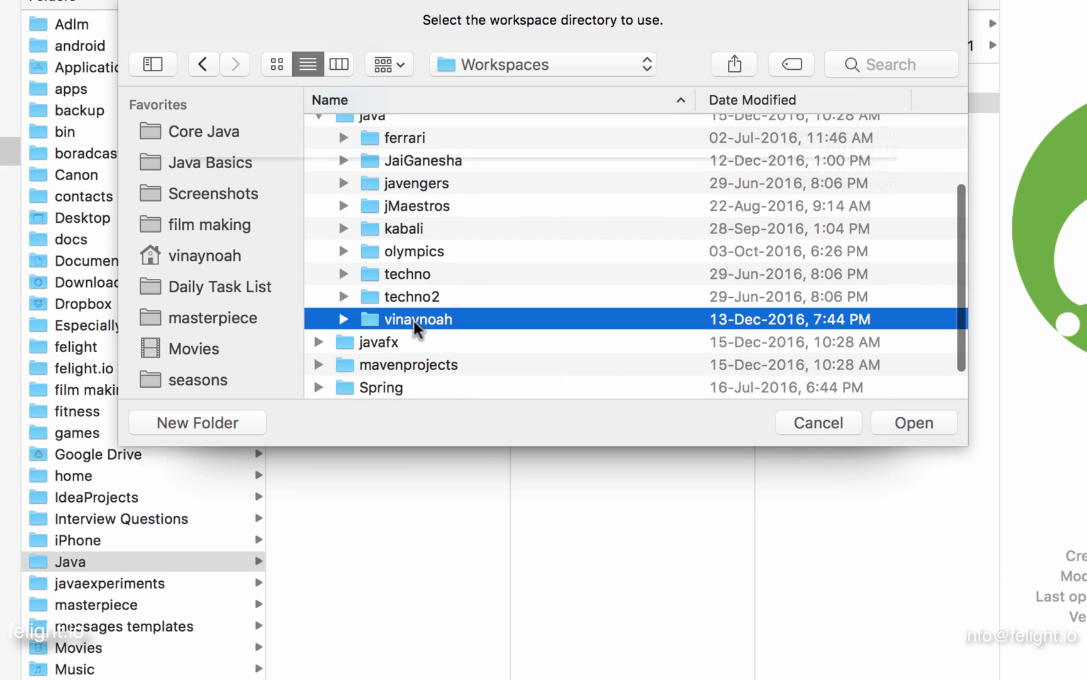
{"action": "left_click", "coordinate": [344, 319]}
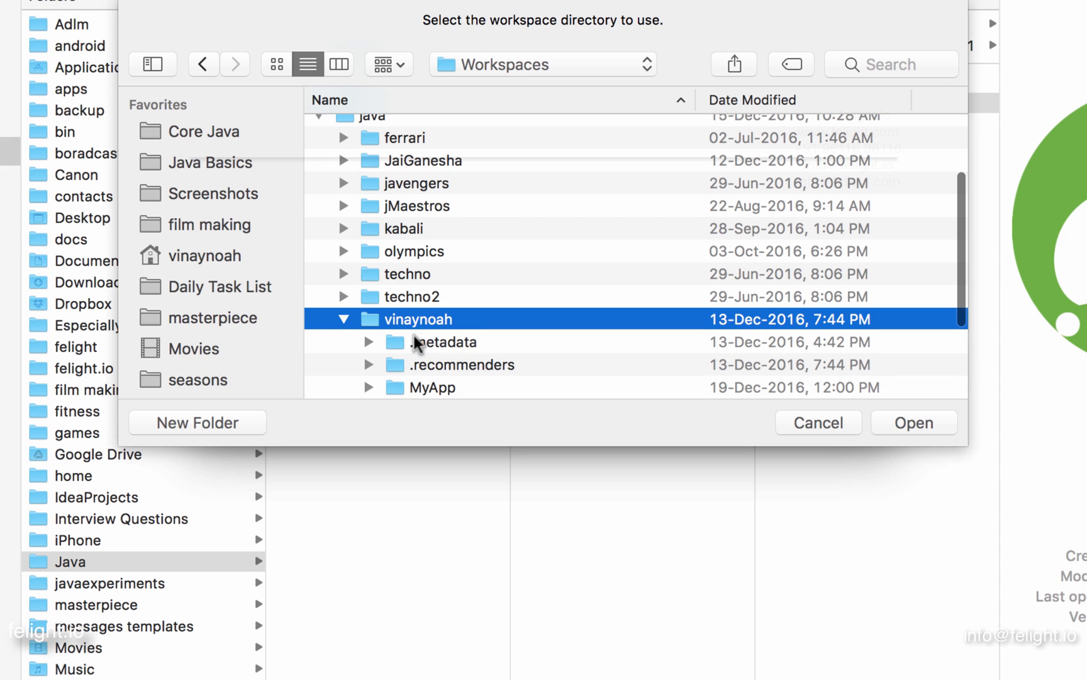
{"action": "mouse_move", "coordinate": [345, 325]}
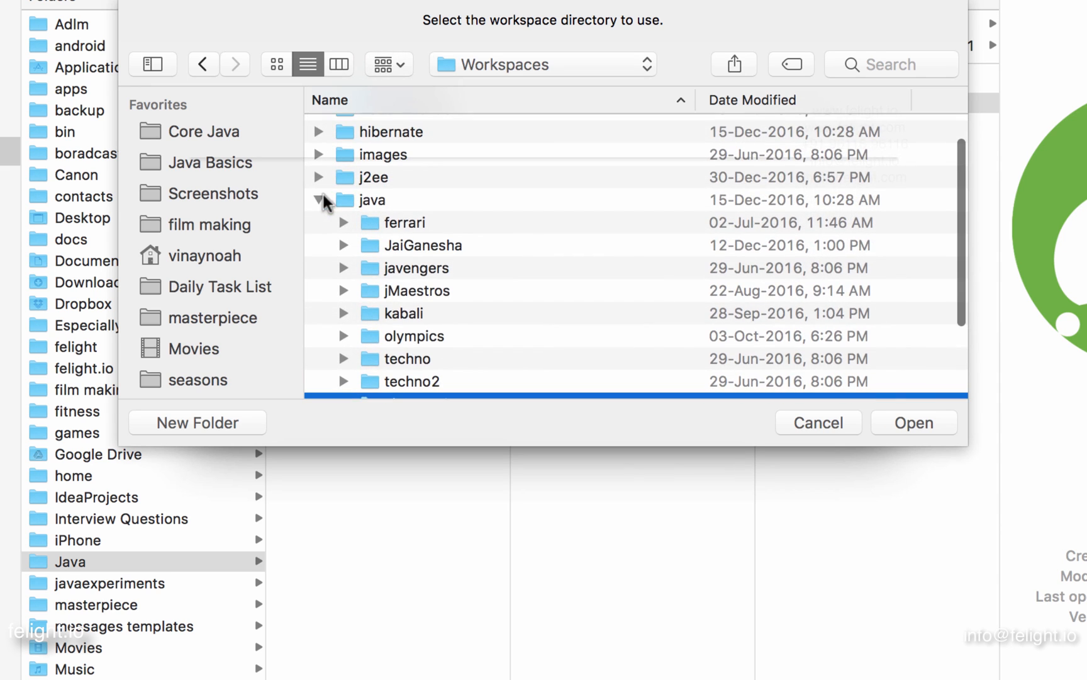
{"action": "left_click", "coordinate": [320, 200]}
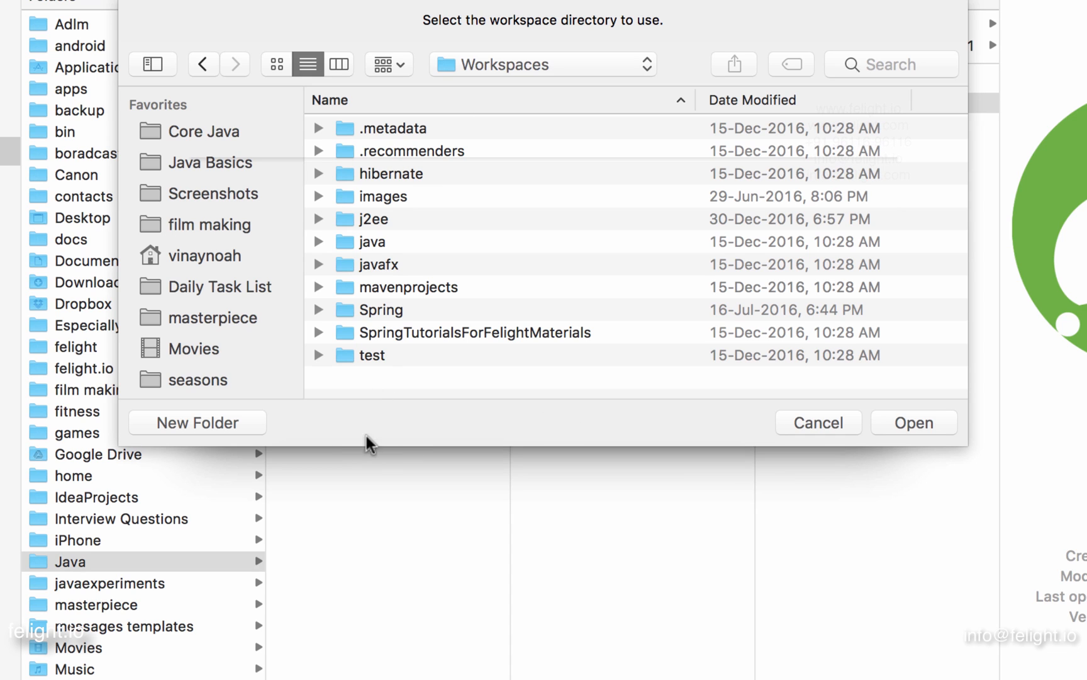
Create a new folder named MyWorkspace inside the Workspaces folder
{"action": "left_click", "coordinate": [197, 422]}
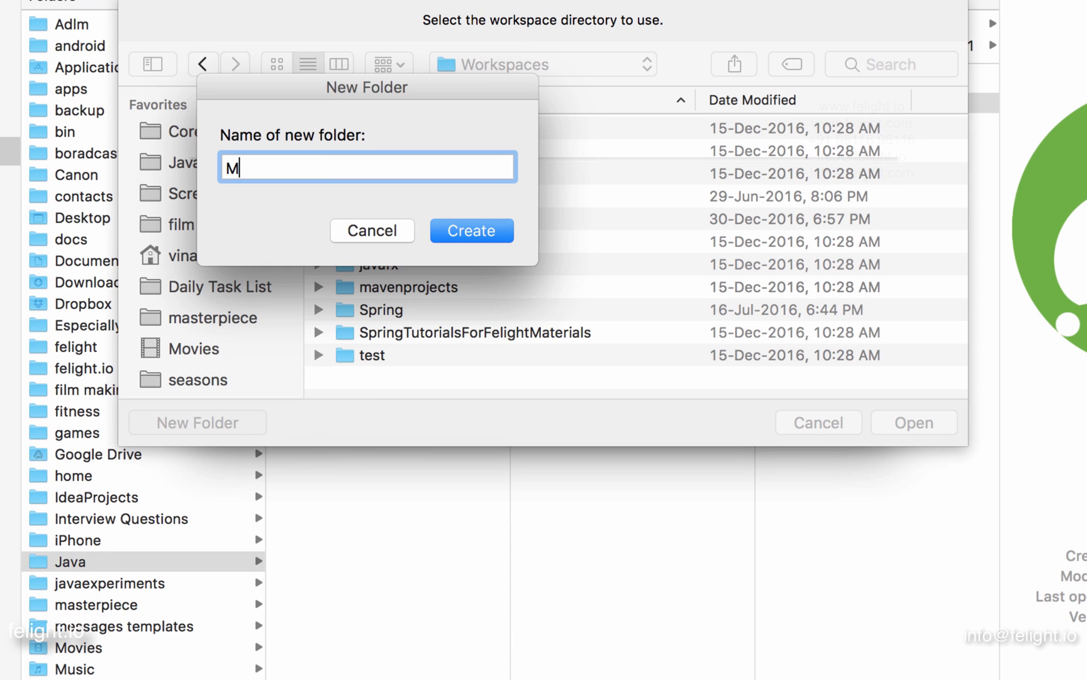
{"action": "type", "text": "yWorks"}
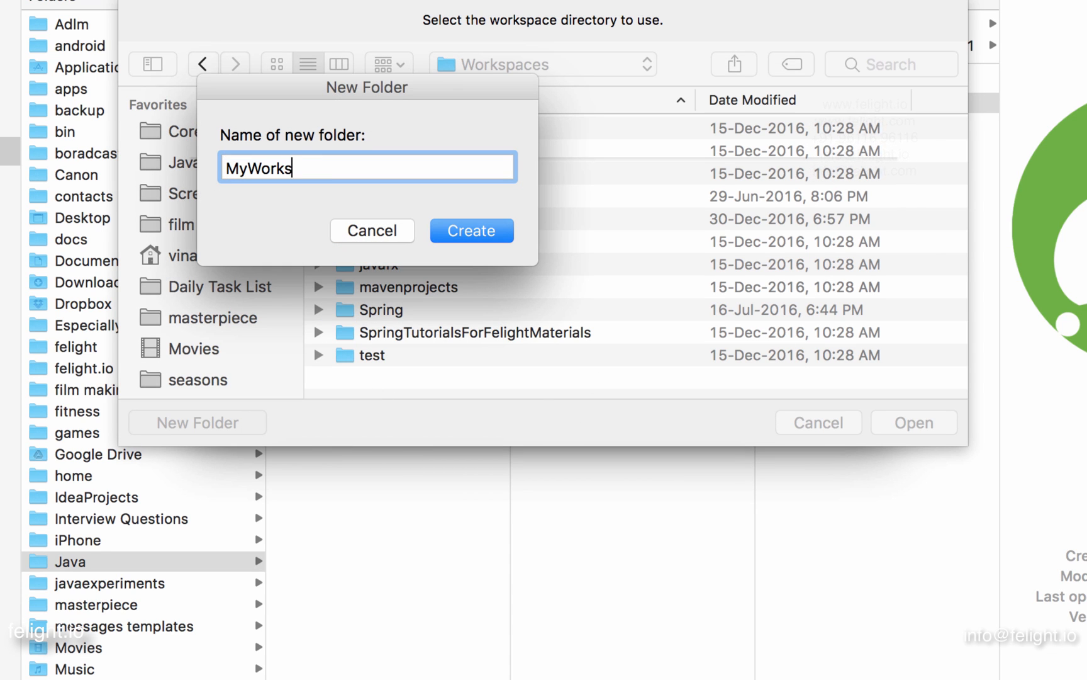
{"action": "type", "text": "space"}
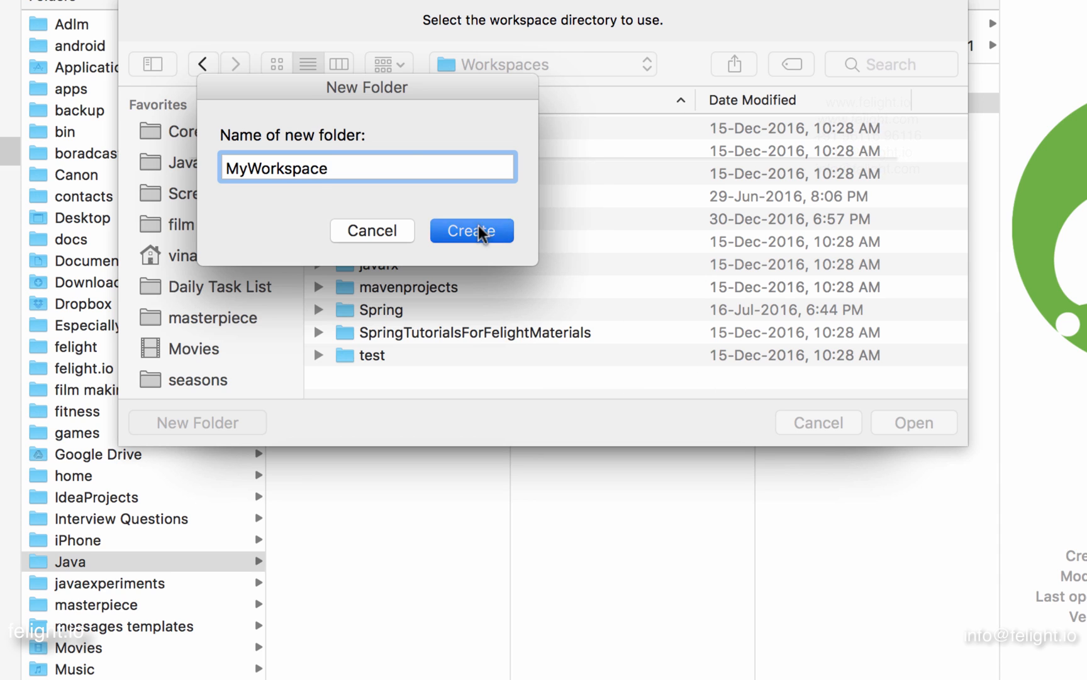
{"action": "left_click", "coordinate": [471, 231]}
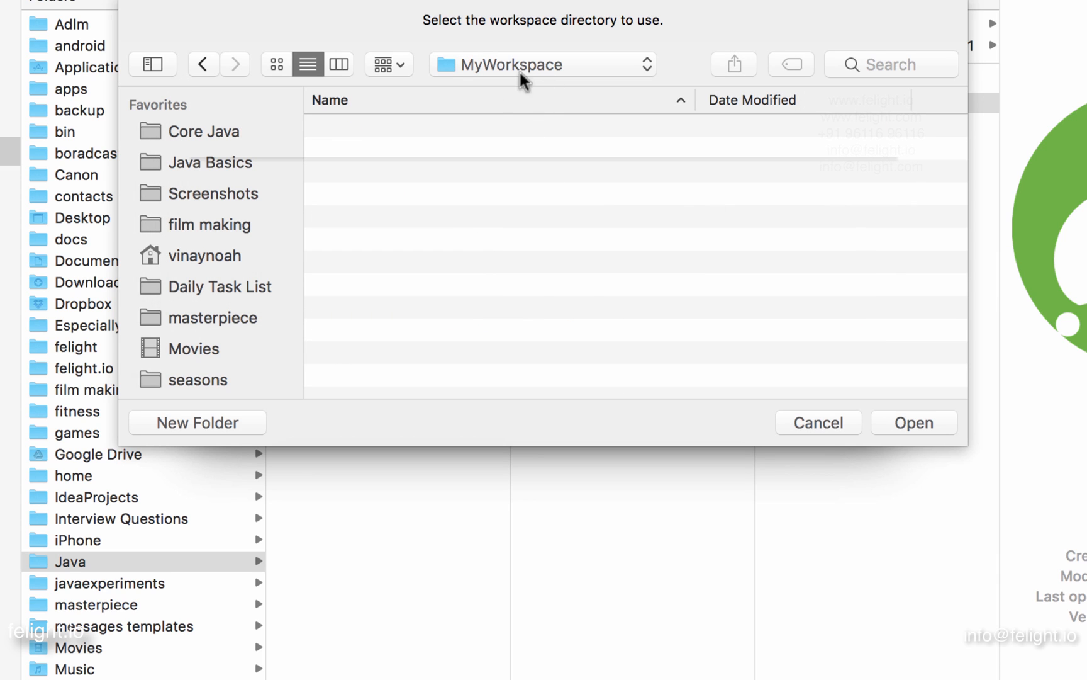
{"action": "mouse_move", "coordinate": [528, 251]}
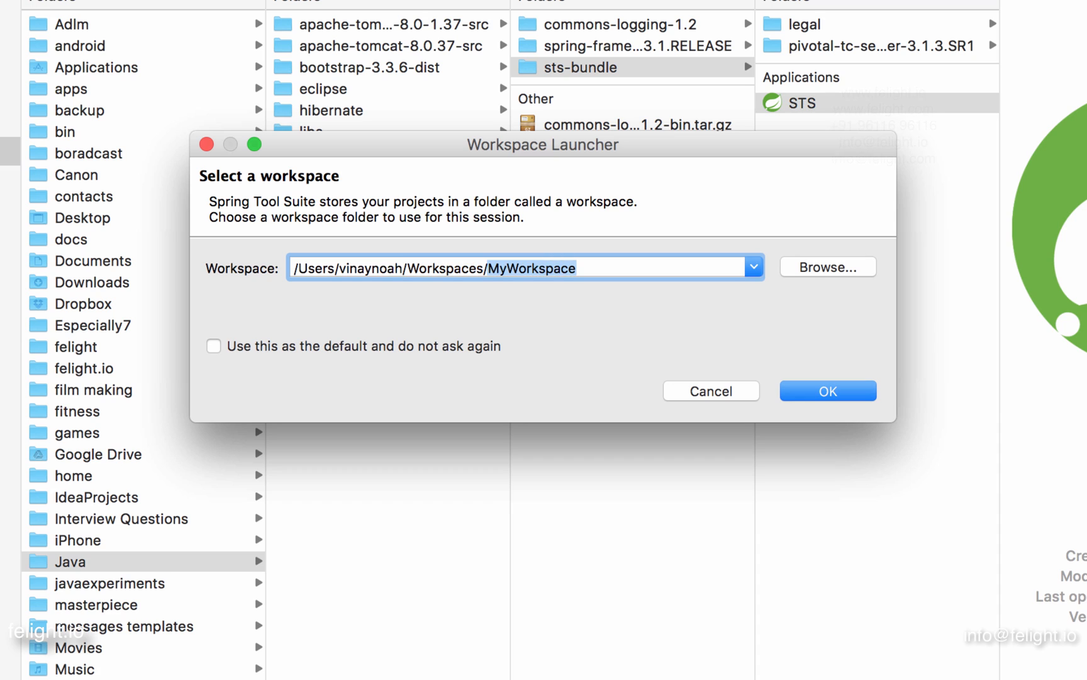
{"action": "mouse_move", "coordinate": [424, 616]}
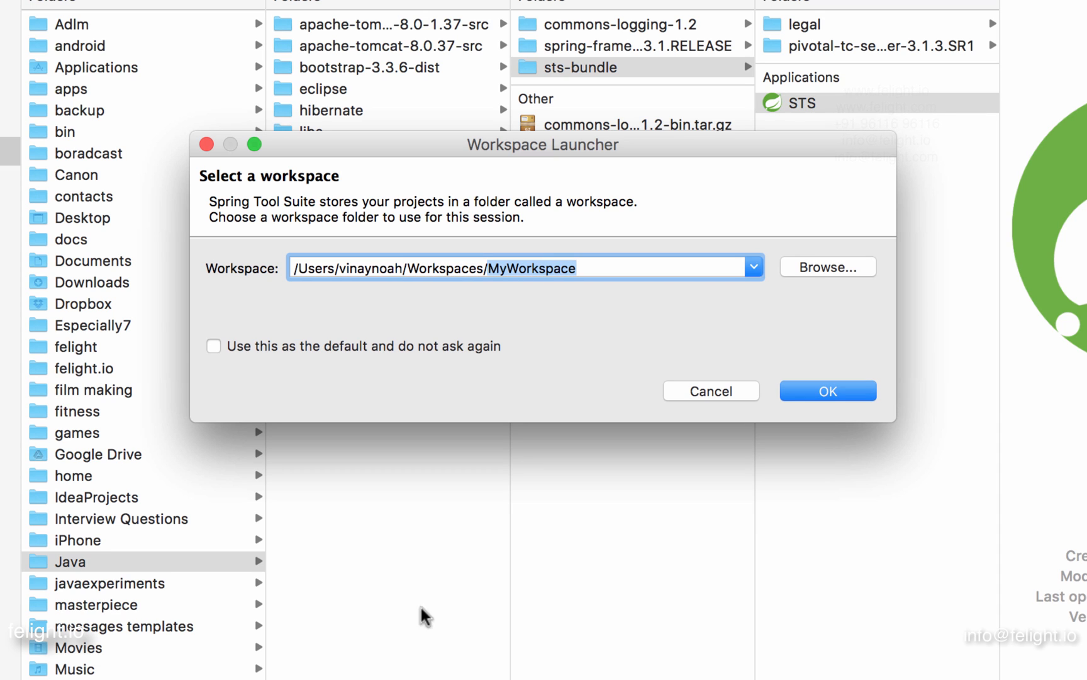
{"action": "mouse_move", "coordinate": [307, 350]}
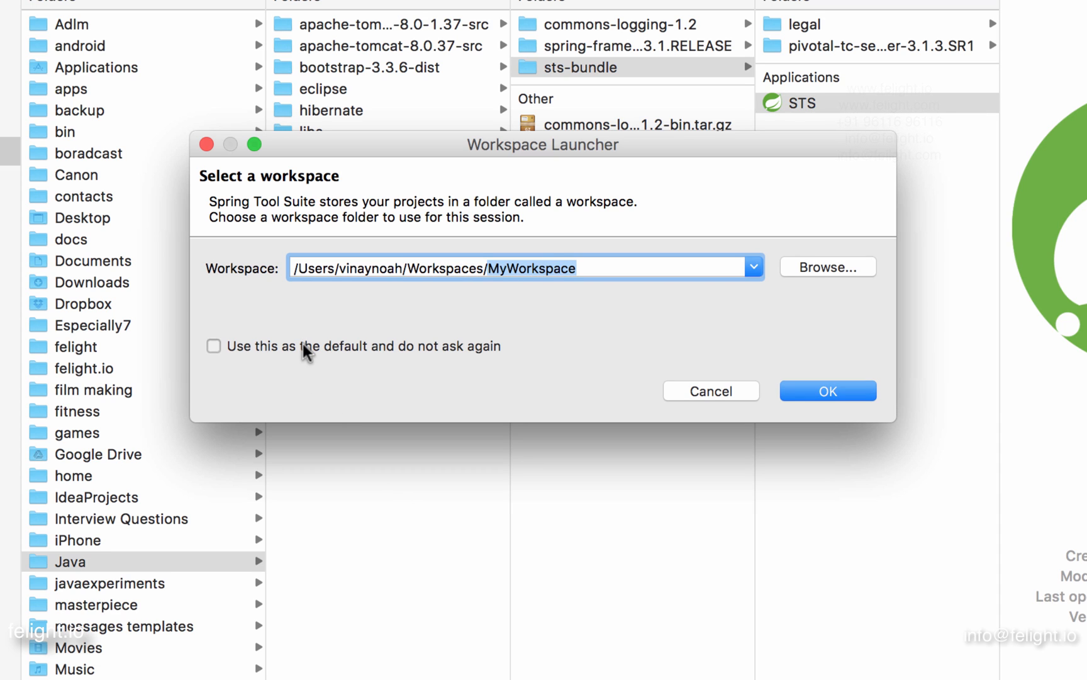
{"action": "mouse_move", "coordinate": [382, 360]}
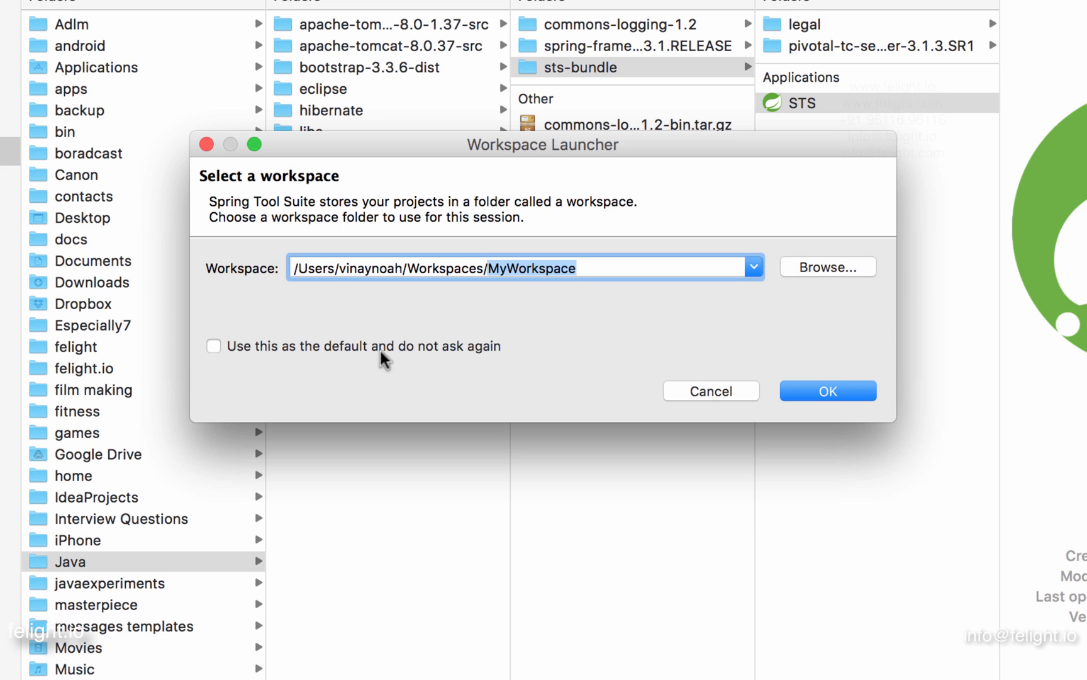
{"action": "mouse_move", "coordinate": [517, 295]}
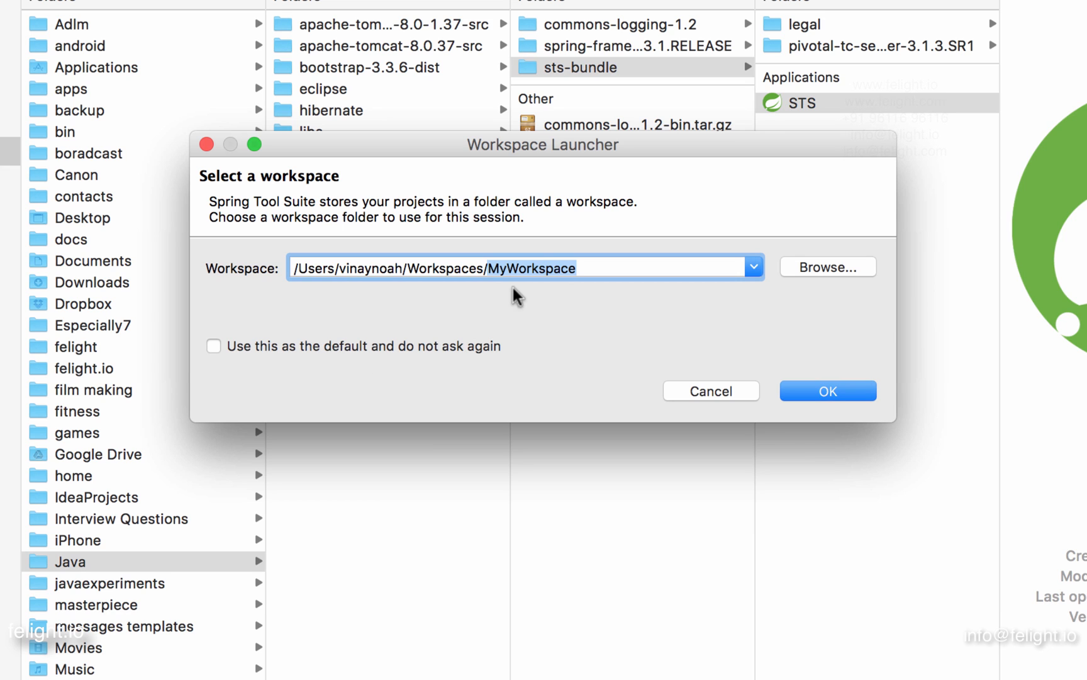
{"action": "mouse_move", "coordinate": [558, 301]}
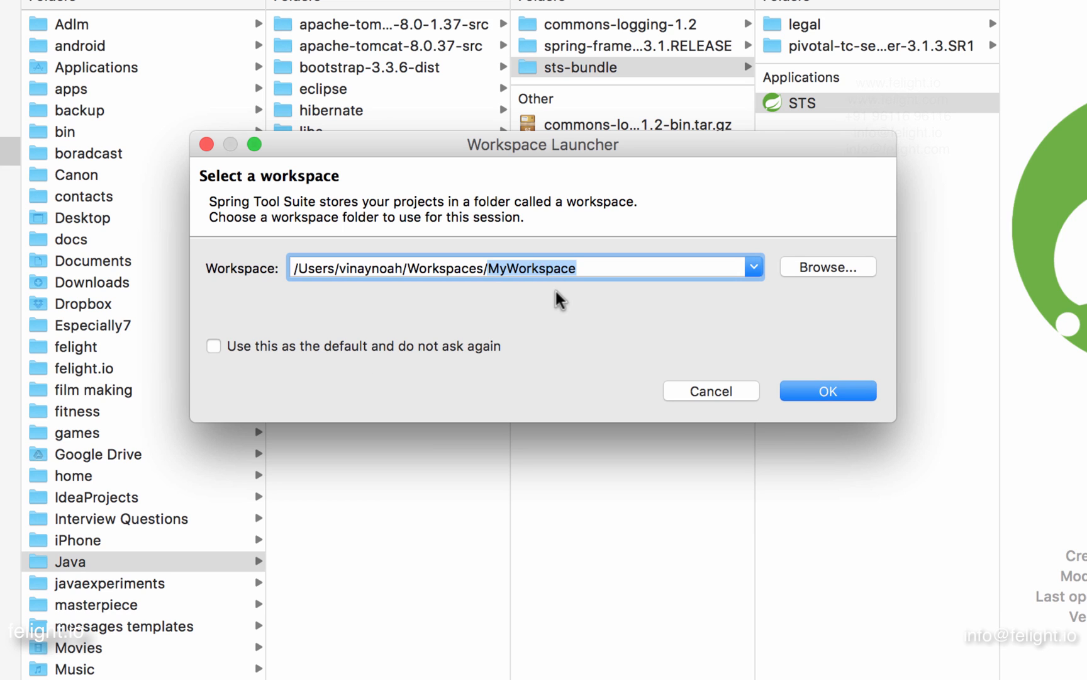
{"action": "mouse_move", "coordinate": [742, 367]}
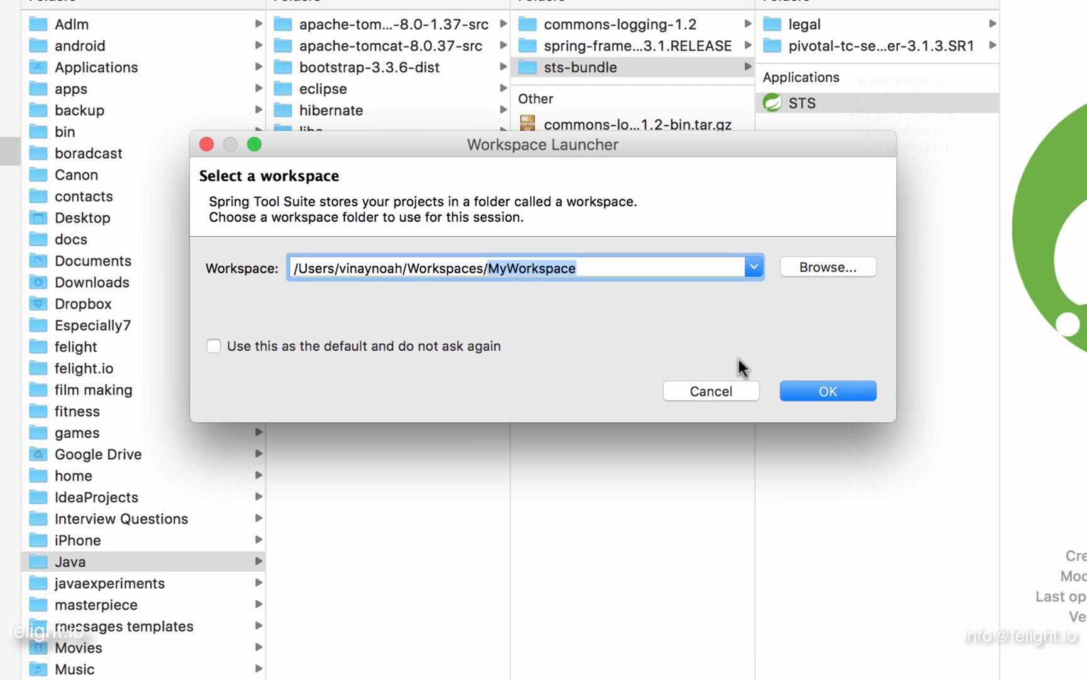
Accept MyWorkspace in the Workspace Launcher with the default checkbox unticked
{"action": "left_click", "coordinate": [827, 390]}
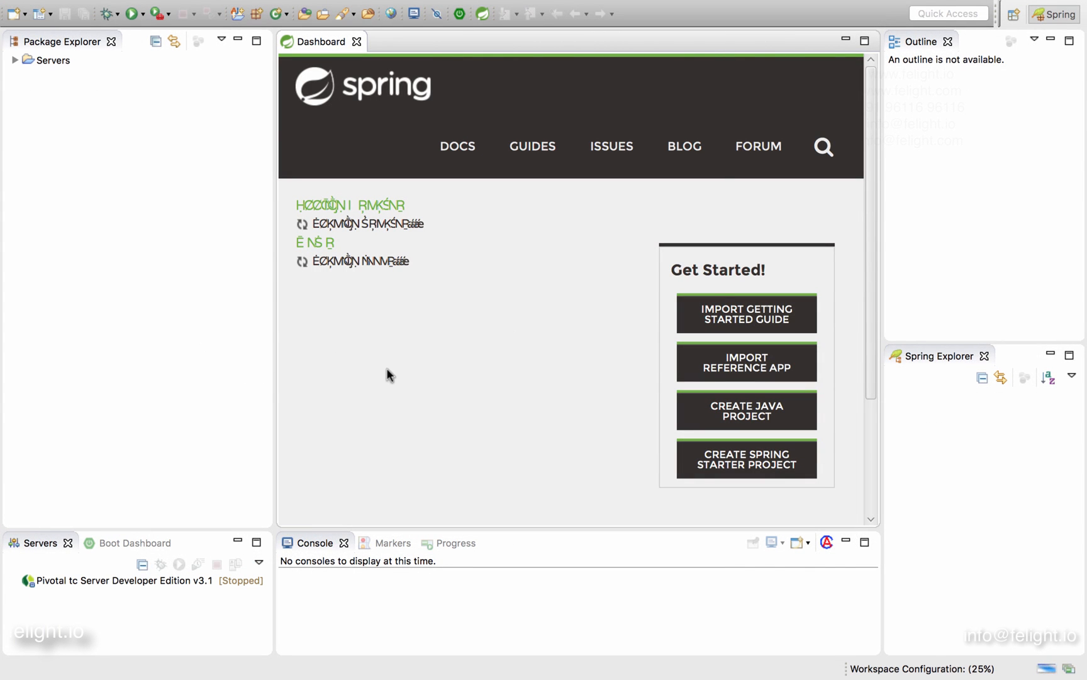
{"action": "mouse_move", "coordinate": [232, 388]}
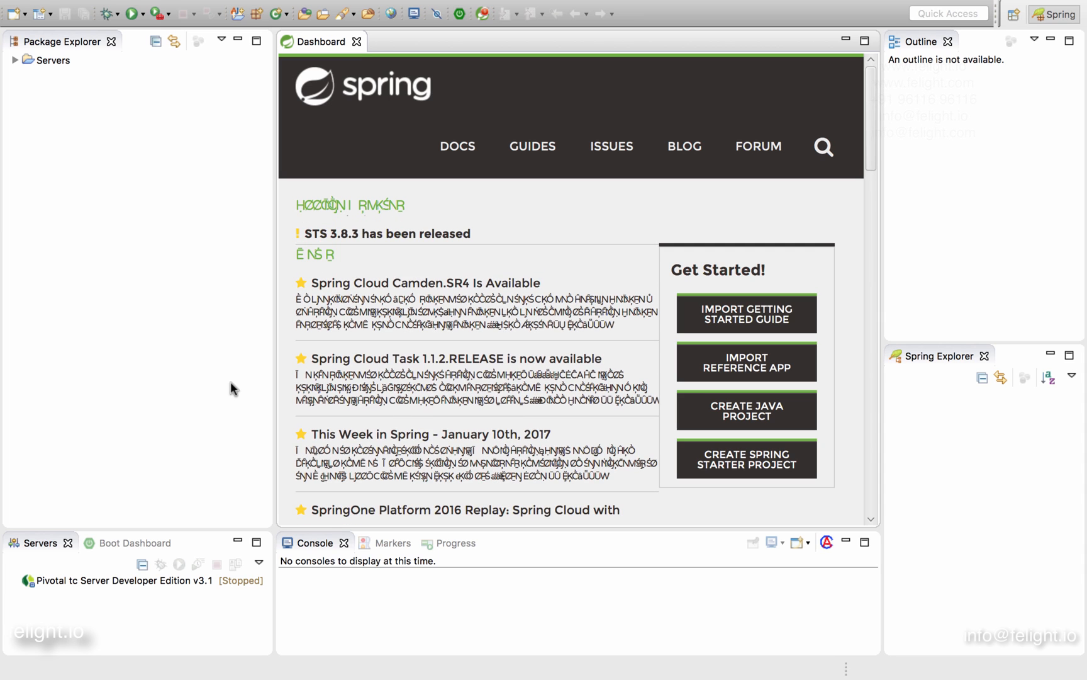
Close the Spring Dashboard tab once it has loaded
{"action": "left_click", "coordinate": [358, 41]}
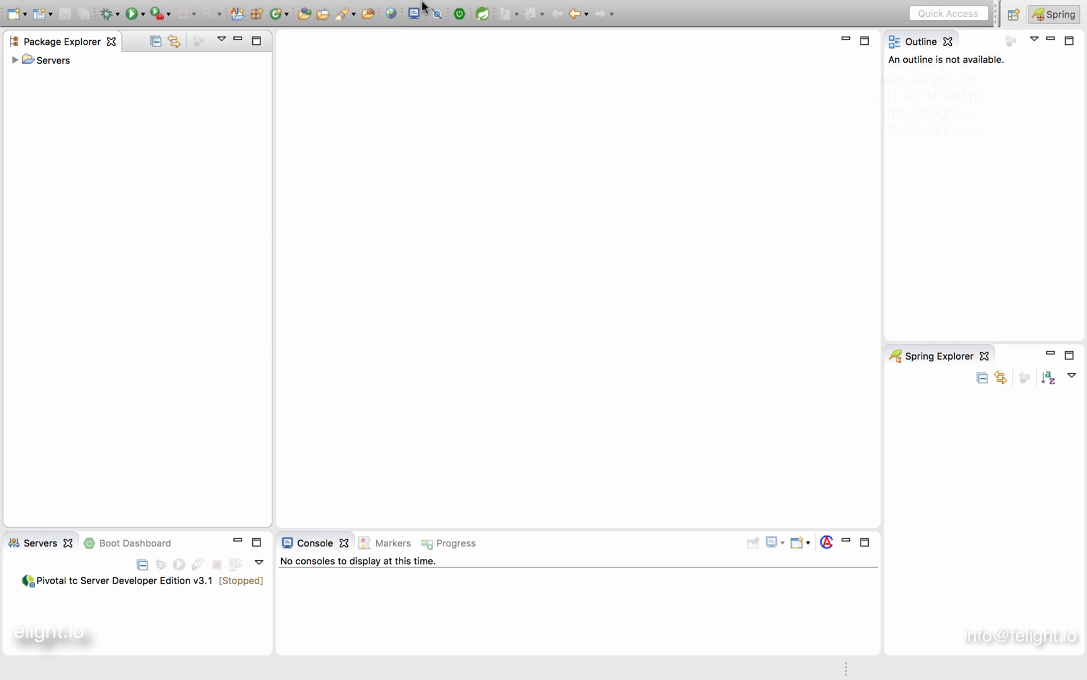
{"action": "mouse_move", "coordinate": [504, 400]}
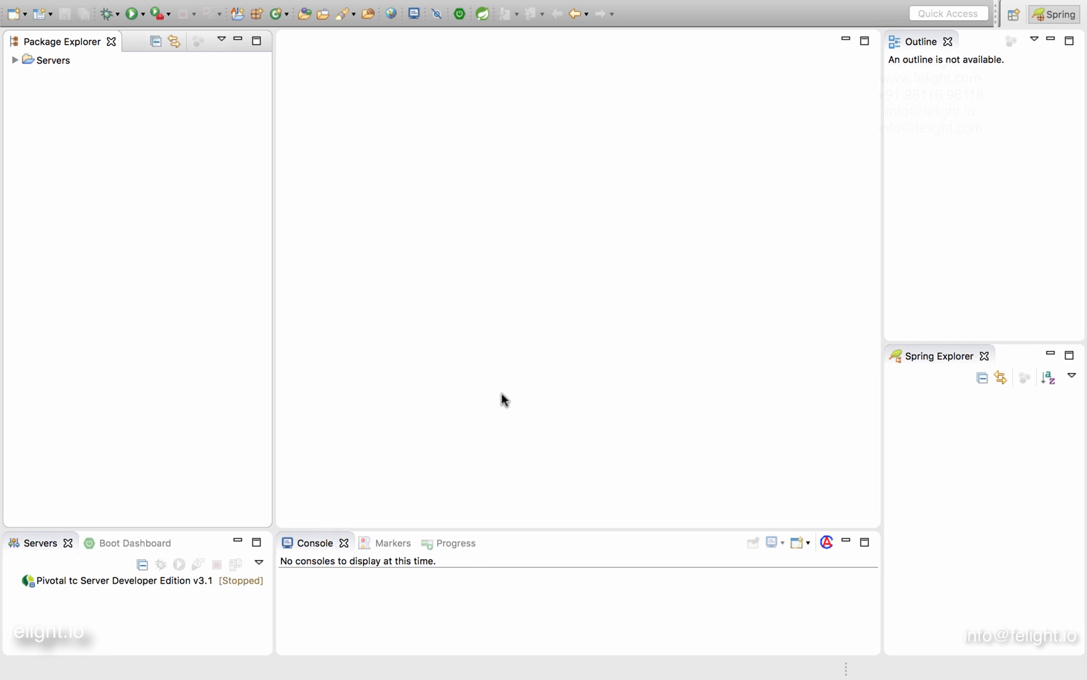
{"action": "mouse_move", "coordinate": [548, 480]}
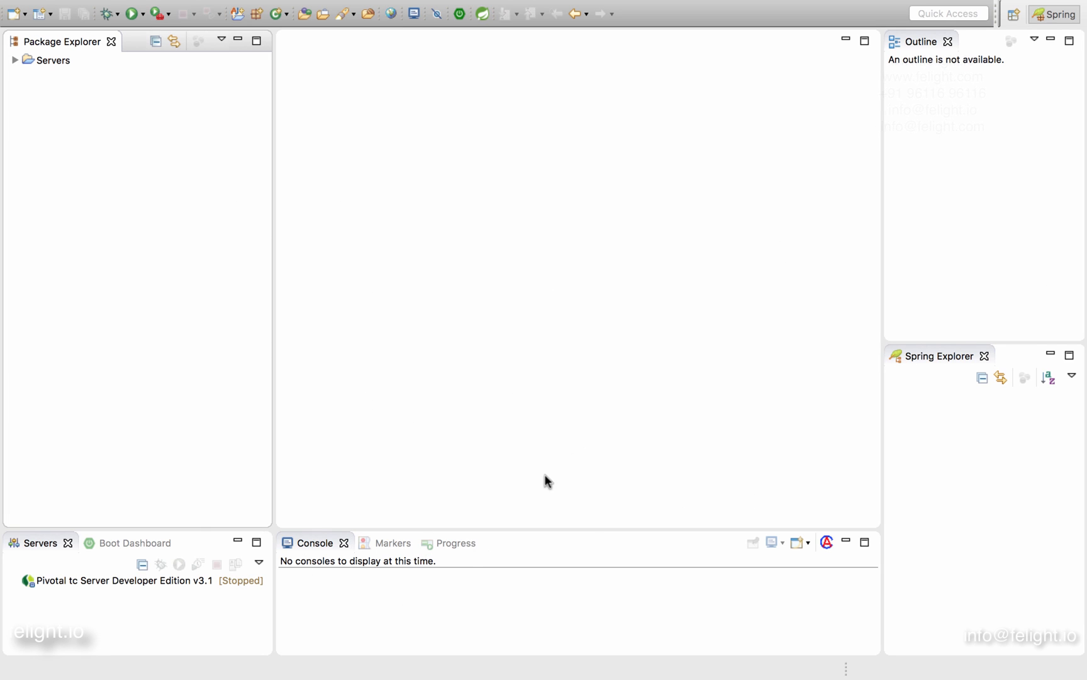
{"action": "mouse_move", "coordinate": [367, 15]}
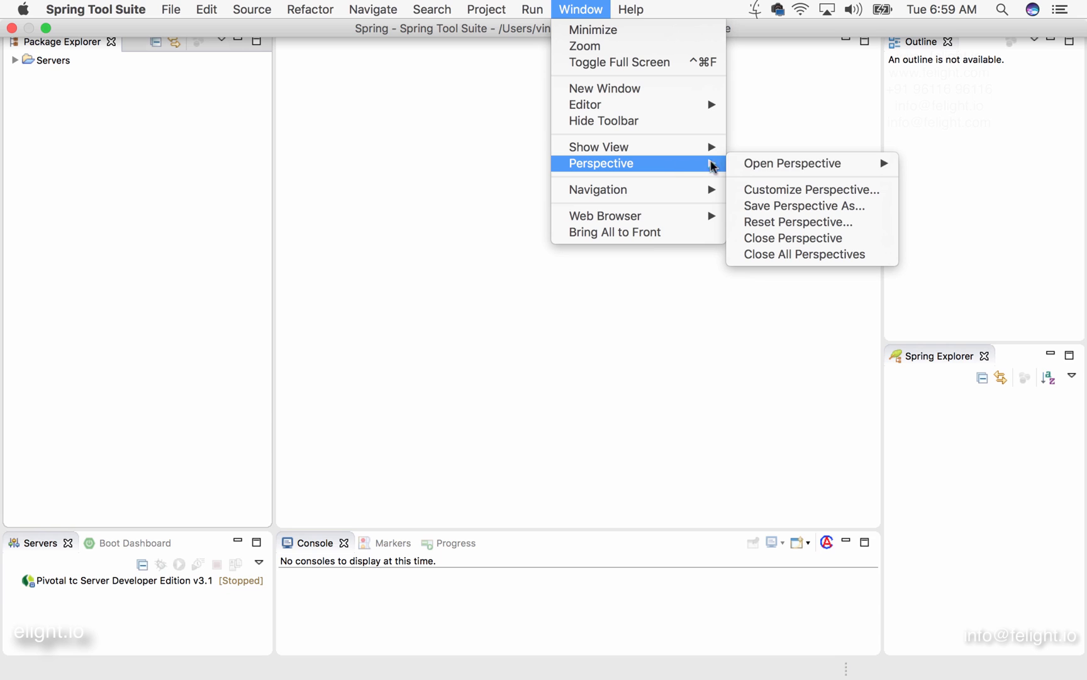
{"action": "mouse_move", "coordinate": [798, 222]}
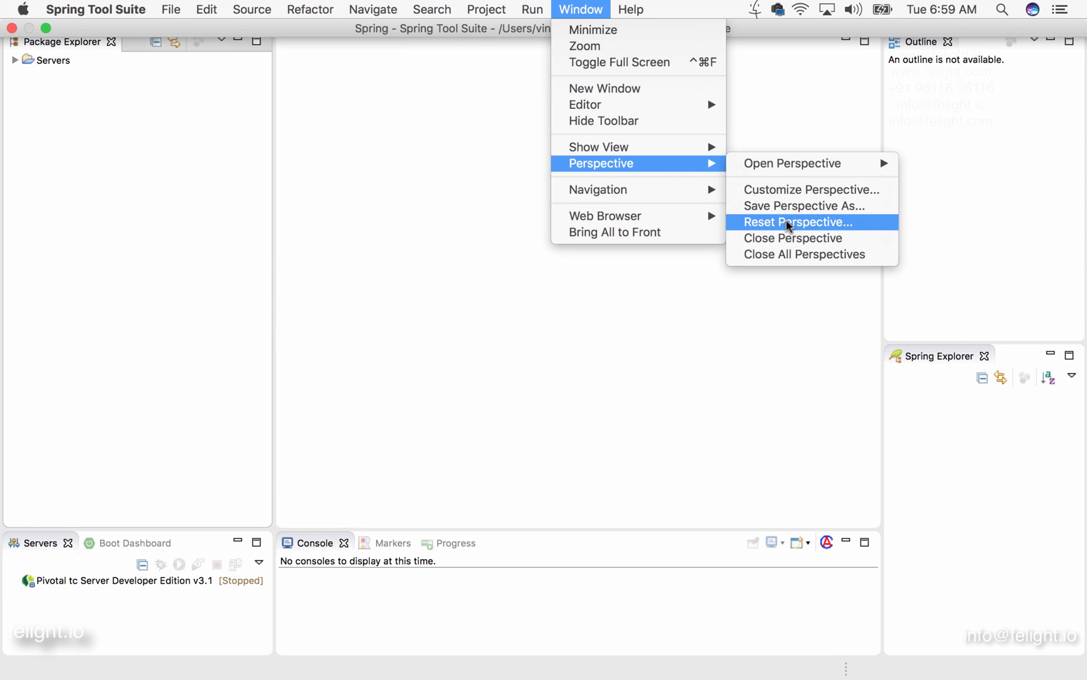
Reset the Spring perspective to its default view arrangement, confirming with Yes
{"action": "left_click", "coordinate": [799, 222]}
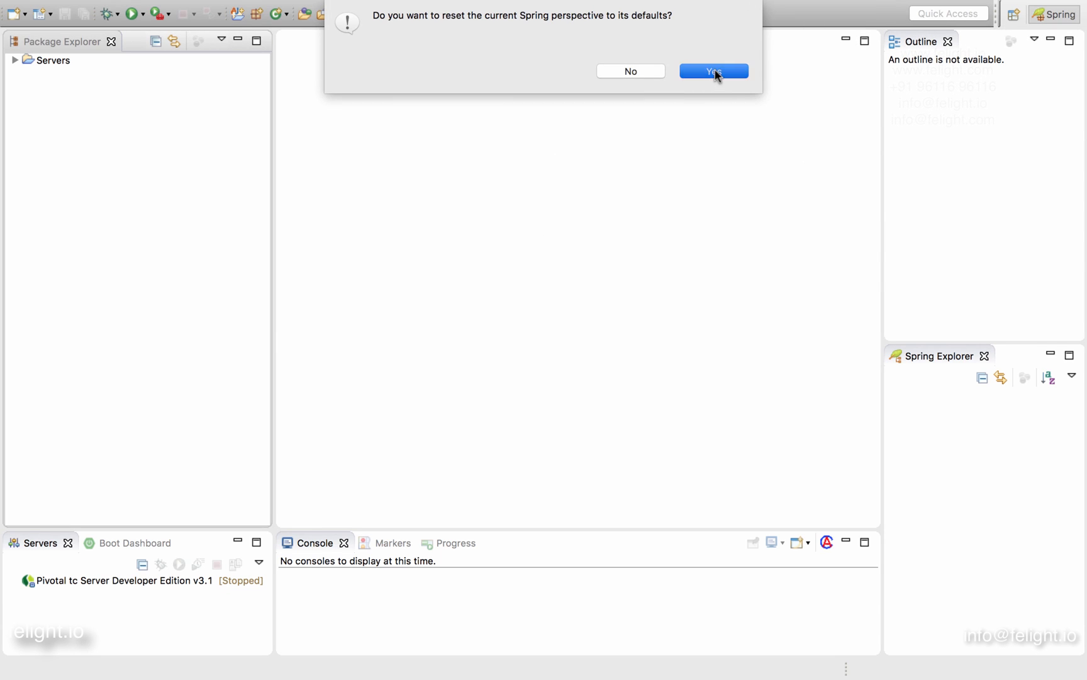
{"action": "left_click", "coordinate": [713, 70]}
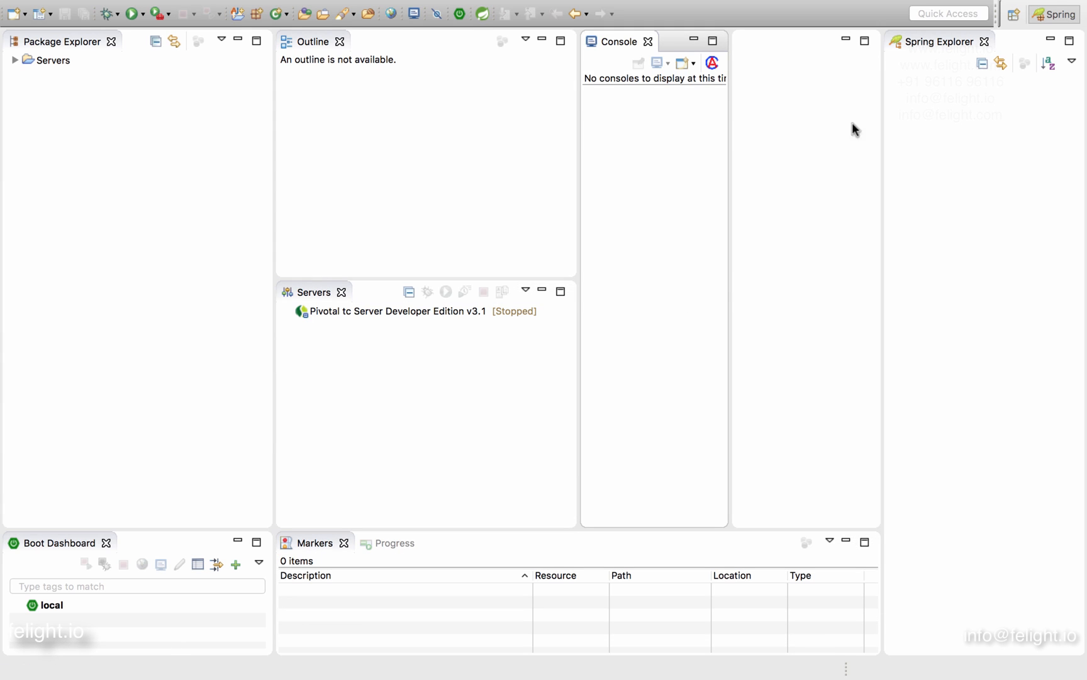
{"action": "mouse_move", "coordinate": [284, 312]}
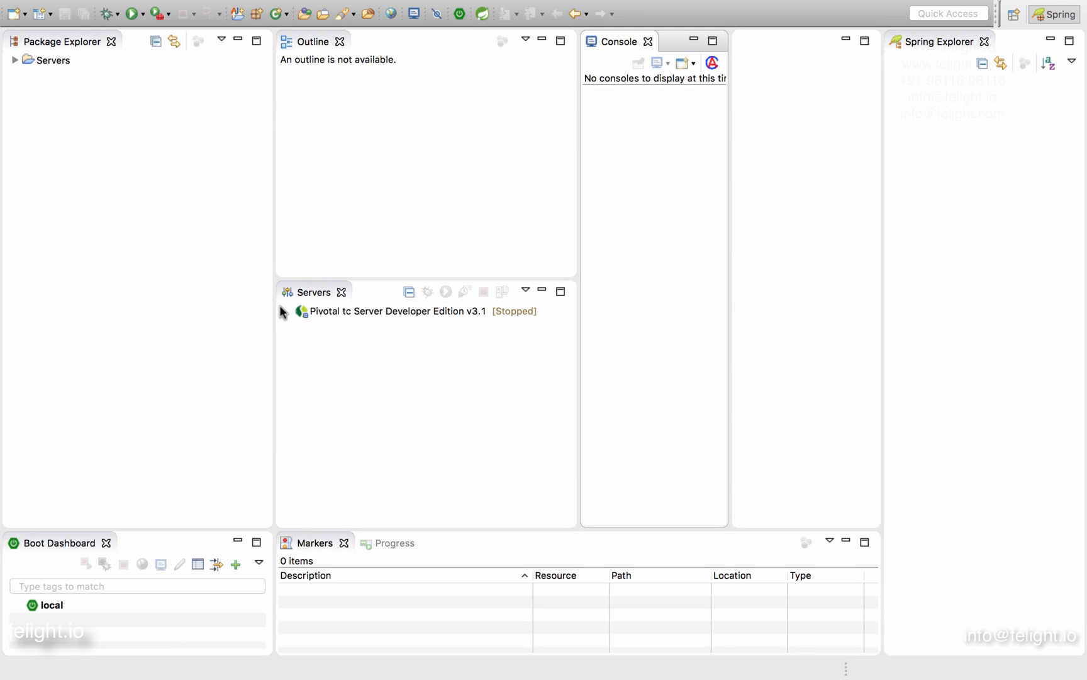
{"action": "mouse_move", "coordinate": [444, 5]}
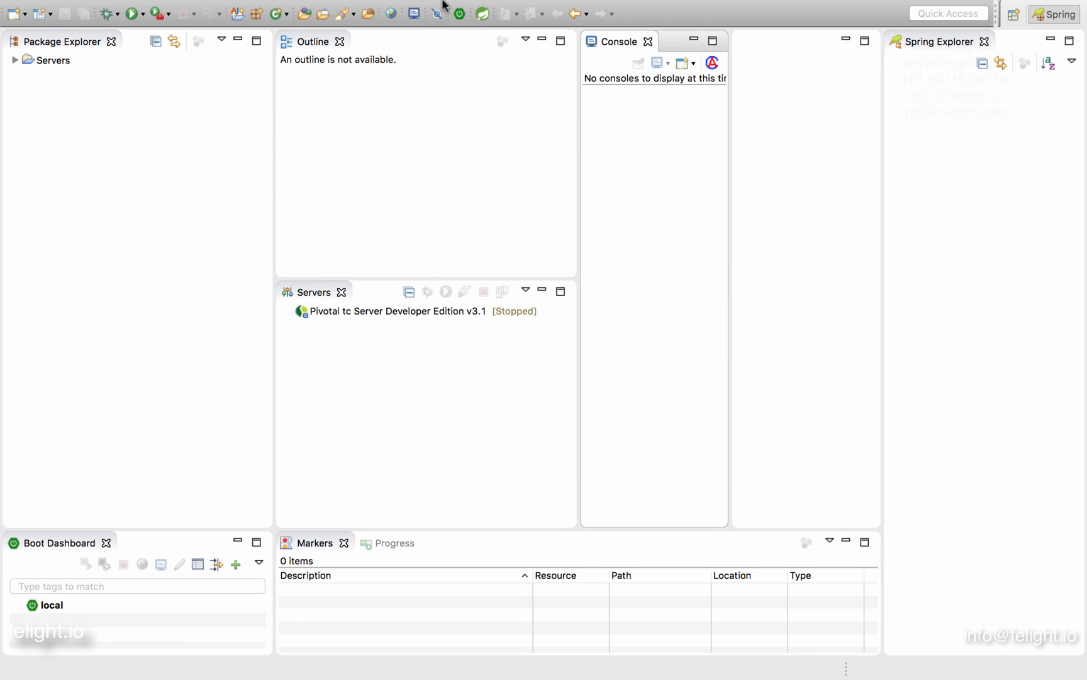
{"action": "left_click", "coordinate": [465, 8]}
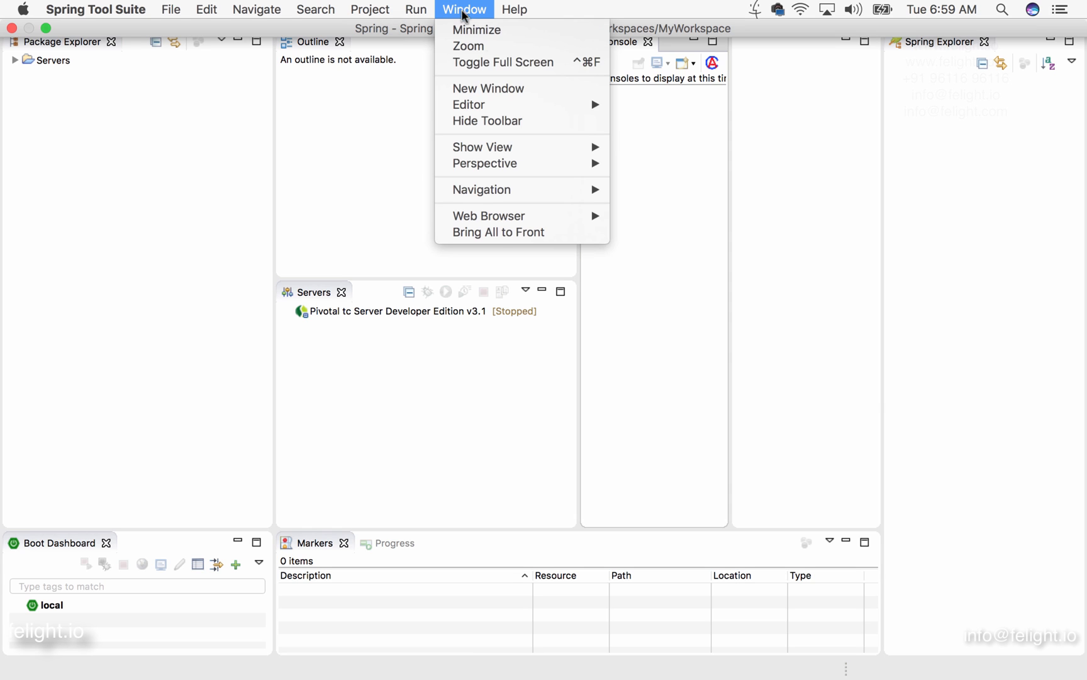
{"action": "mouse_move", "coordinate": [484, 163]}
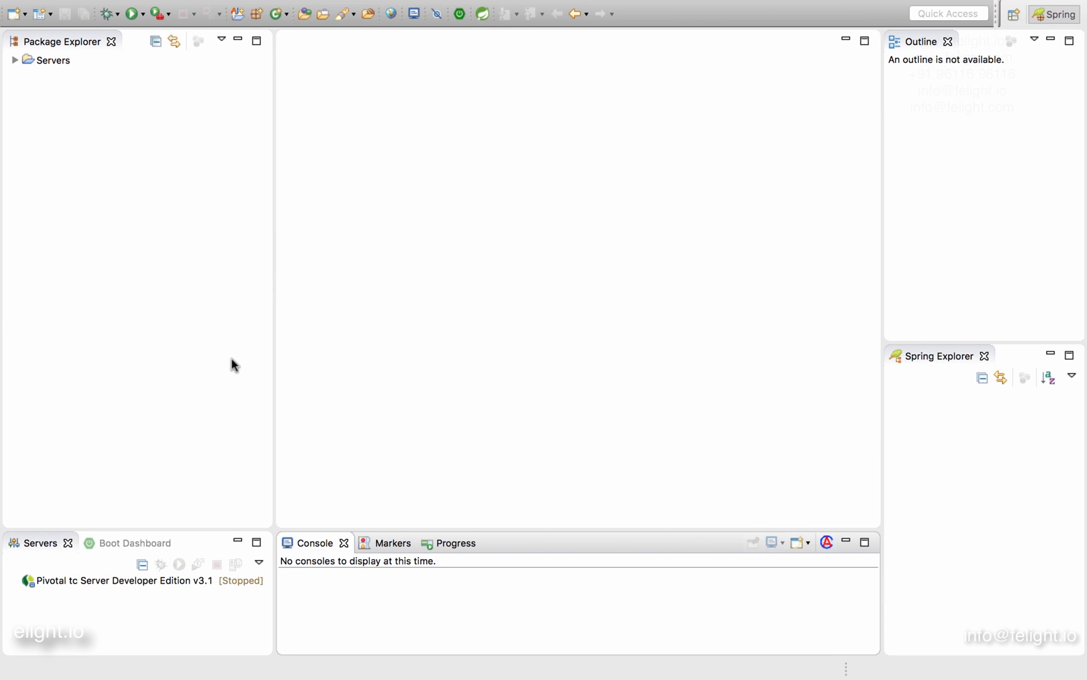
{"action": "mouse_move", "coordinate": [719, 224]}
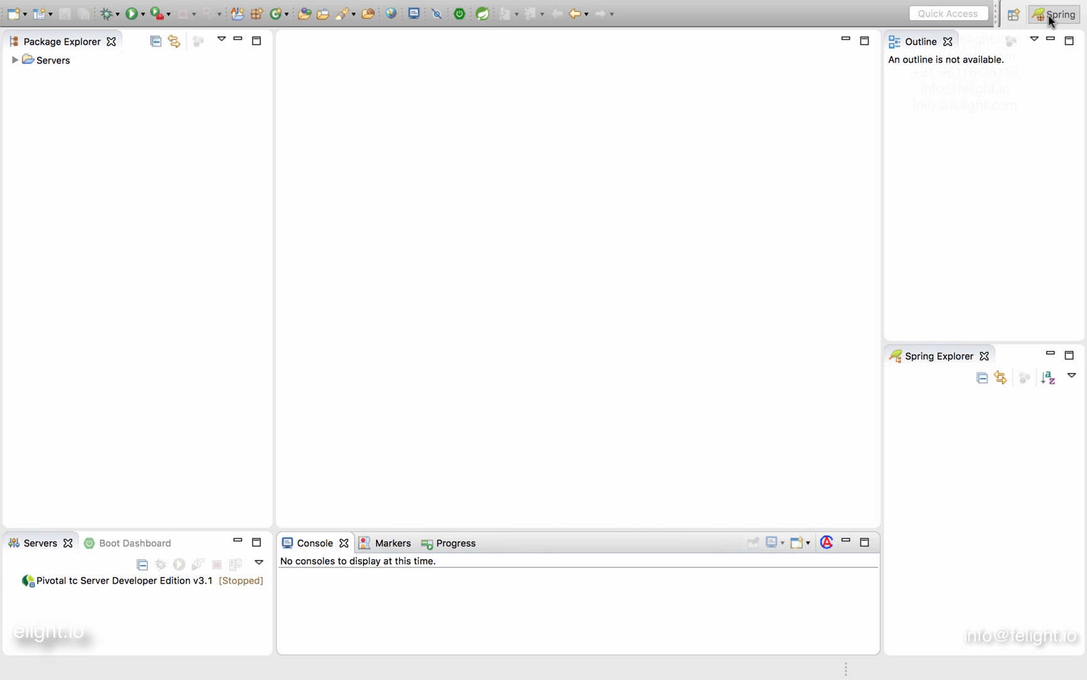
{"action": "mouse_move", "coordinate": [1044, 33]}
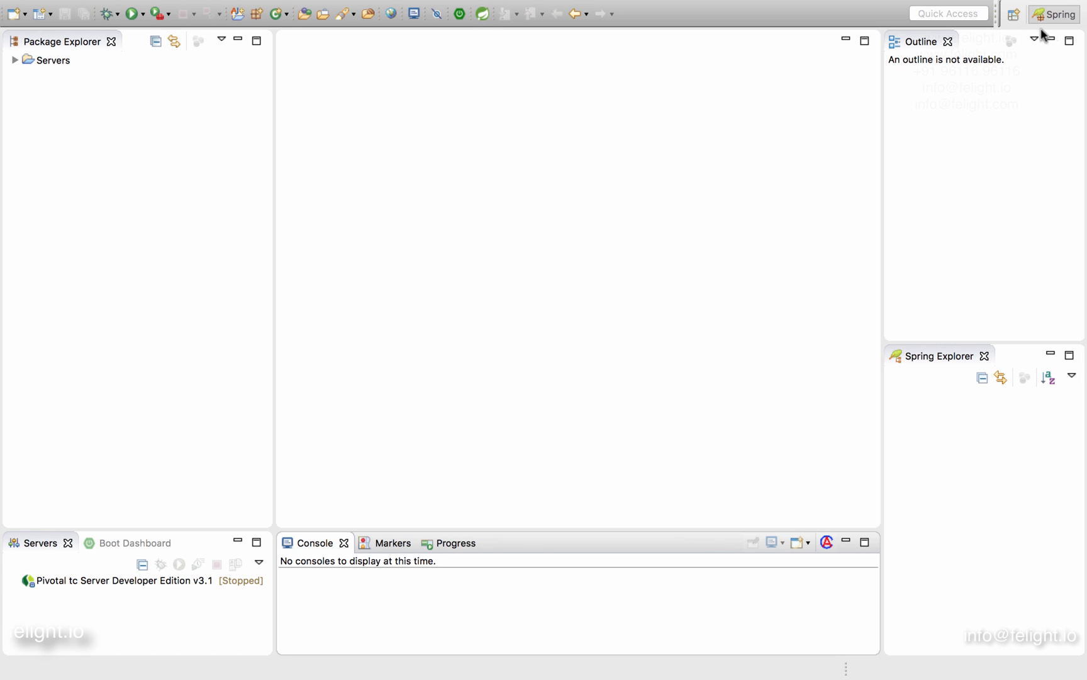
{"action": "mouse_move", "coordinate": [1038, 32]}
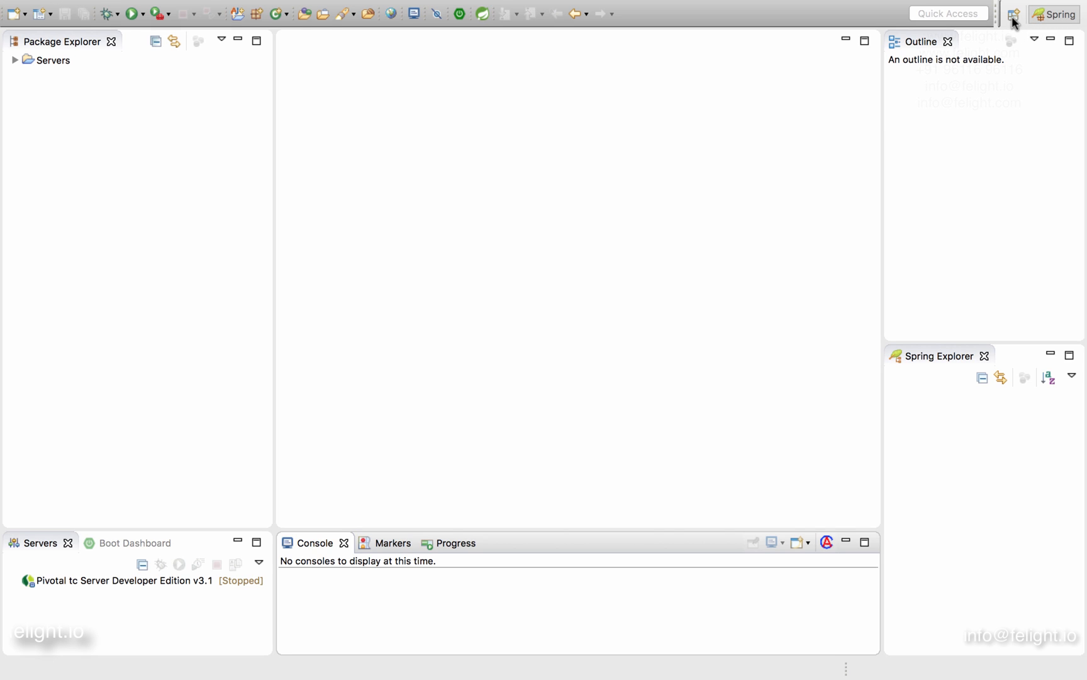
{"action": "mouse_move", "coordinate": [1013, 14]}
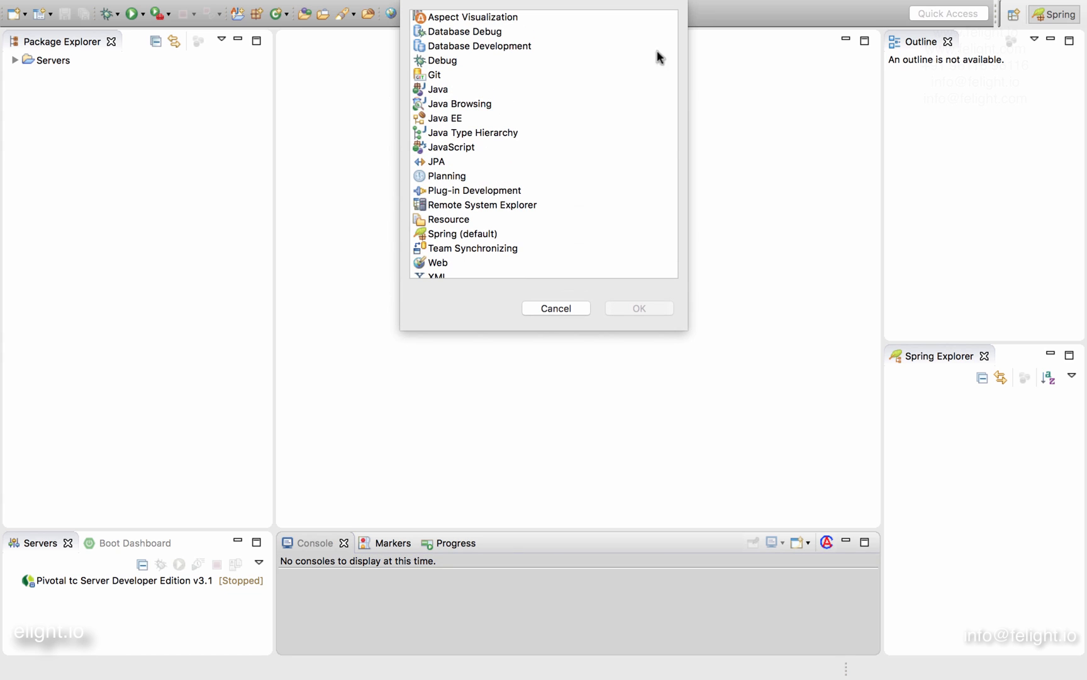
Open the Java perspective from the Open Perspective list
{"action": "left_click", "coordinate": [437, 88]}
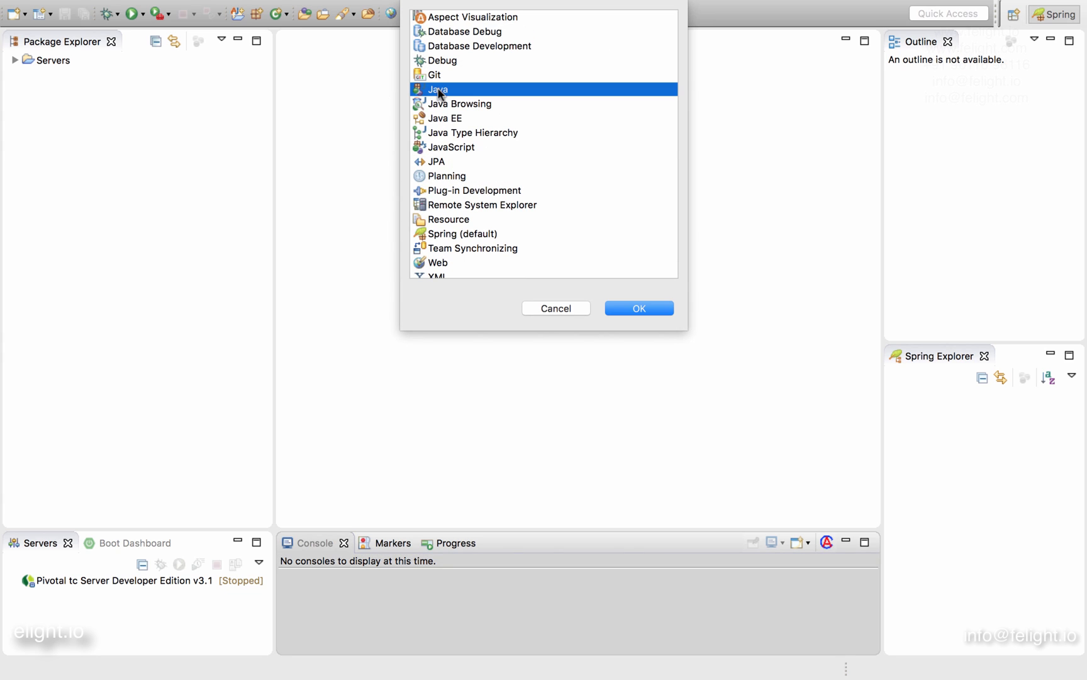
{"action": "mouse_move", "coordinate": [619, 290]}
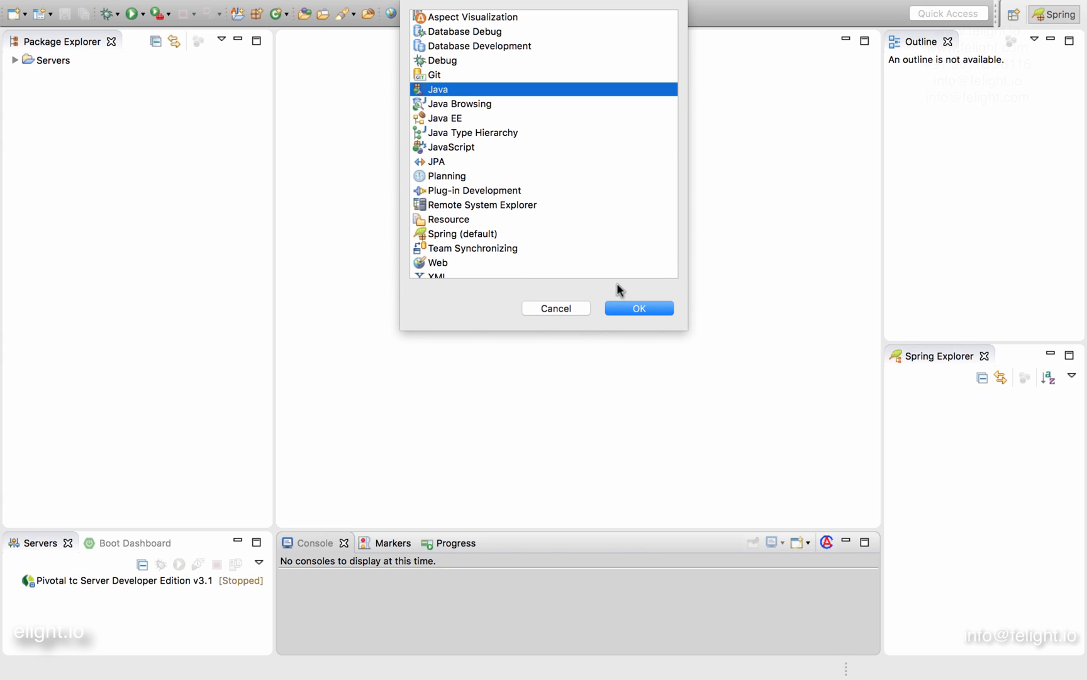
{"action": "left_click", "coordinate": [638, 308]}
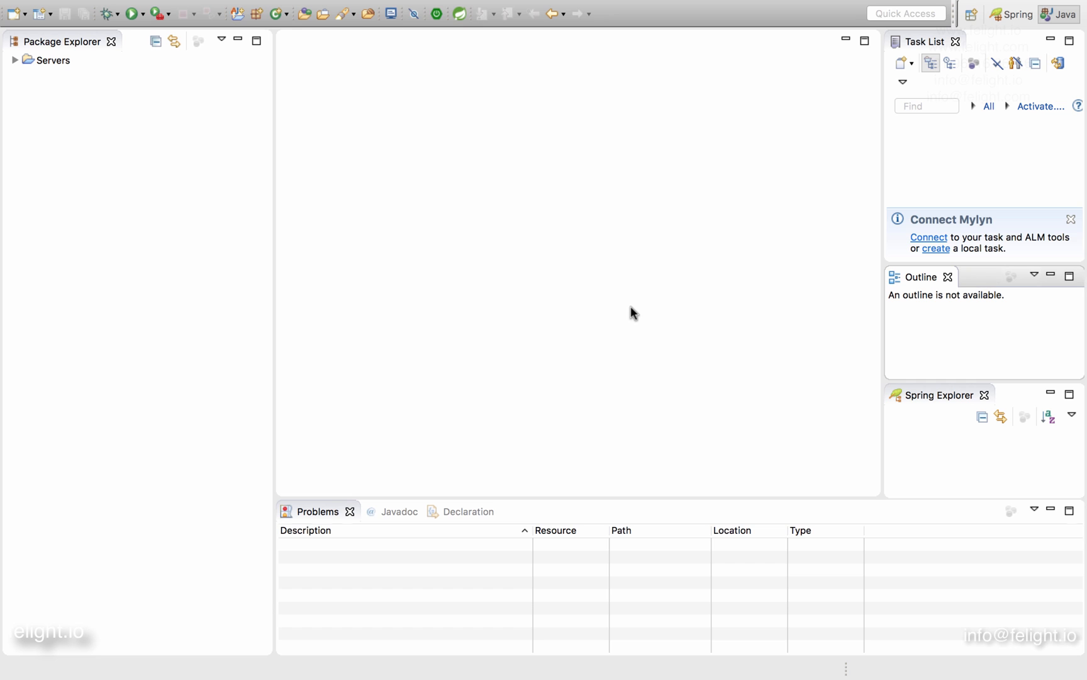
{"action": "mouse_move", "coordinate": [329, 416]}
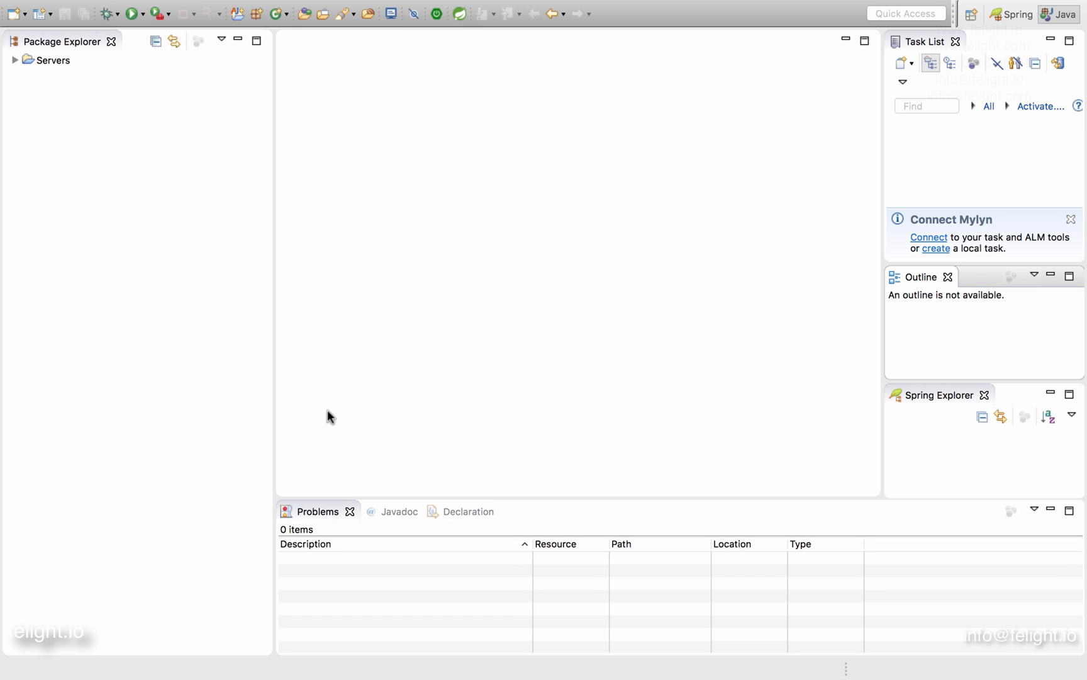
{"action": "mouse_move", "coordinate": [358, 427]}
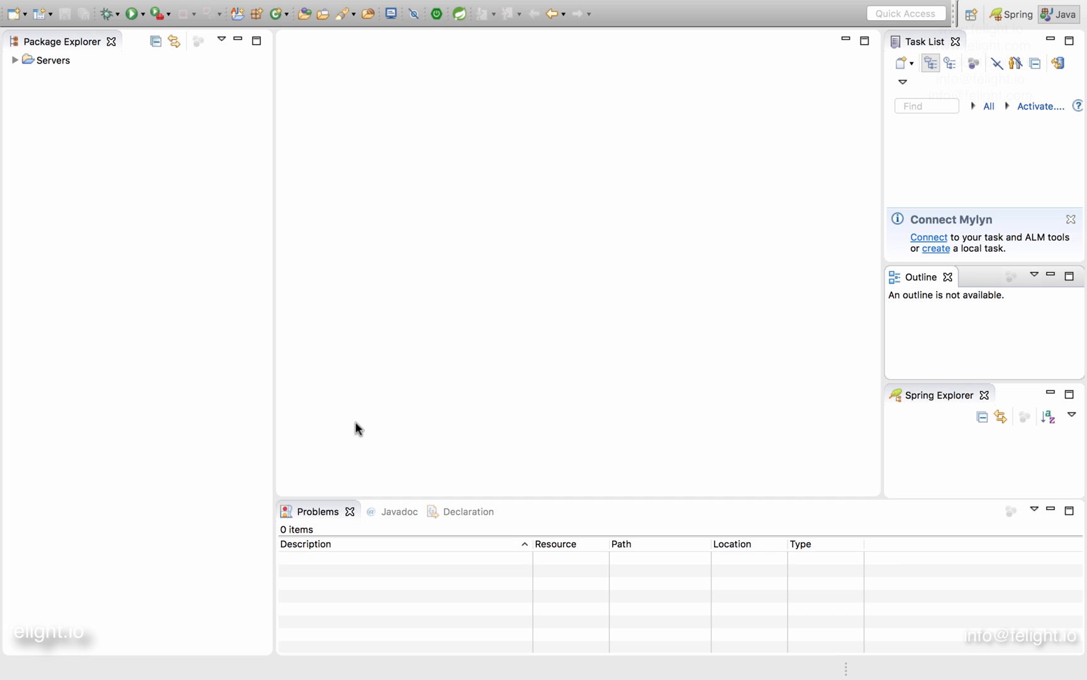
{"action": "mouse_move", "coordinate": [593, 155]}
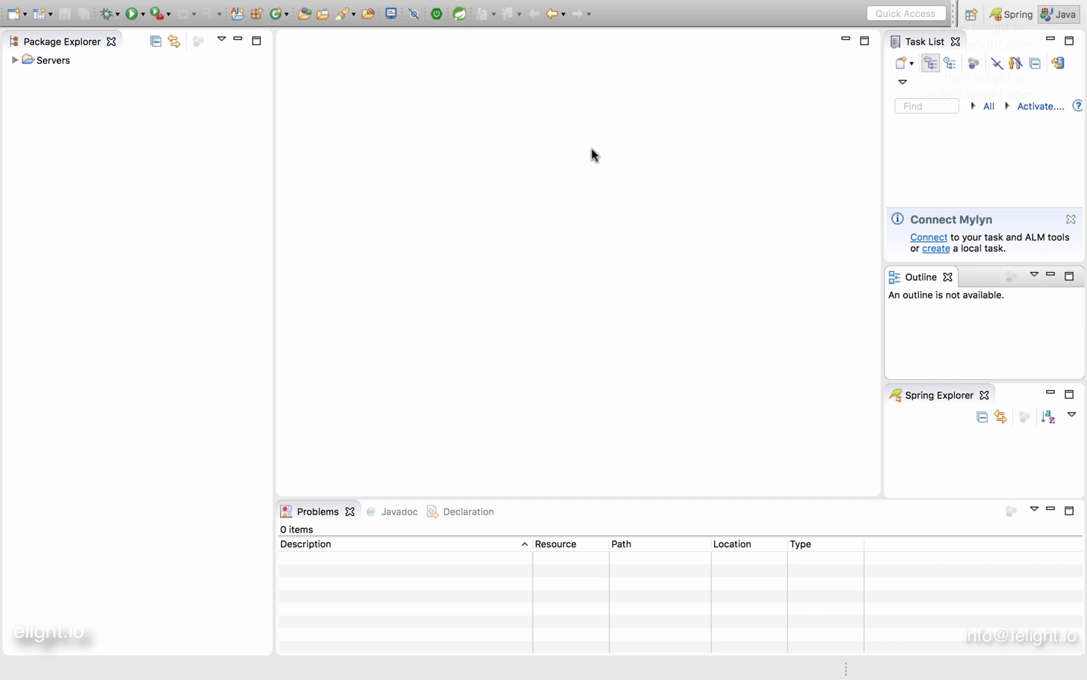
{"action": "mouse_move", "coordinate": [122, 265]}
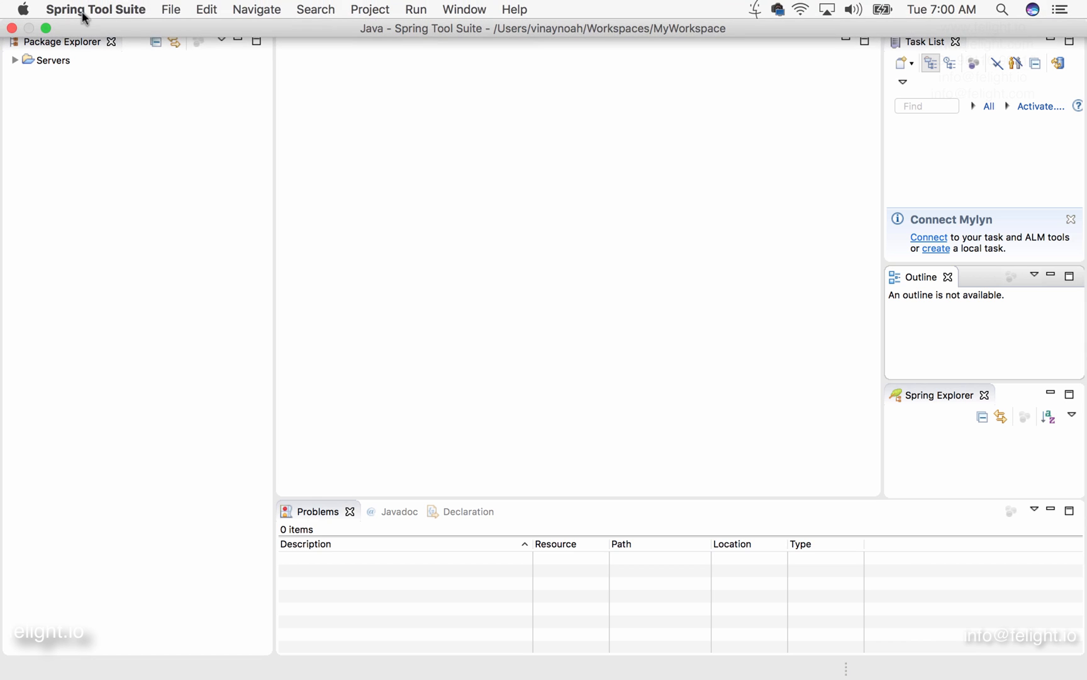
Browse the File > New menu, then select the Spring perspective in the switcher
{"action": "left_click", "coordinate": [170, 9]}
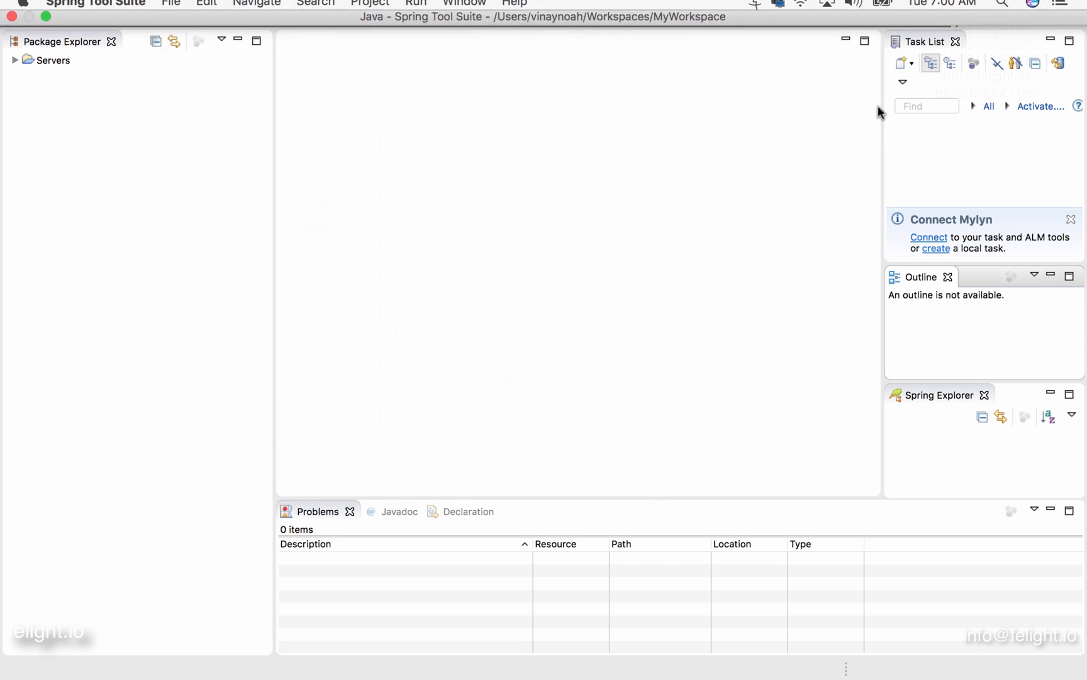
{"action": "left_click", "coordinate": [1015, 14]}
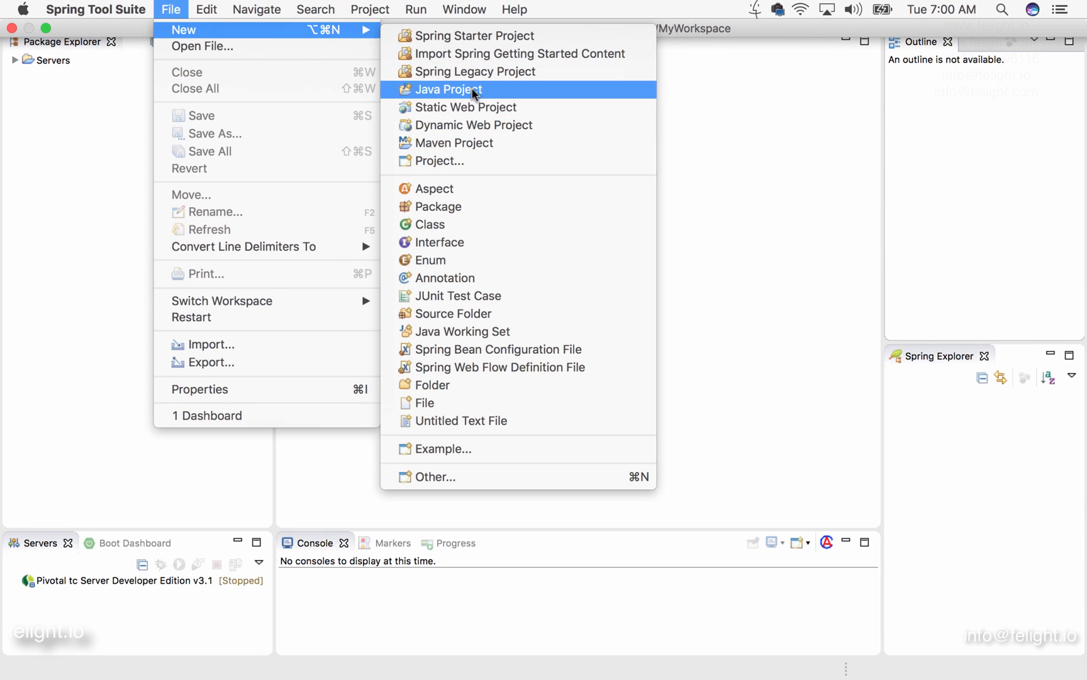
{"action": "mouse_move", "coordinate": [475, 54]}
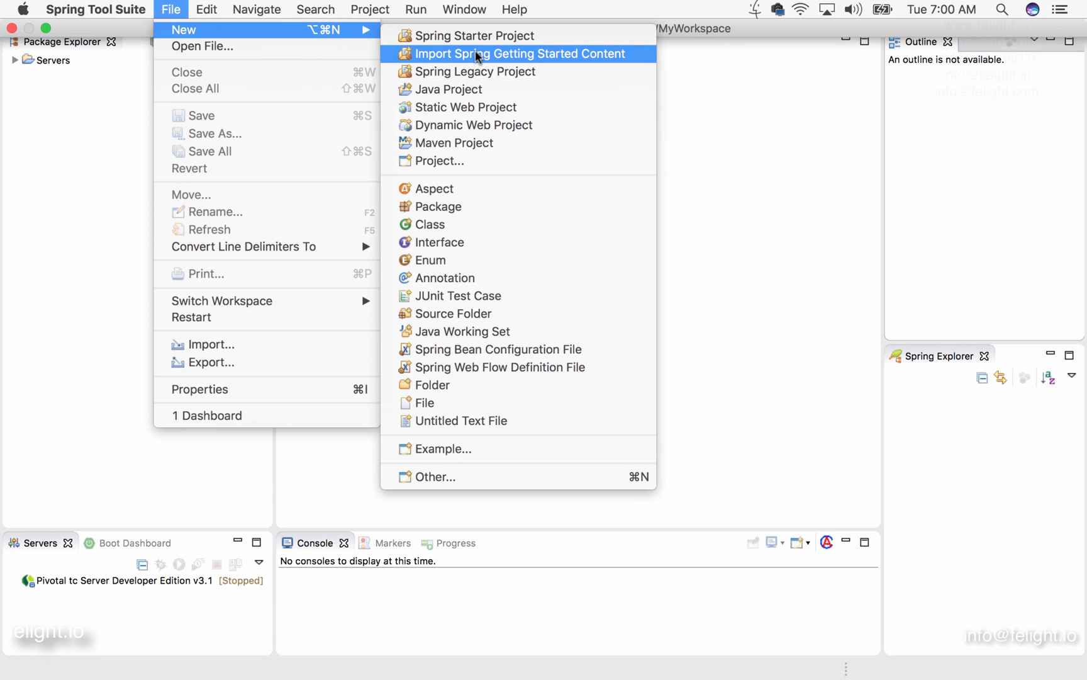
{"action": "mouse_move", "coordinate": [461, 441]}
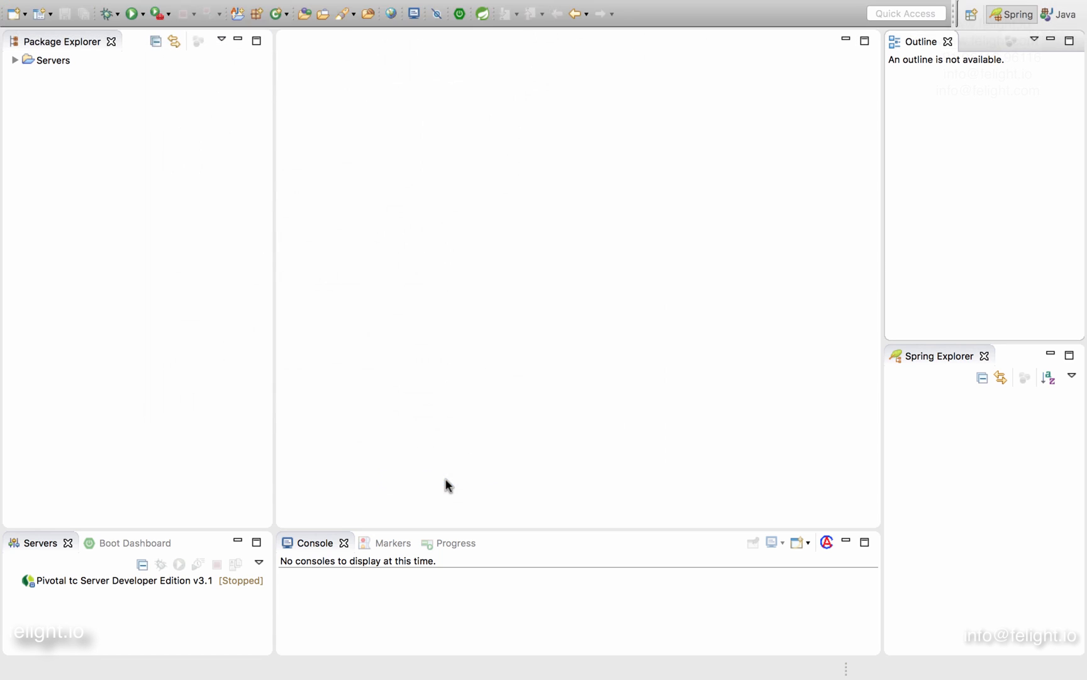
Filter the New wizard for 'java' and cancel without creating a project
{"action": "type", "text": "java"}
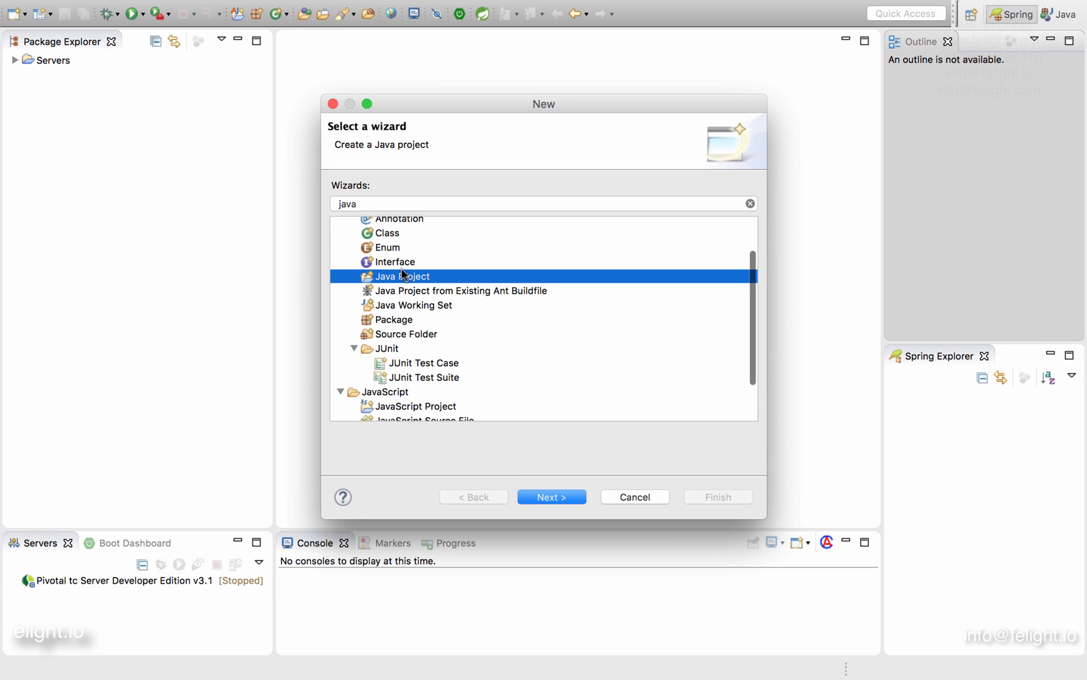
{"action": "mouse_move", "coordinate": [617, 504]}
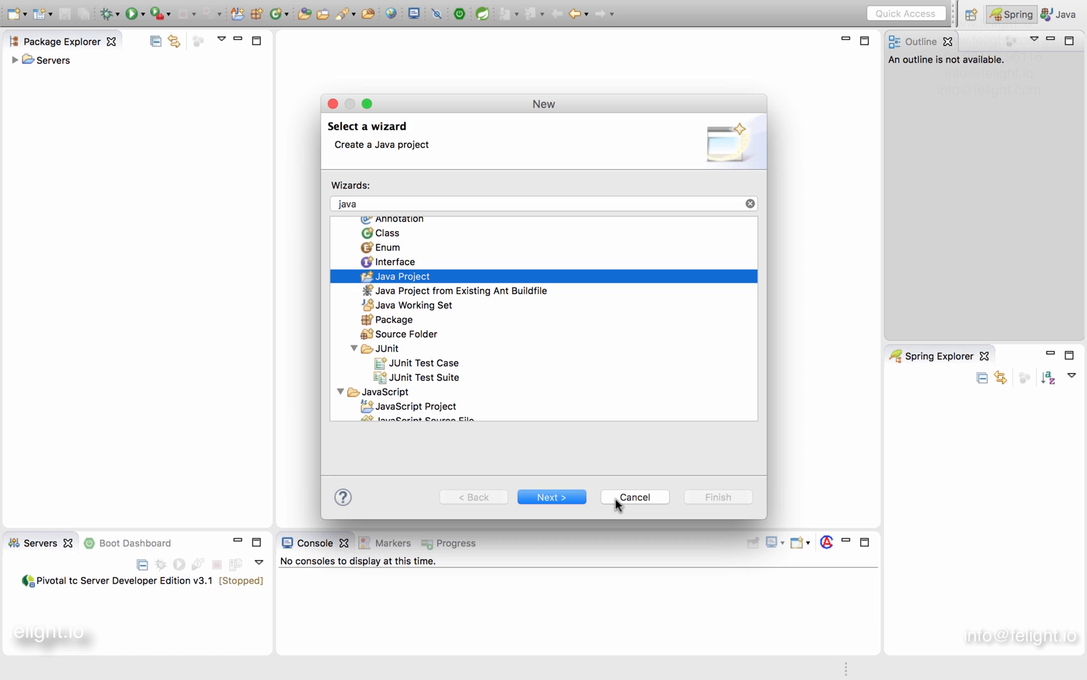
{"action": "left_click", "coordinate": [634, 497]}
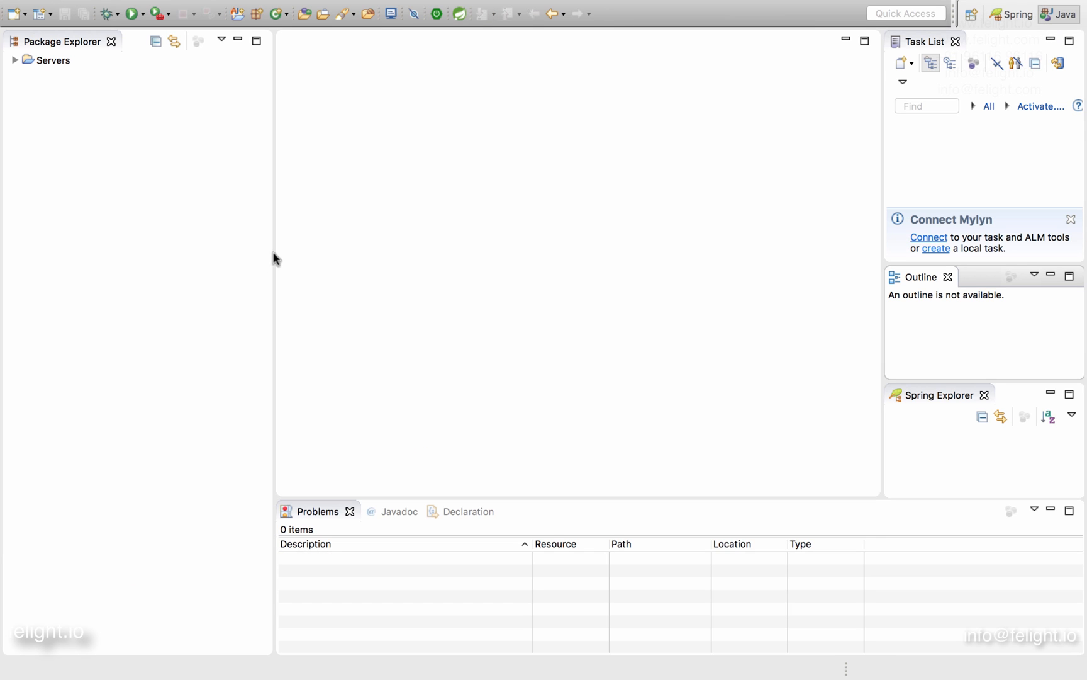
{"action": "mouse_move", "coordinate": [291, 159]}
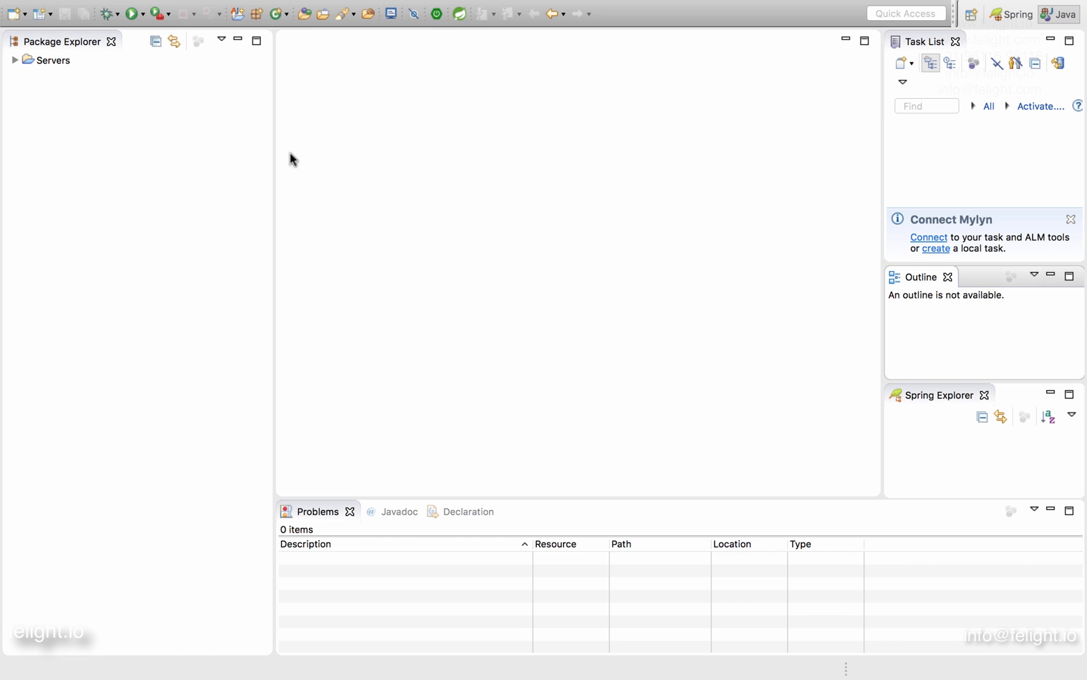
{"action": "mouse_move", "coordinate": [307, 301]}
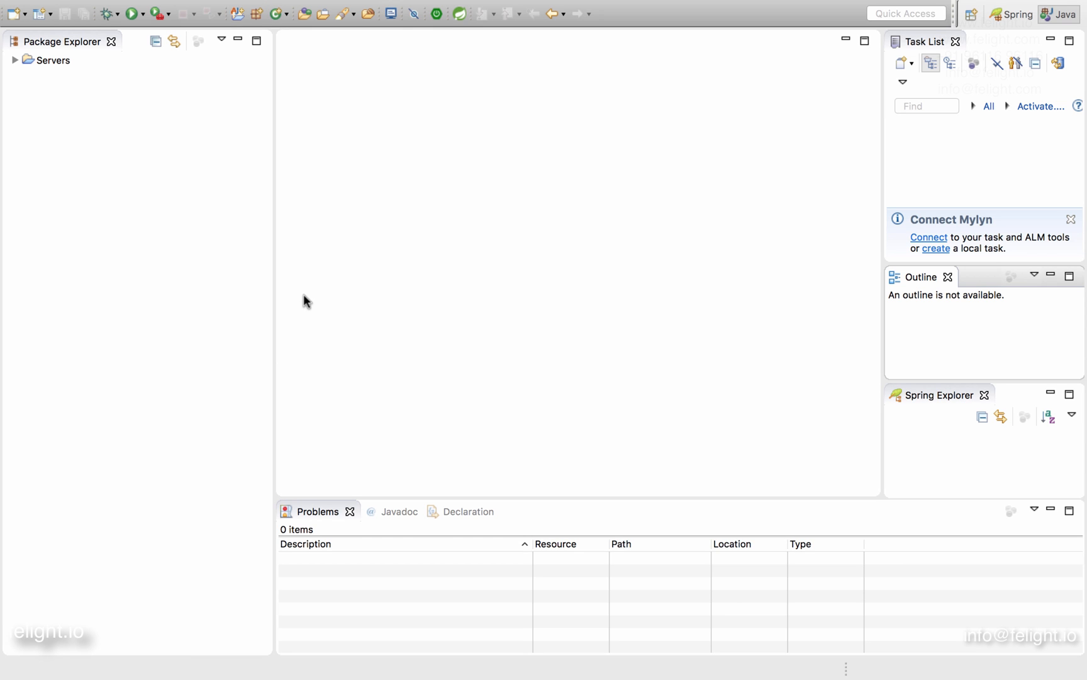
{"action": "mouse_move", "coordinate": [377, 160]}
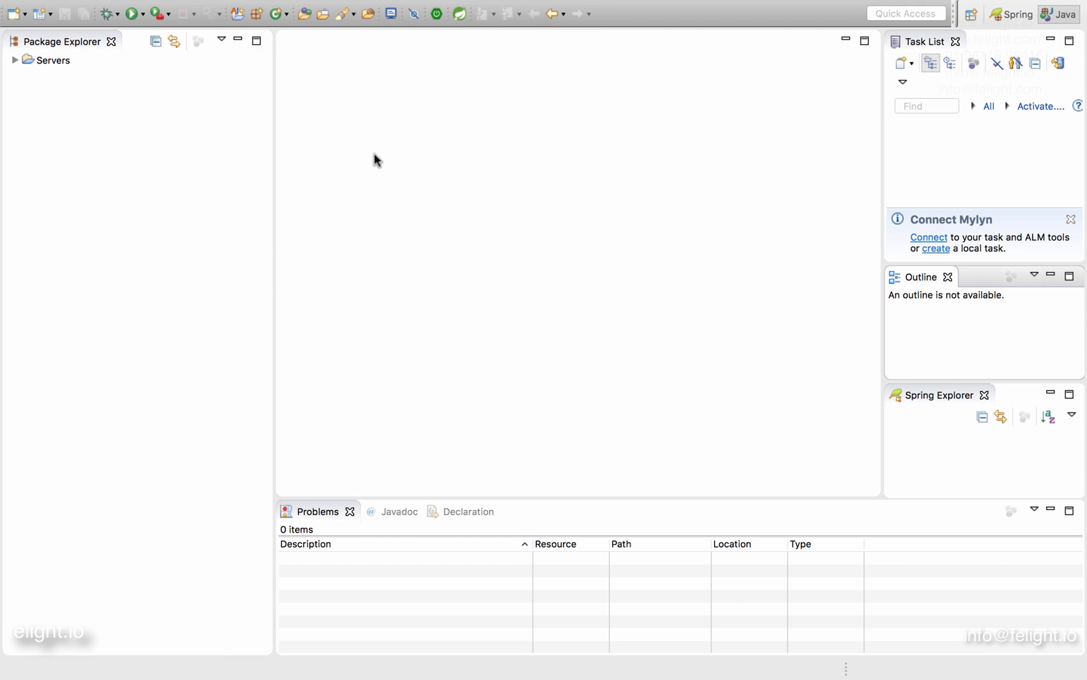
{"action": "mouse_move", "coordinate": [232, 215]}
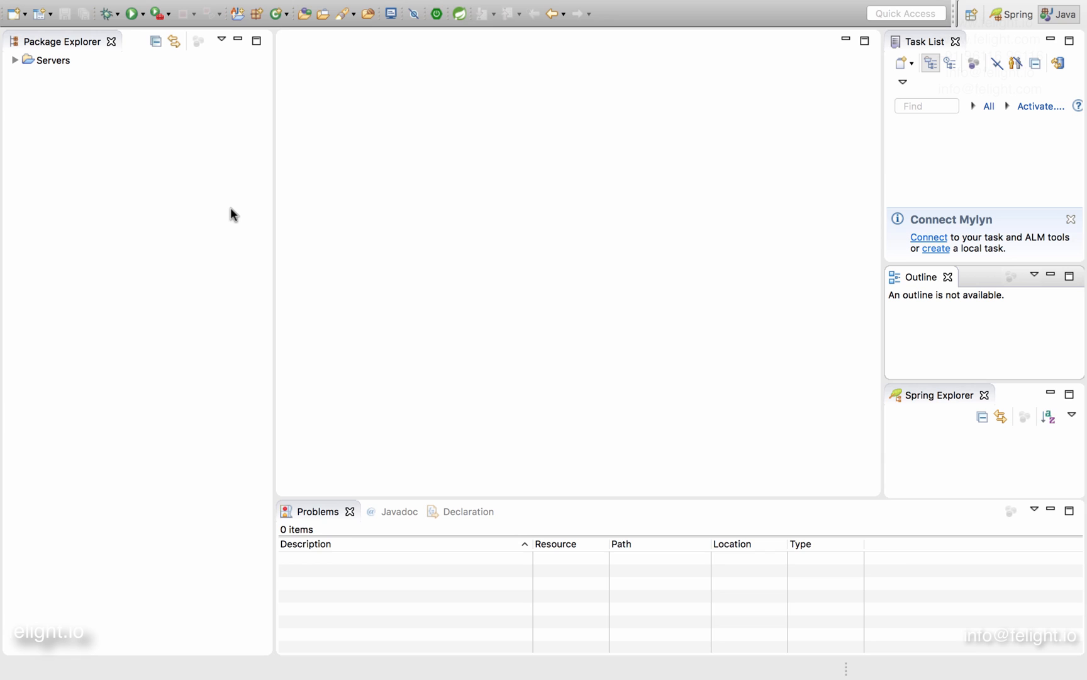